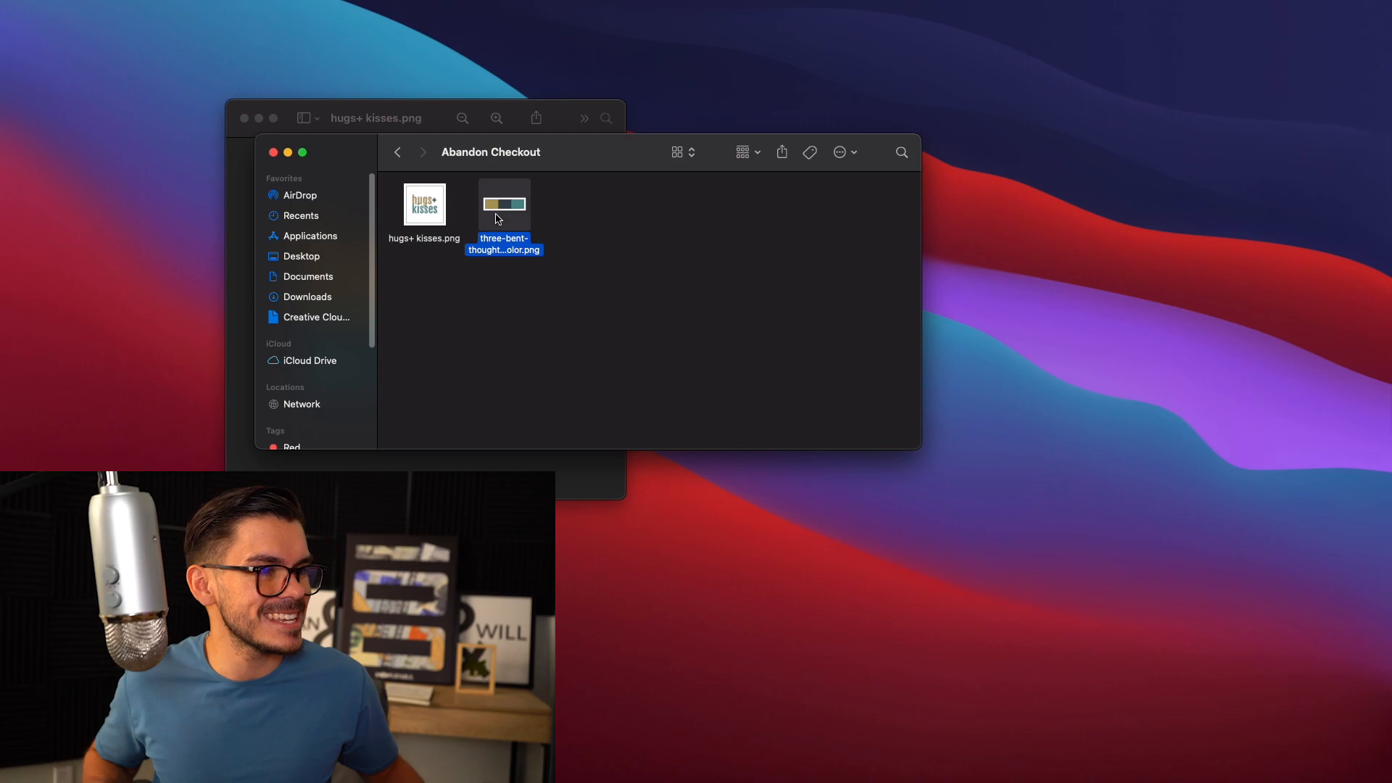
# Start the Hugs + Kisses template and swap the YOUR LOGO placeholder for the cropped hugs+ kisses logo.
pyautogui.doubleClick(503, 205)
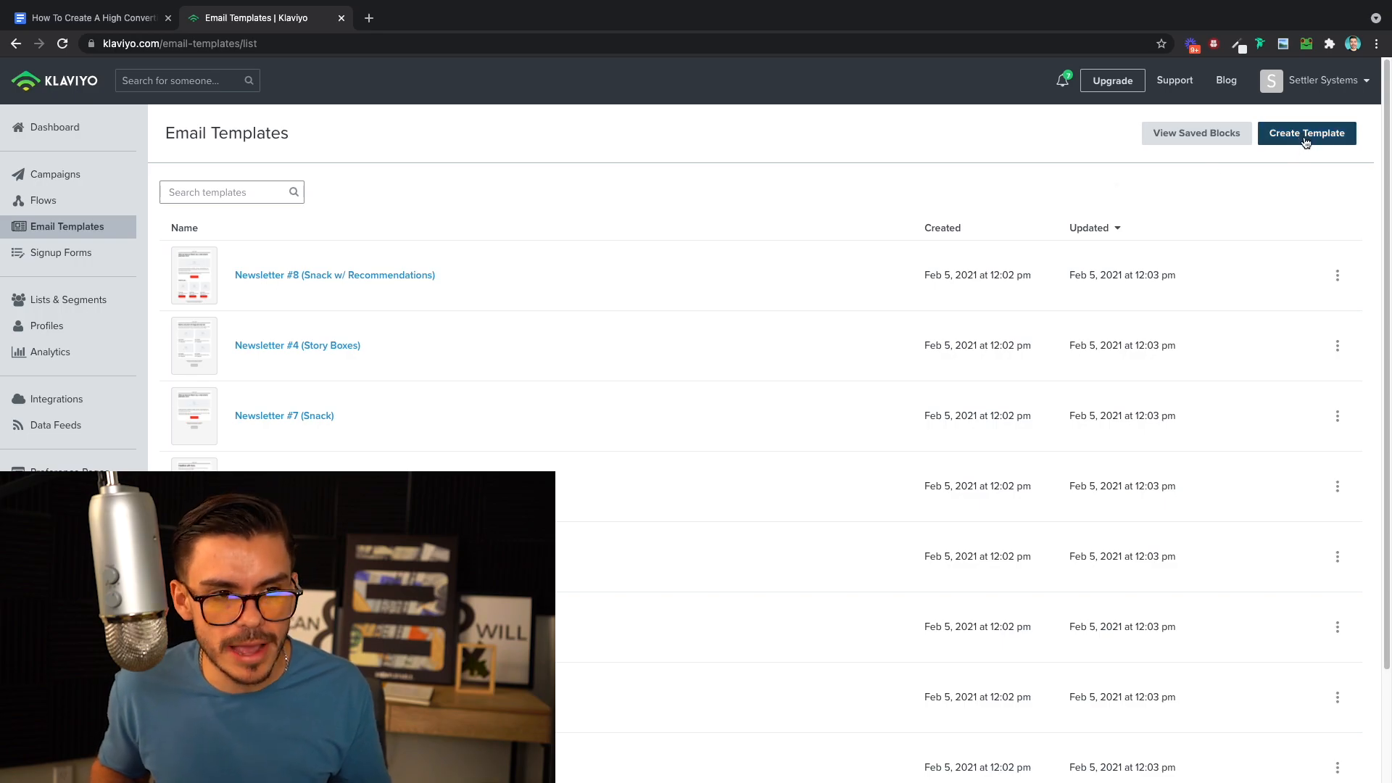
pyautogui.click(1307, 133)
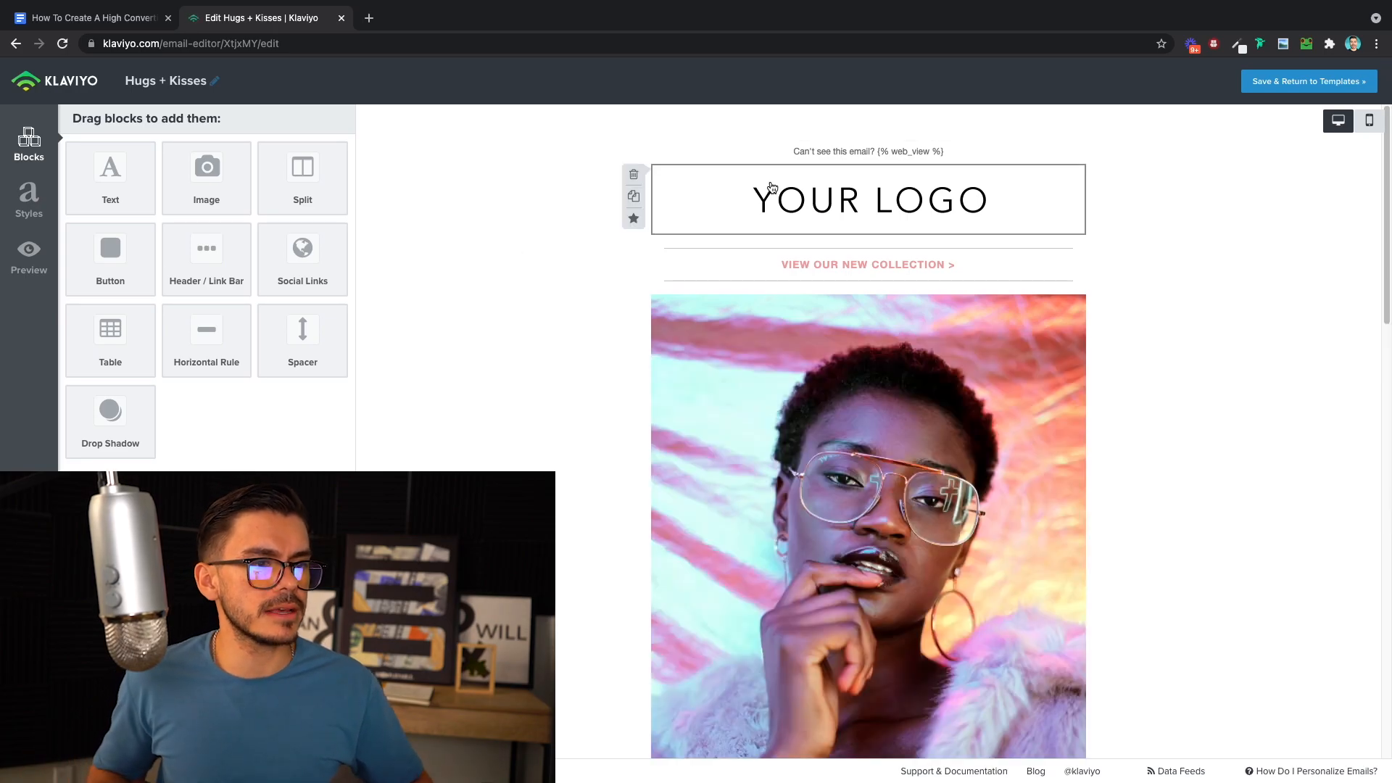
pyautogui.click(867, 199)
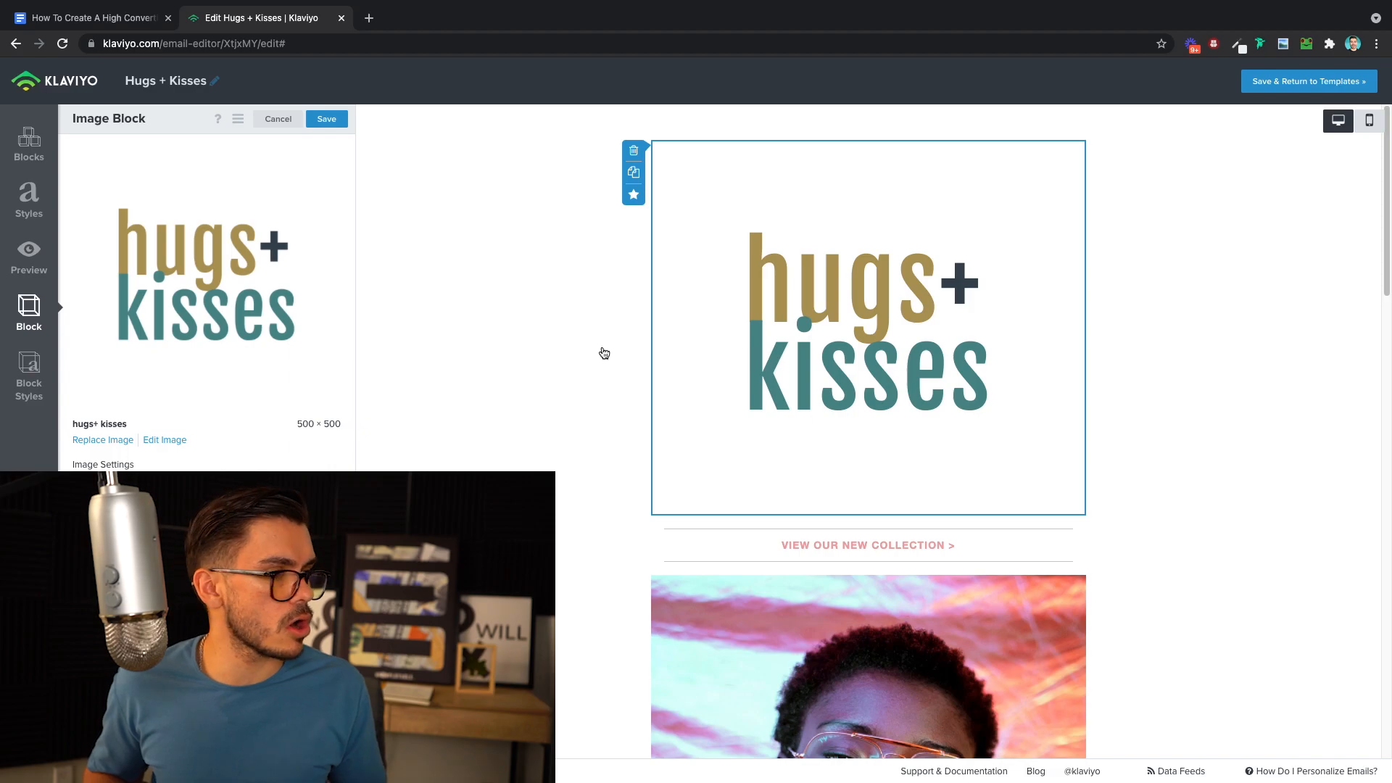
pyautogui.click(164, 439)
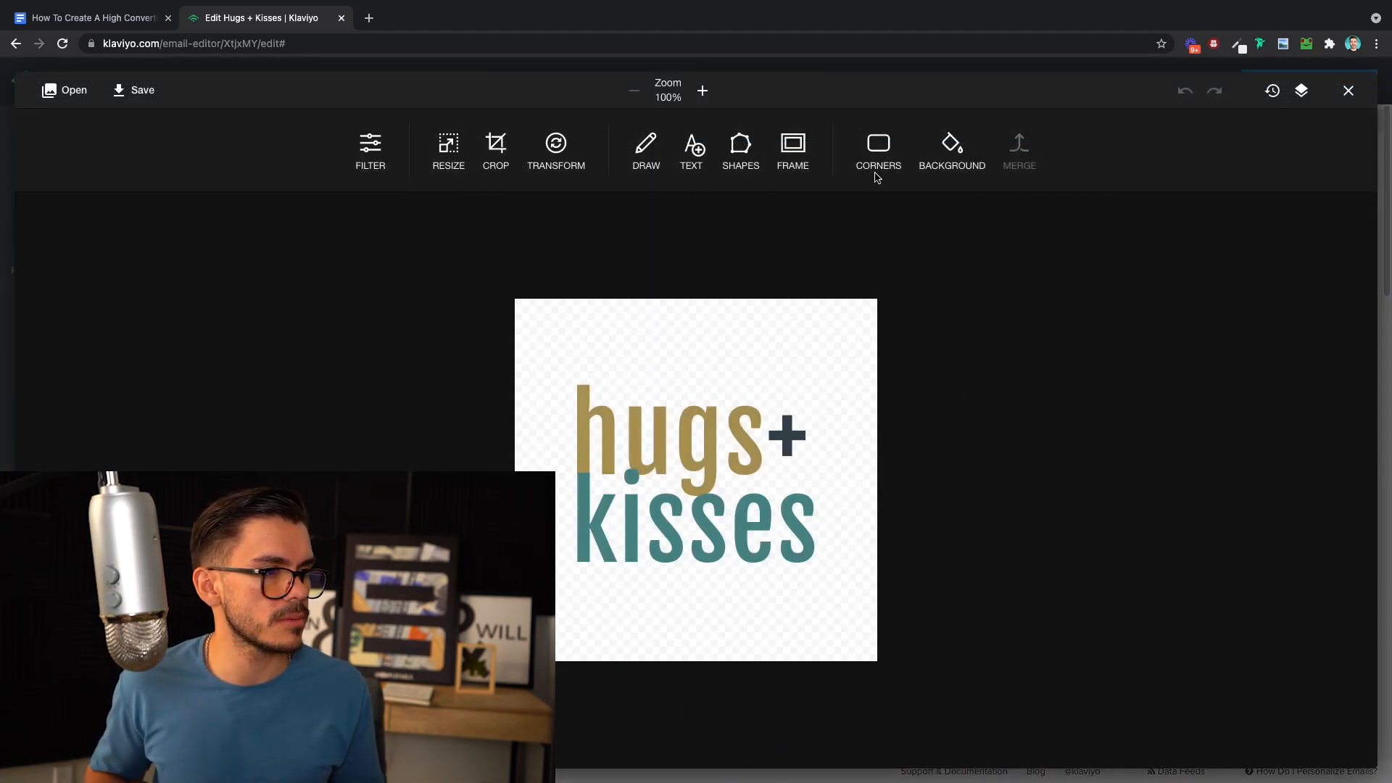
pyautogui.click(496, 148)
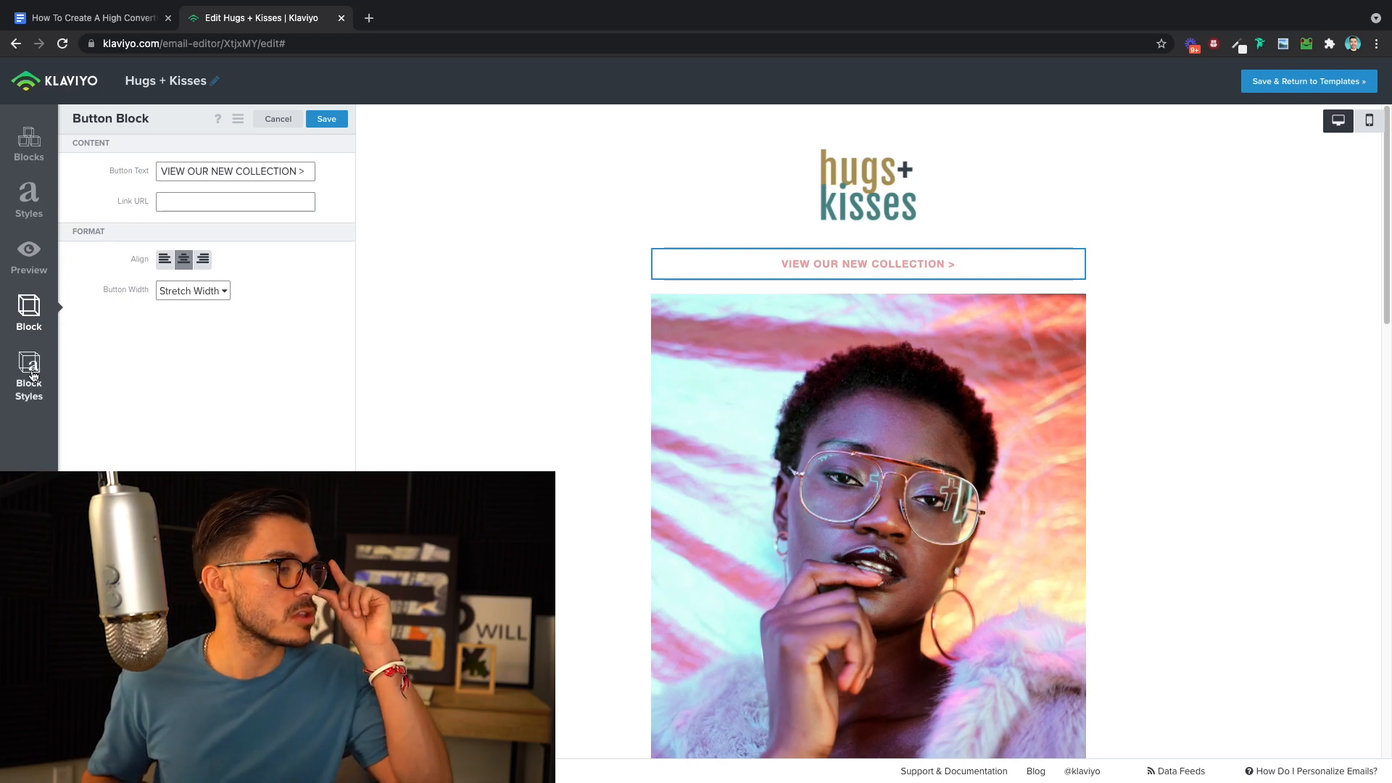
# Review the button's Block Styles font choices, keeping Helvetica Neue with F1A7A5 text colour.
pyautogui.click(29, 377)
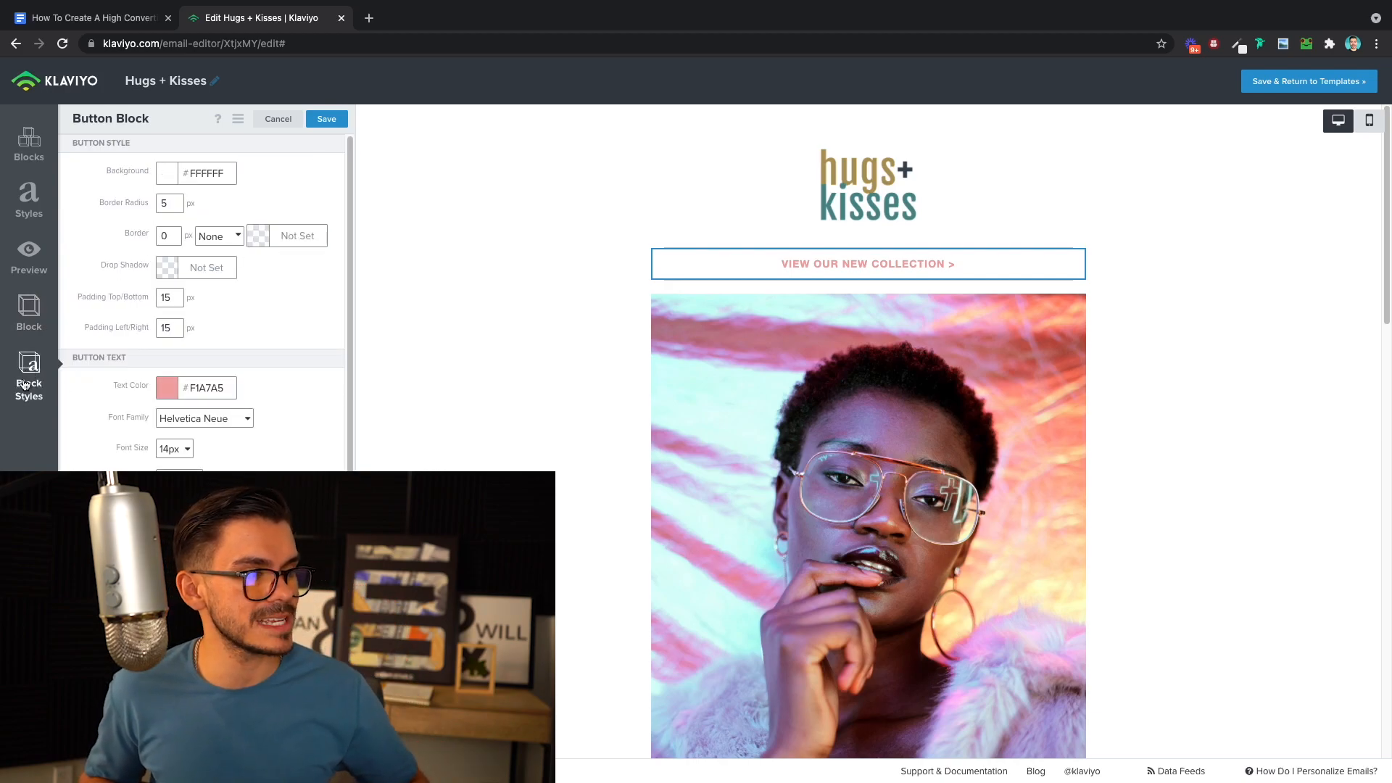
pyautogui.click(203, 418)
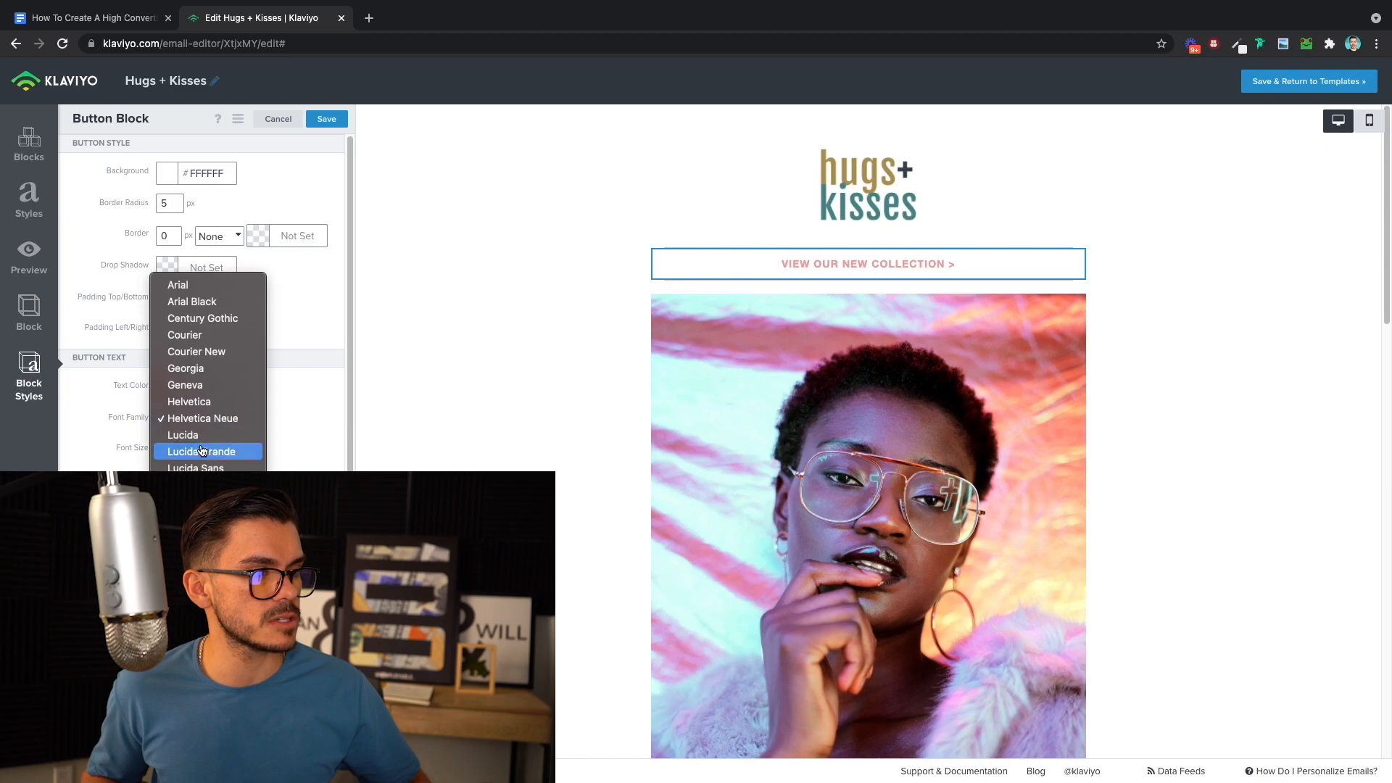
pyautogui.moveTo(203, 301)
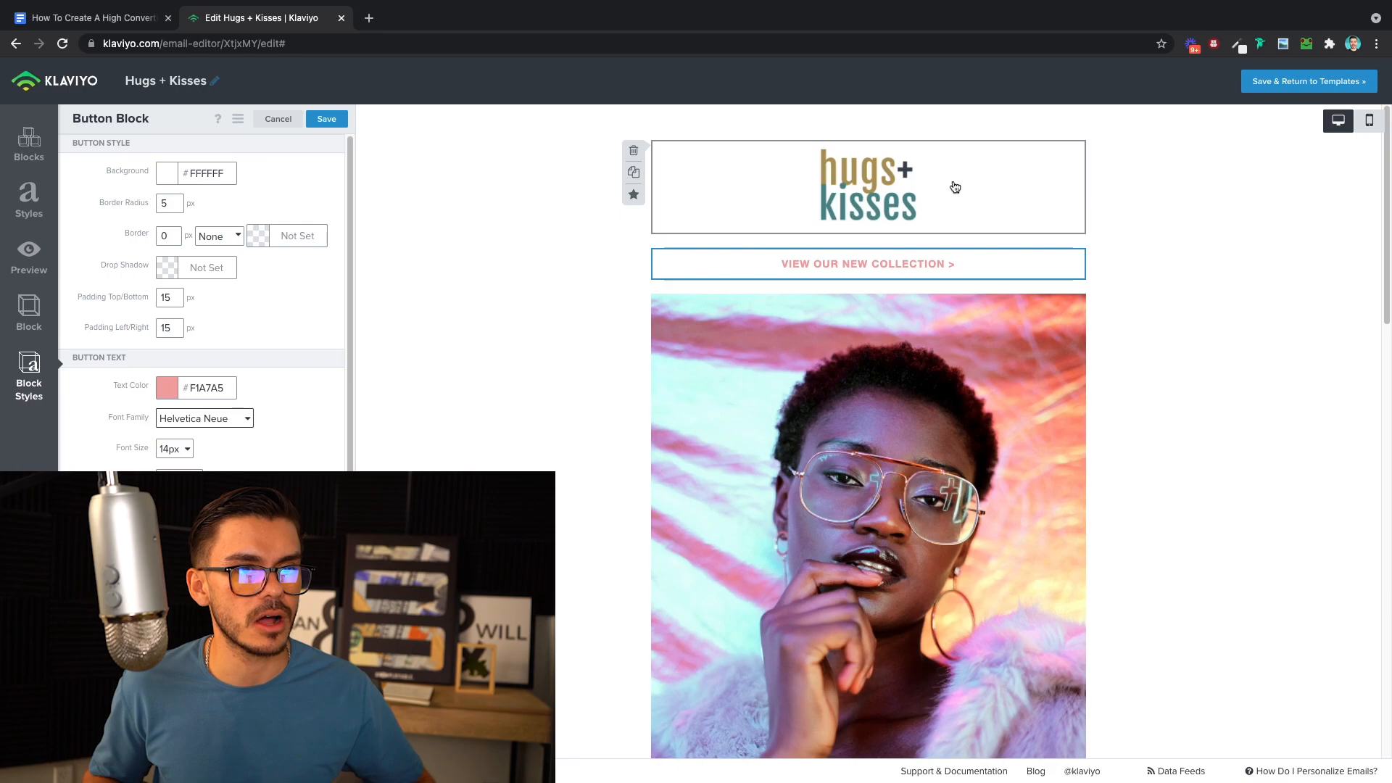
# Remove the Looking for more product section and restyle the button as Shop Our Collections.
pyautogui.click(277, 118)
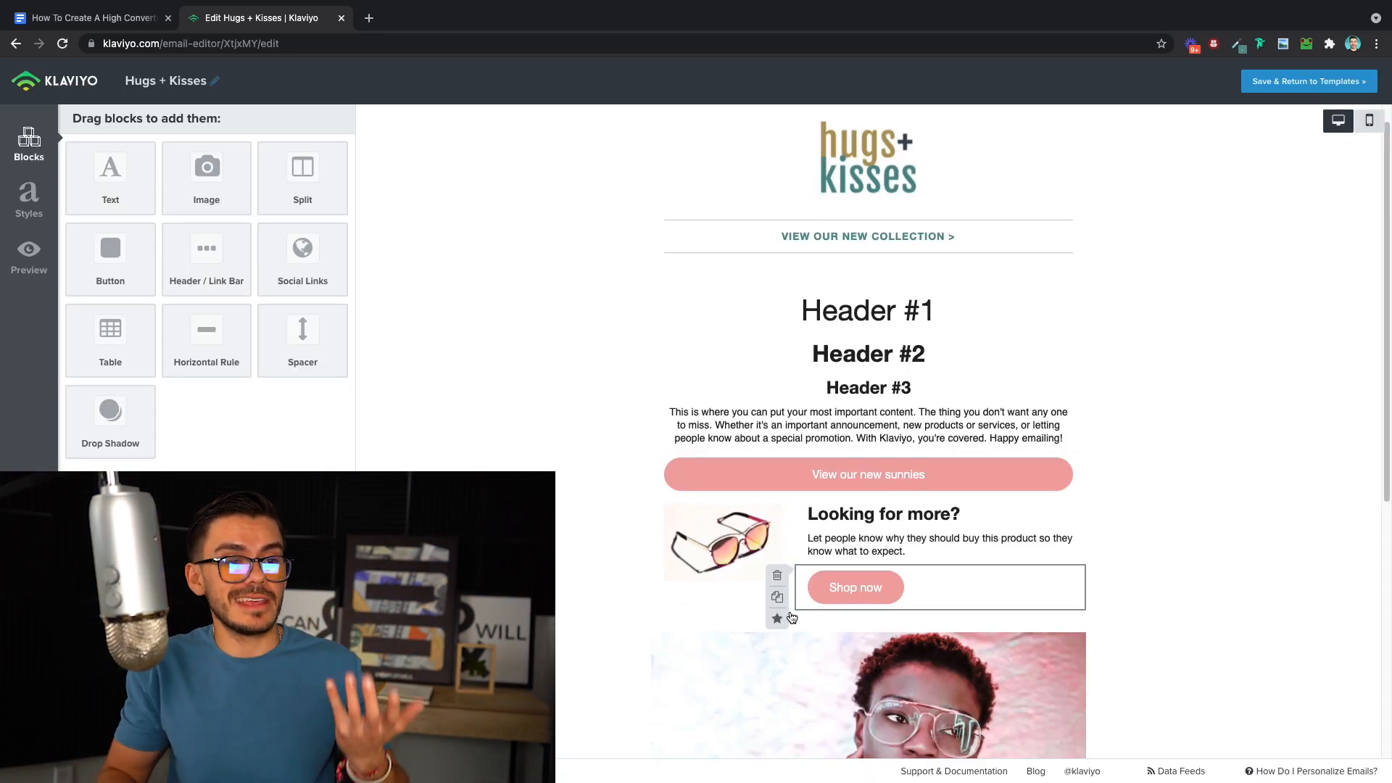
pyautogui.click(777, 575)
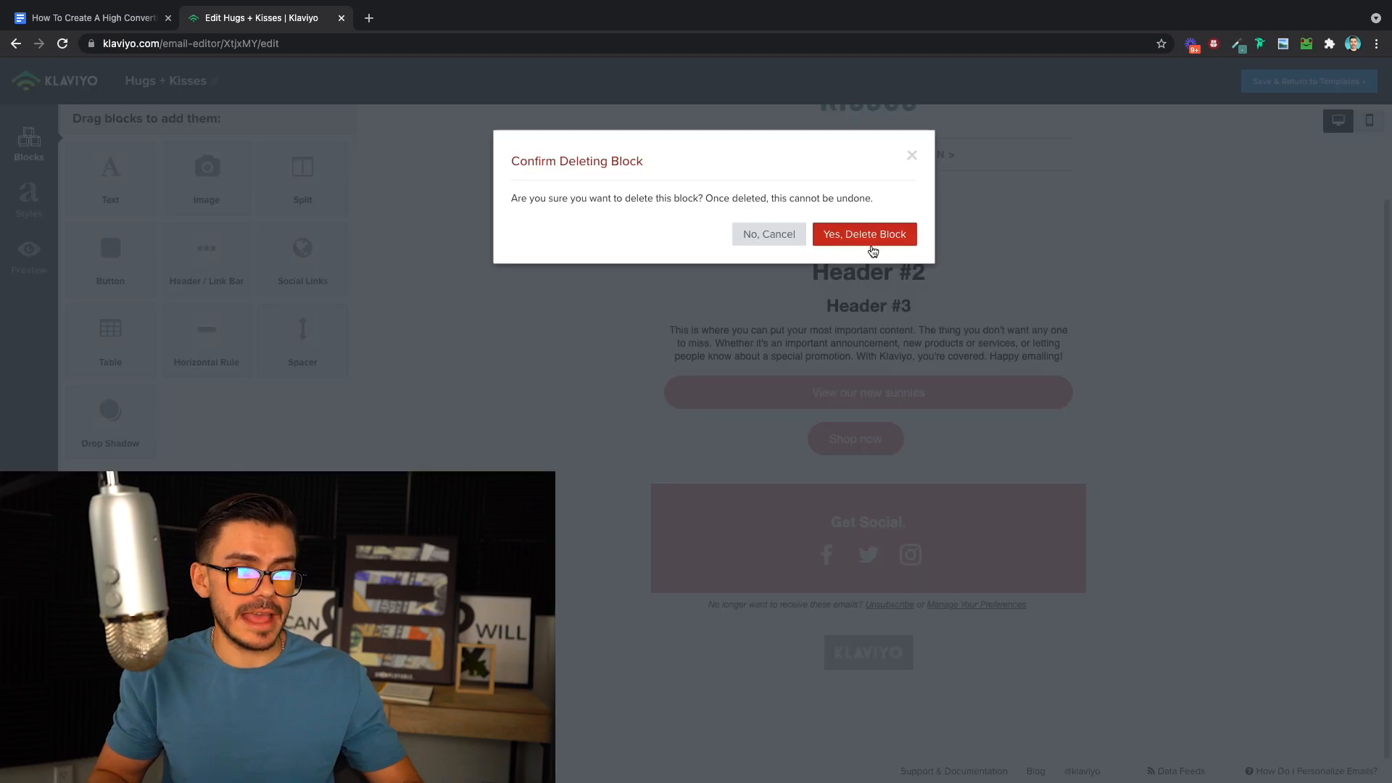
pyautogui.click(863, 234)
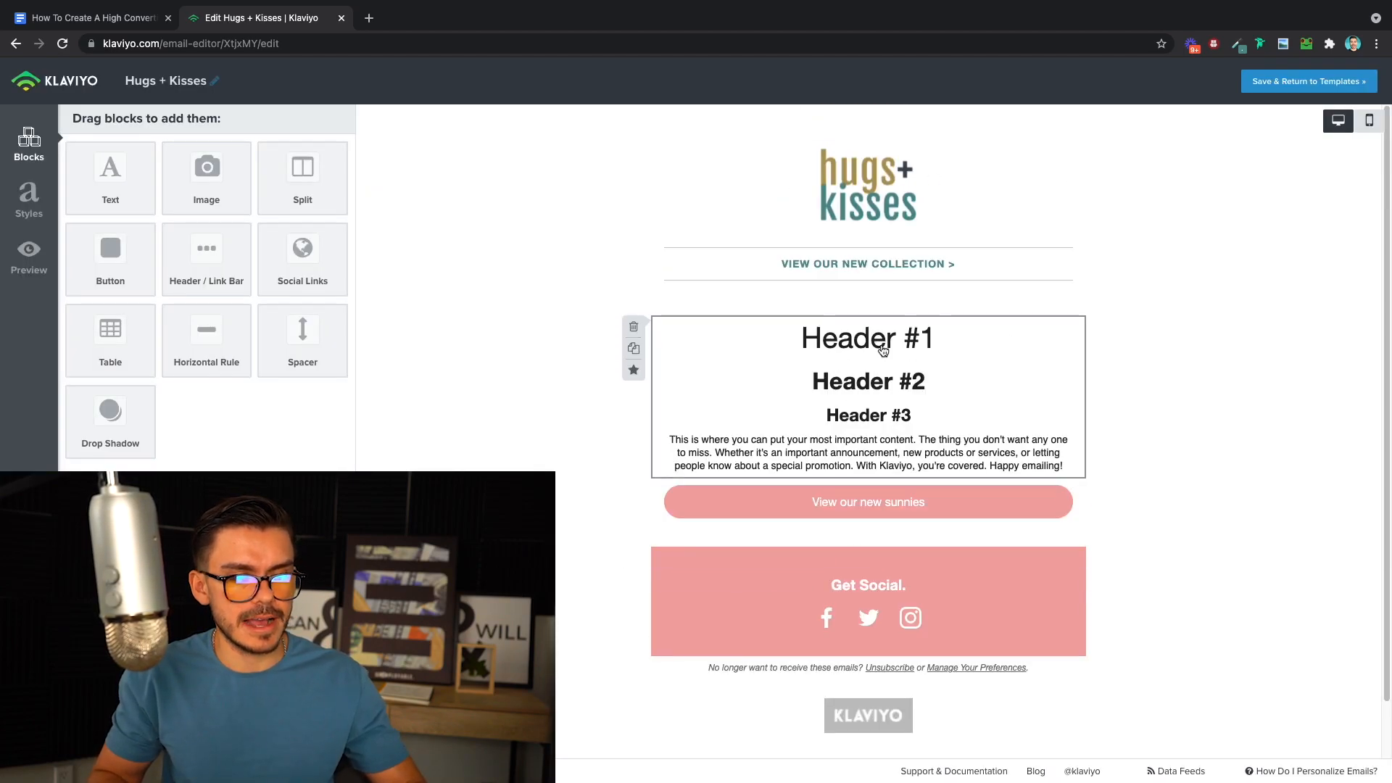
pyautogui.click(867, 501)
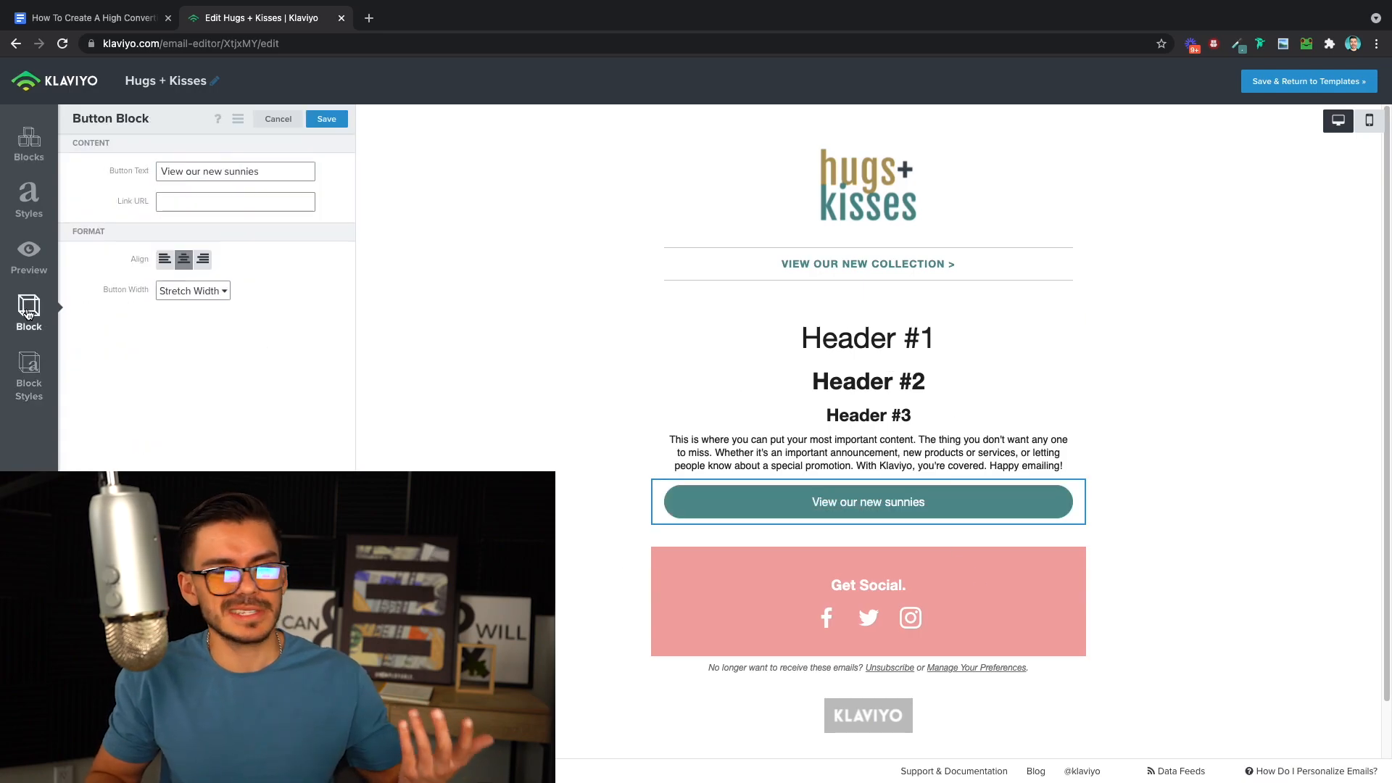
pyautogui.click(326, 118)
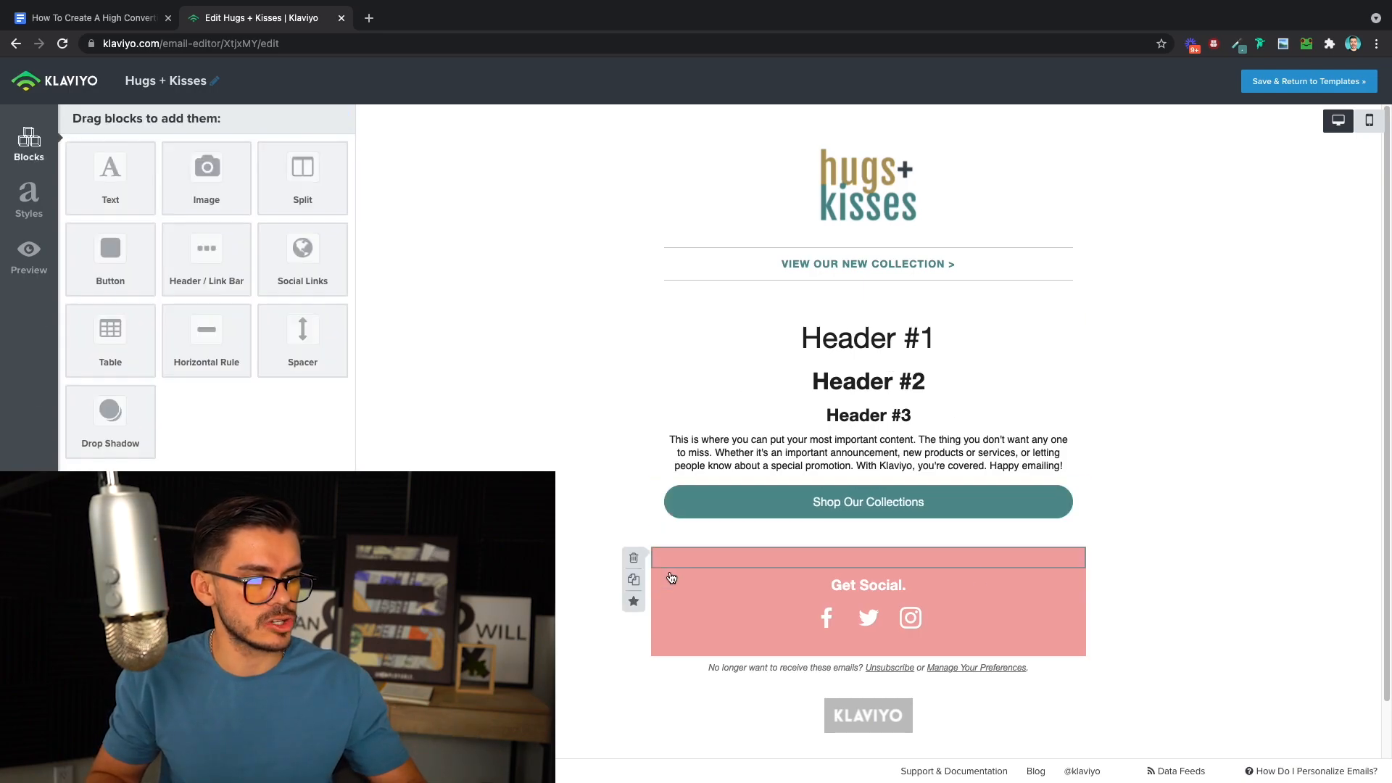
# Colour the footer spacer and the thin spacer under the logo teal #559191.
pyautogui.click(867, 585)
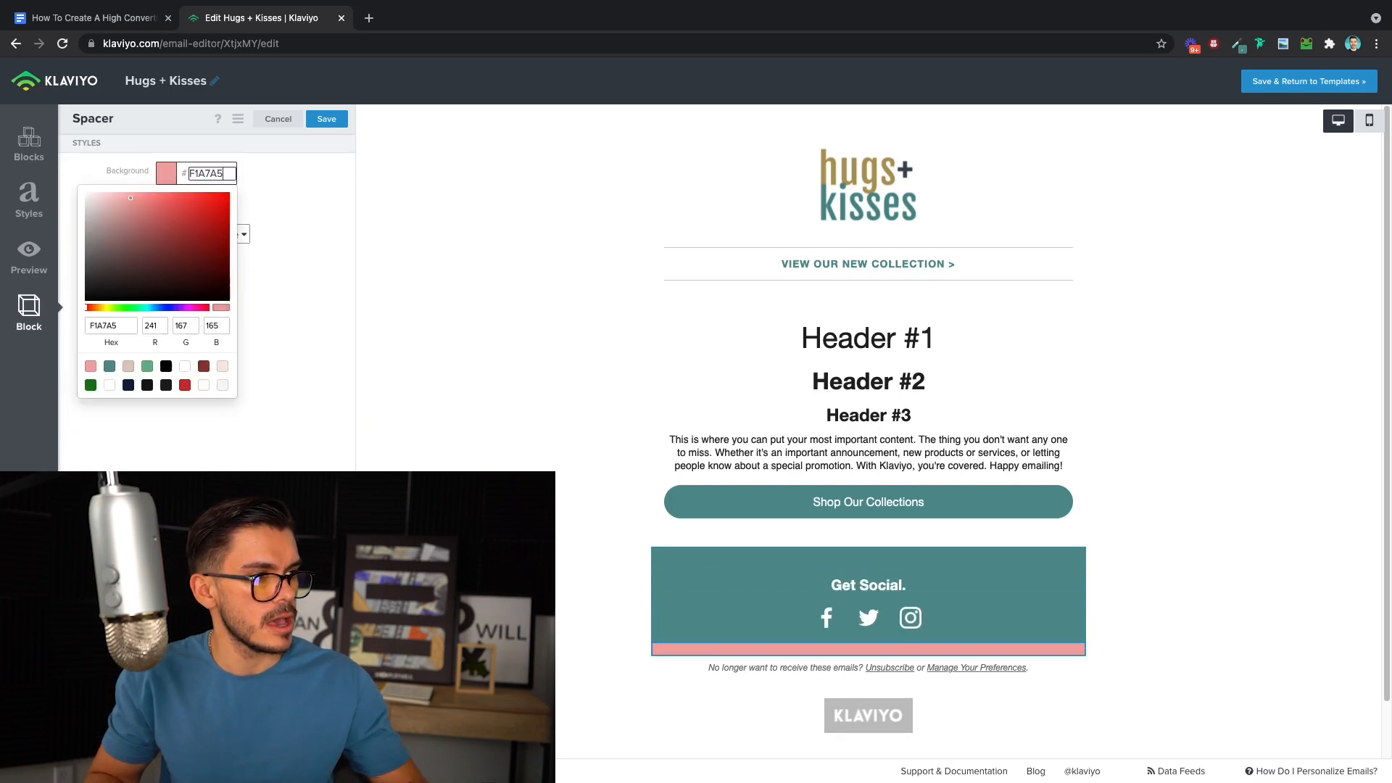
pyautogui.click(867, 617)
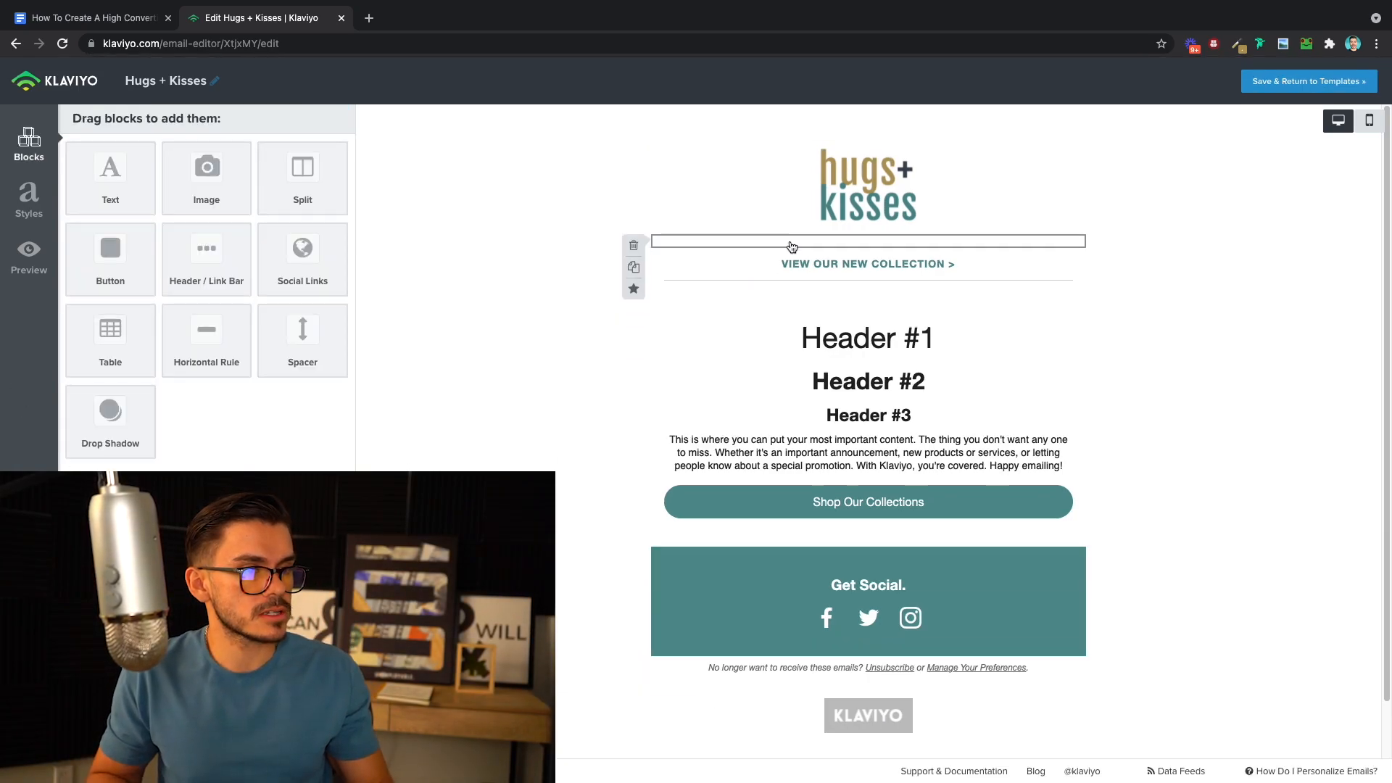
pyautogui.click(867, 185)
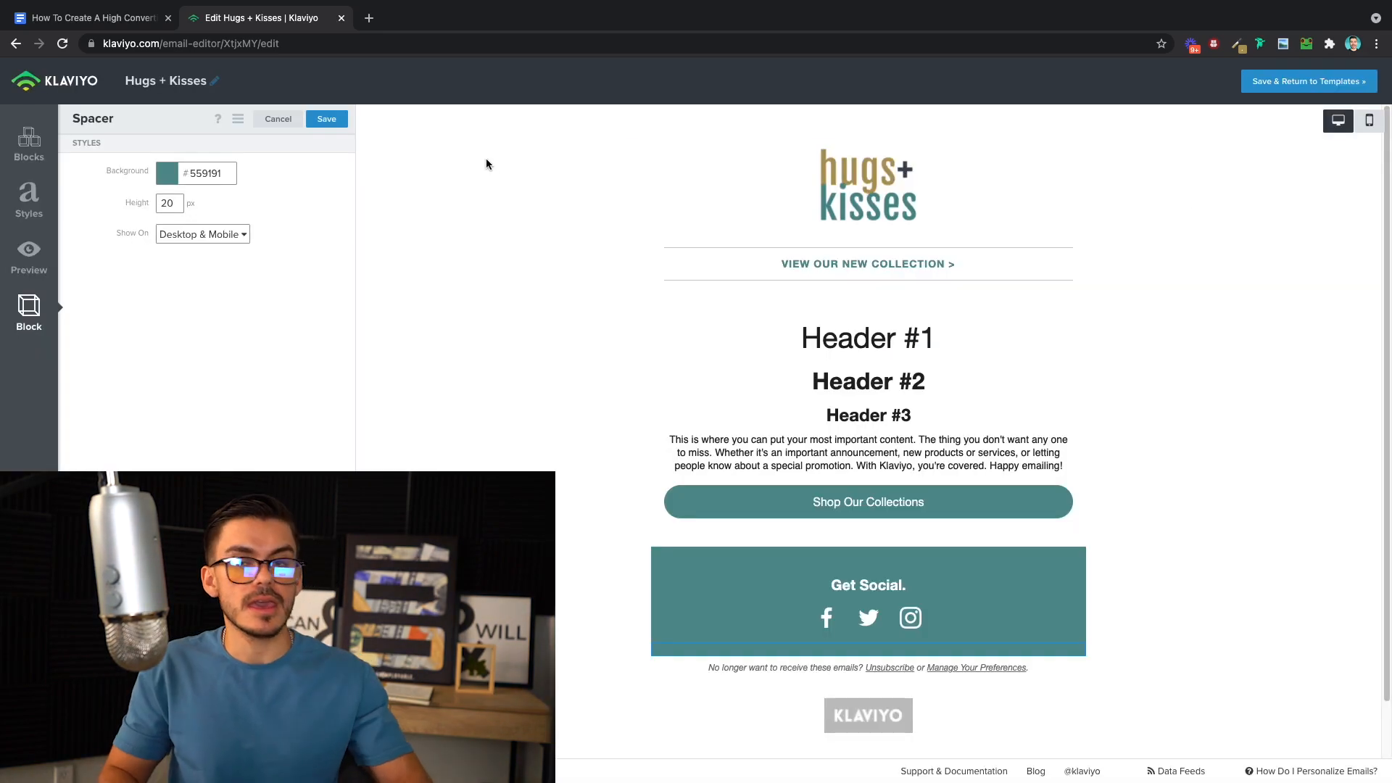
pyautogui.click(277, 117)
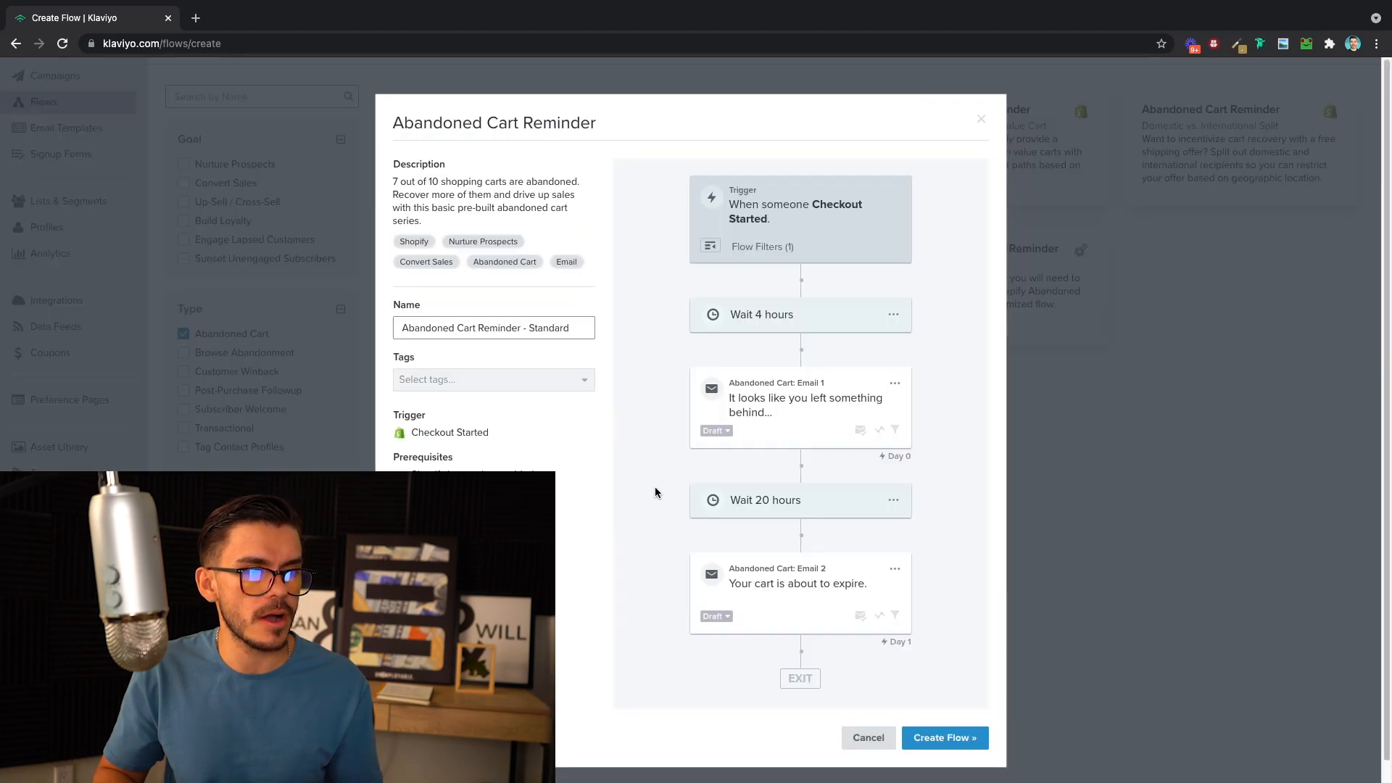
# Create the Abandoned Cart Reminder flow and begin a second trigger filter condition.
pyautogui.click(944, 738)
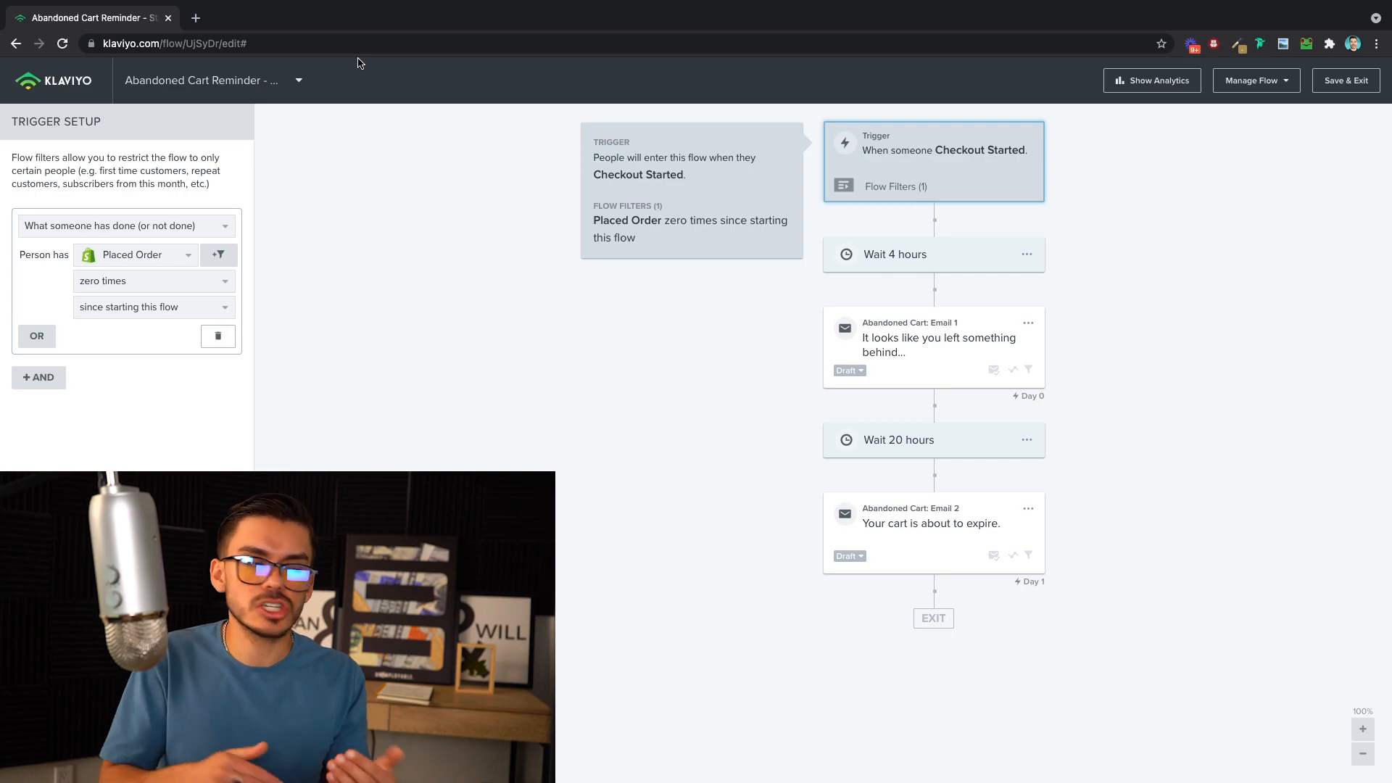
pyautogui.click(37, 377)
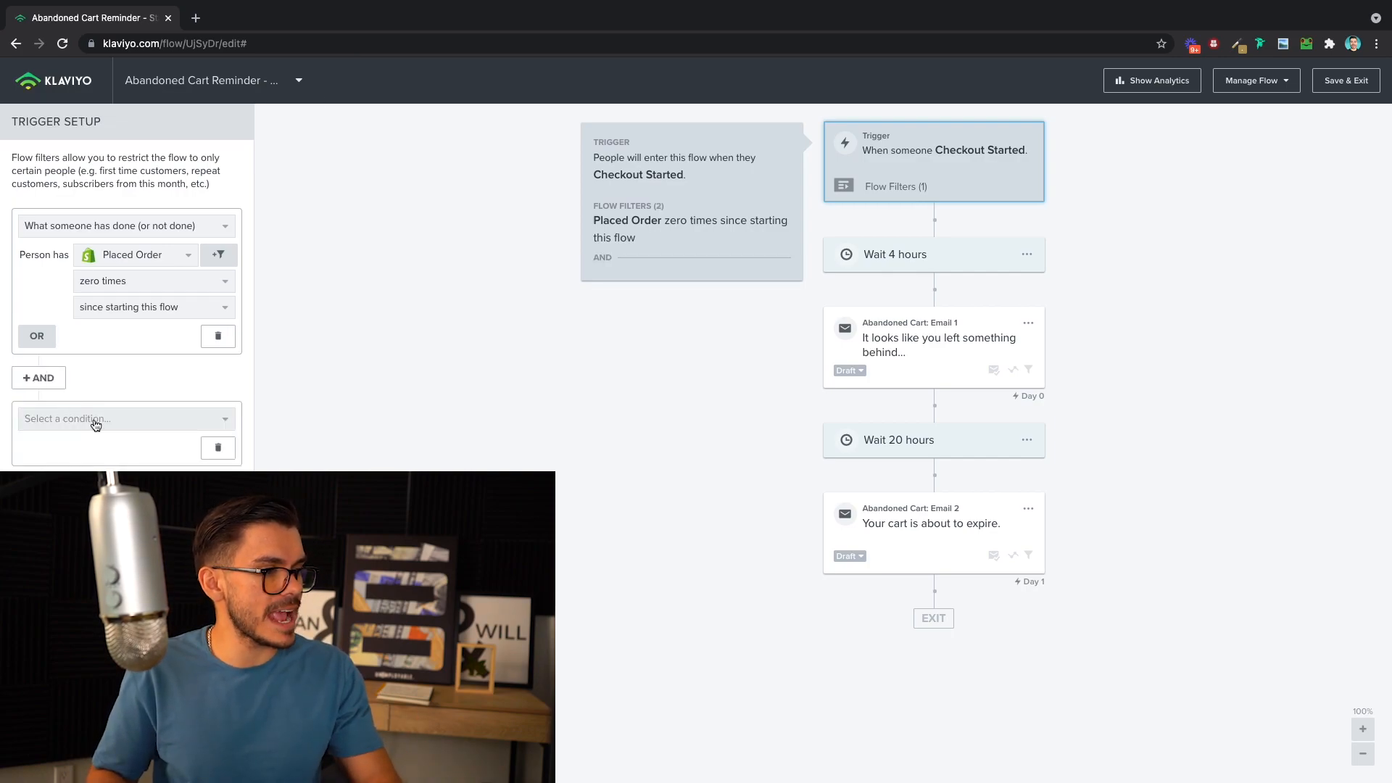
pyautogui.click(125, 418)
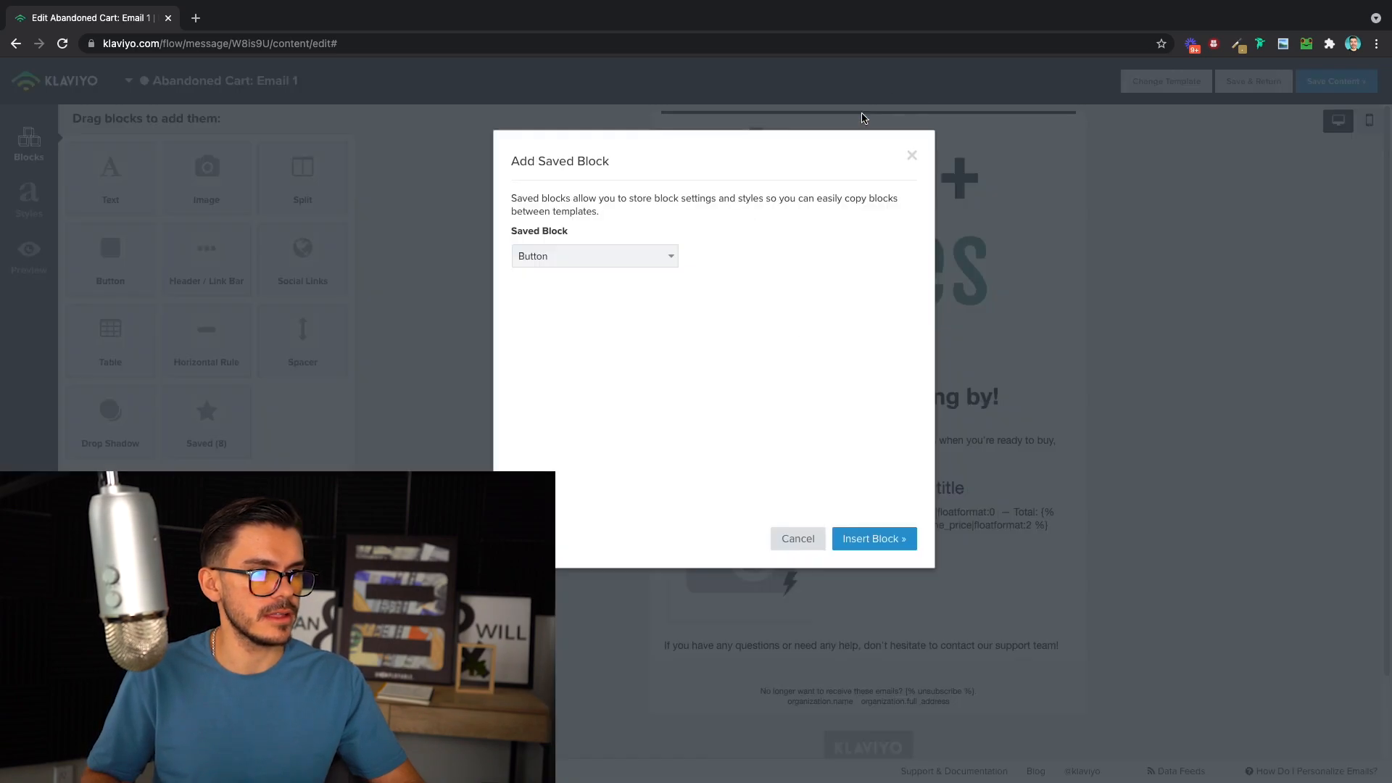
# Insert the saved Logo, Footer and Get Social footer blocks into the reminder email.
pyautogui.click(593, 255)
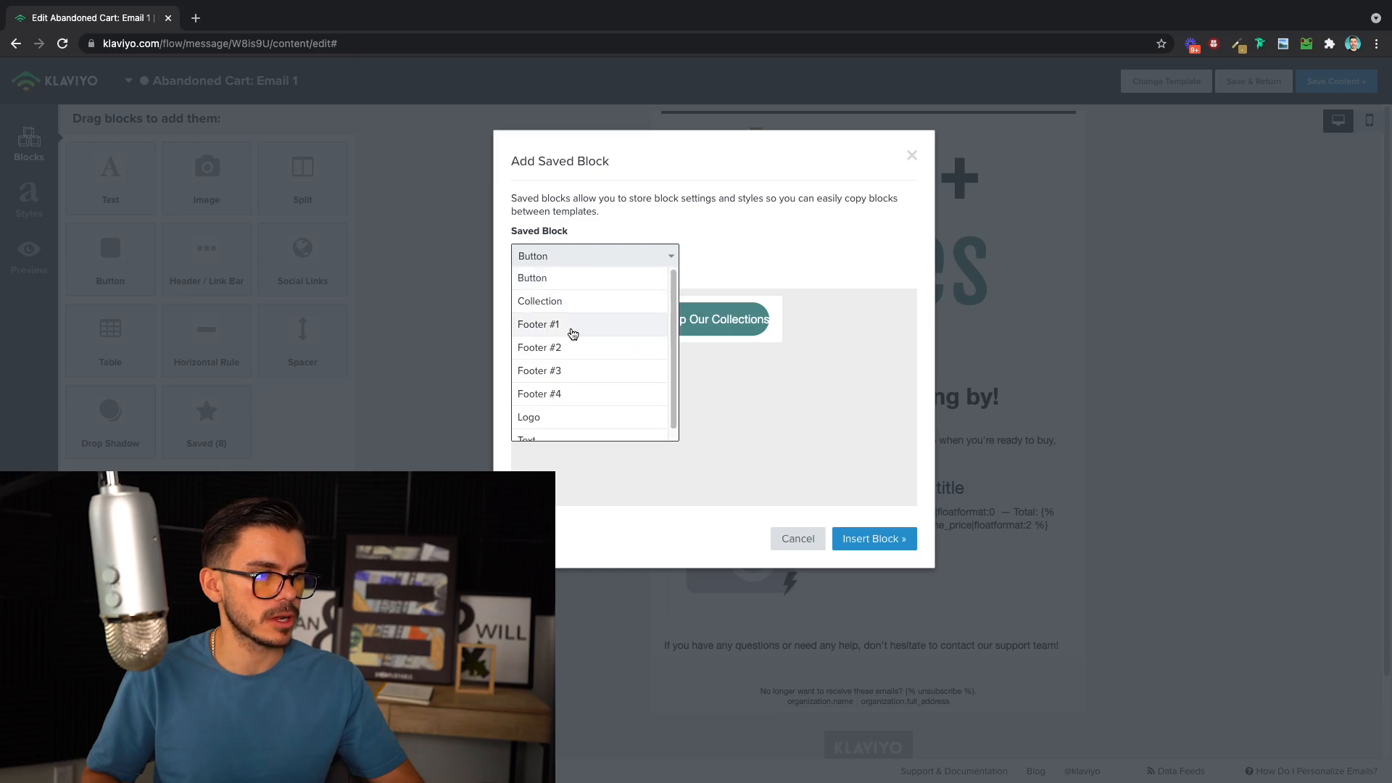
pyautogui.click(529, 417)
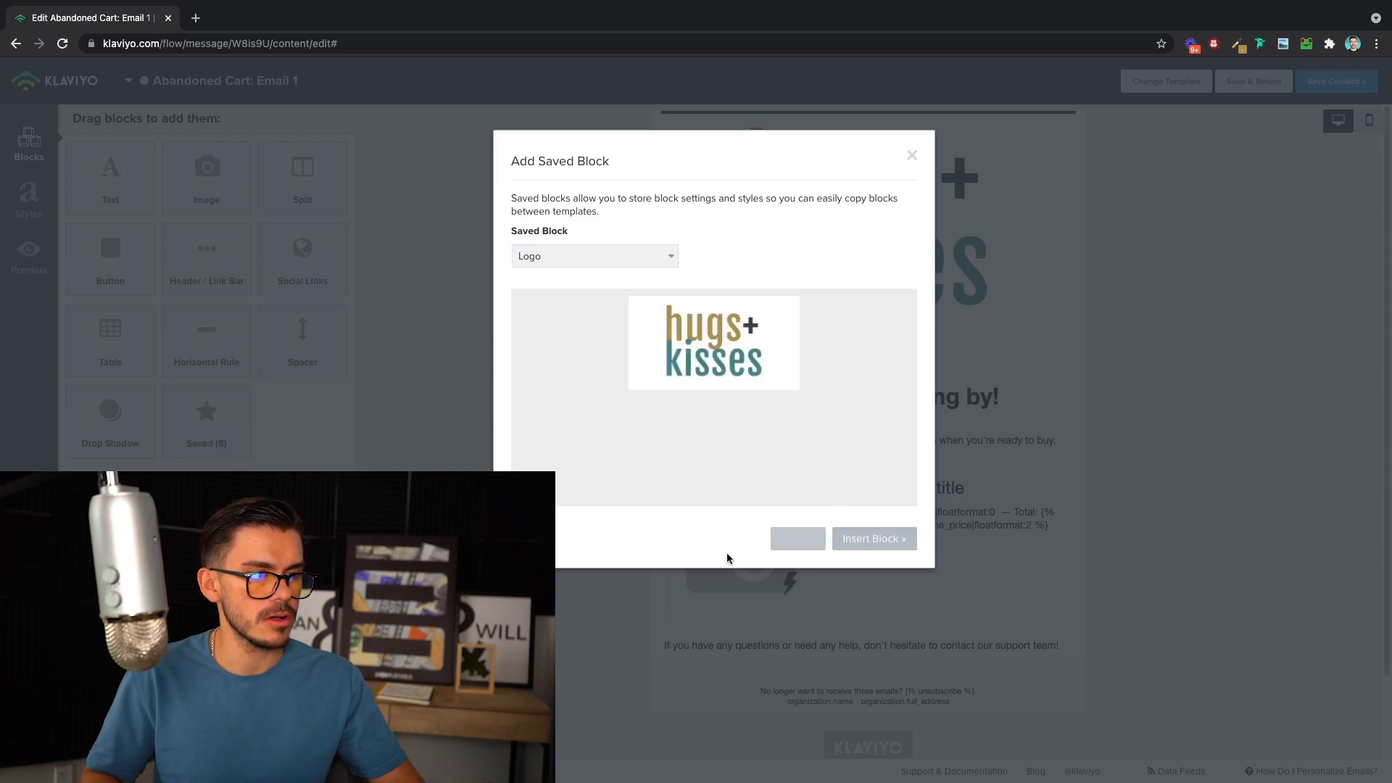
pyautogui.click(593, 255)
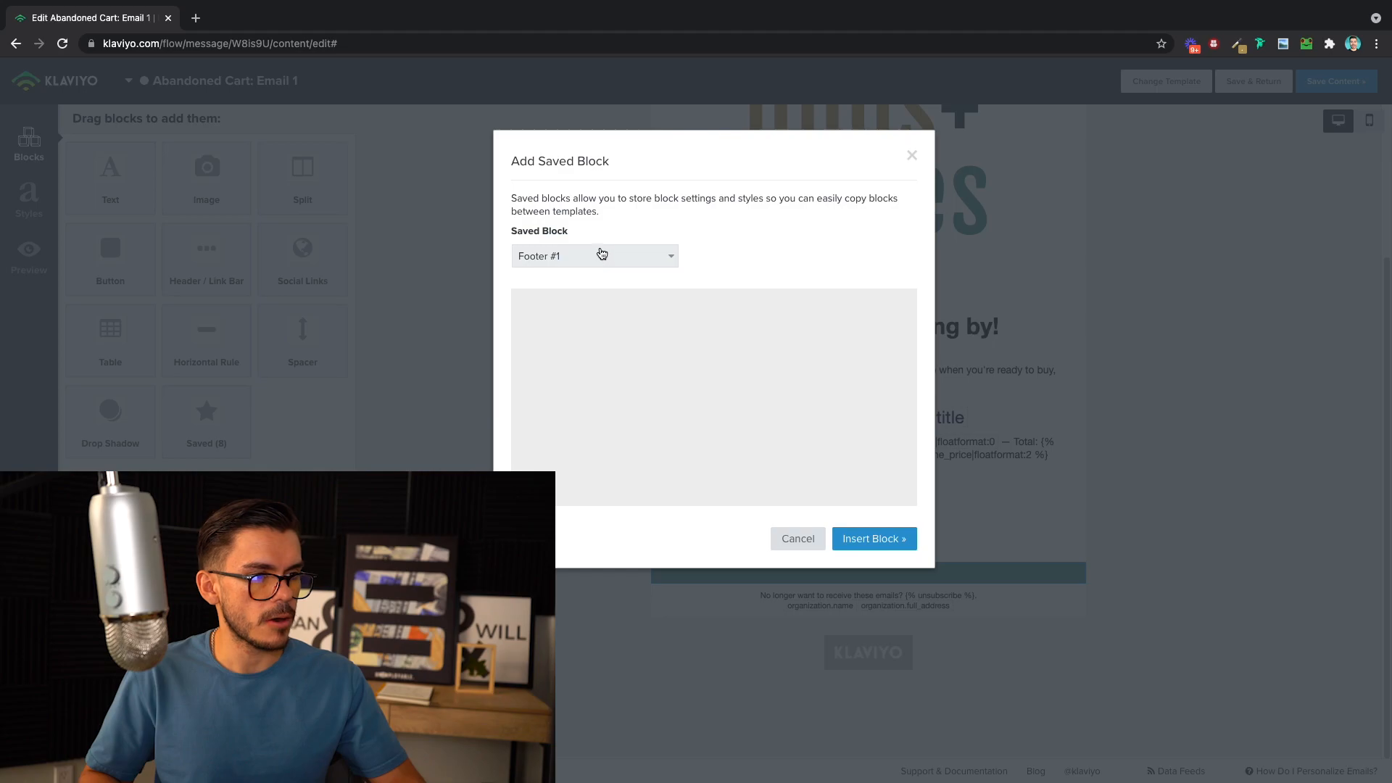
pyautogui.click(796, 538)
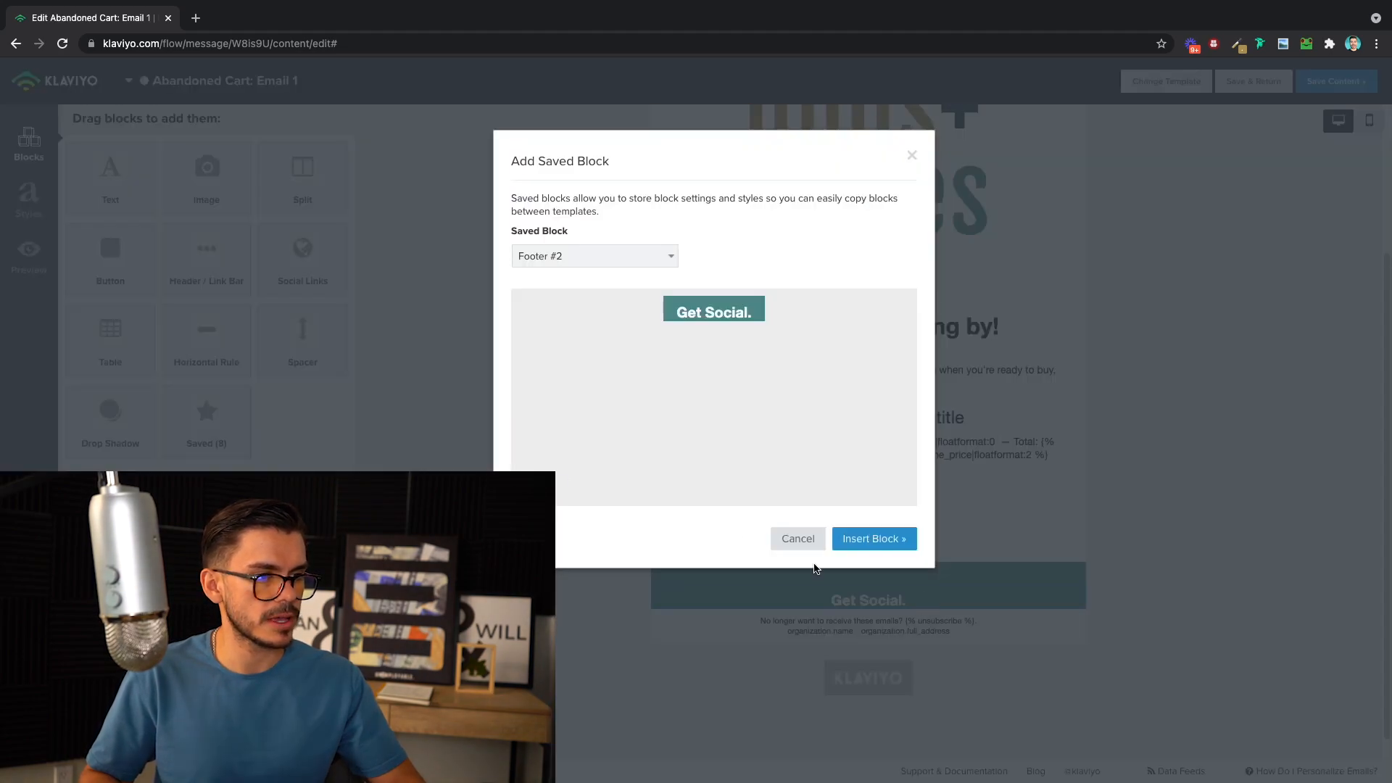
pyautogui.click(593, 255)
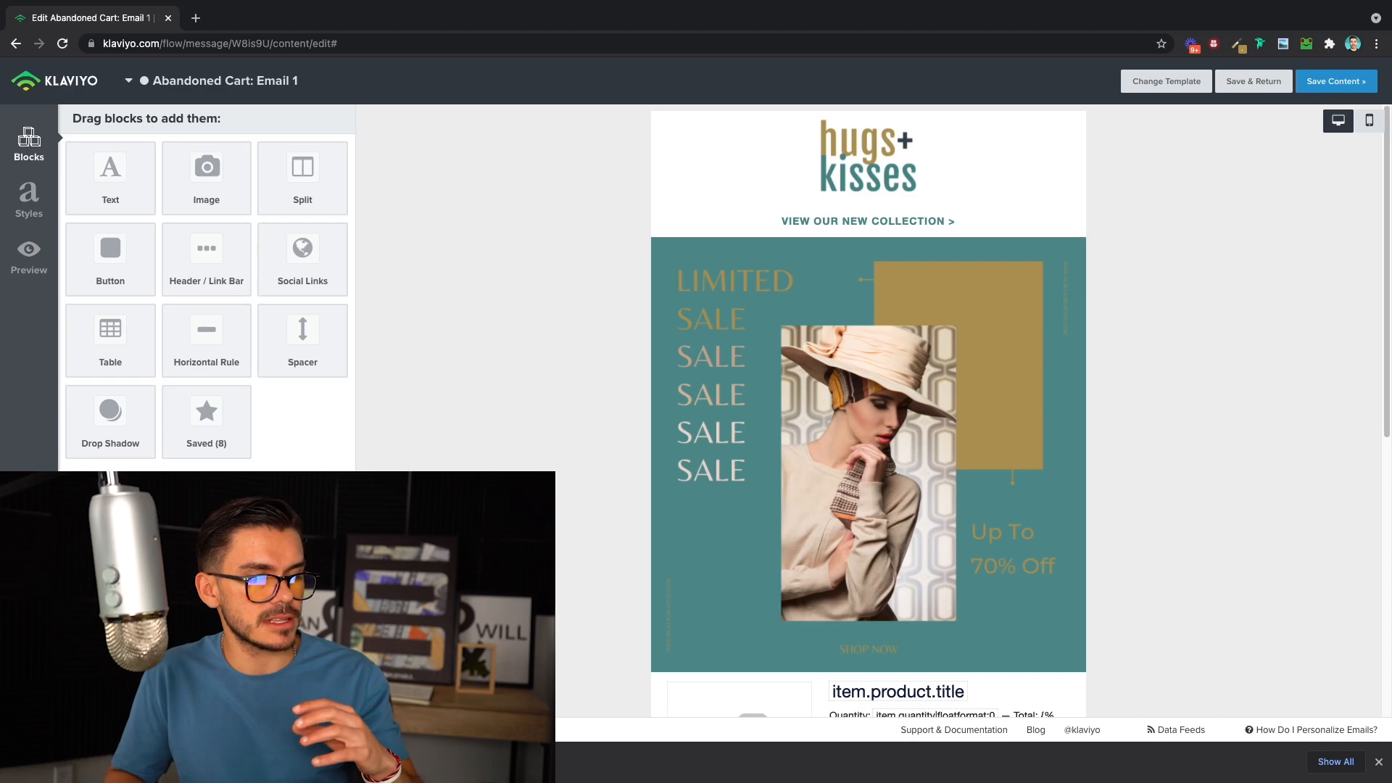
pyautogui.moveTo(568, 335)
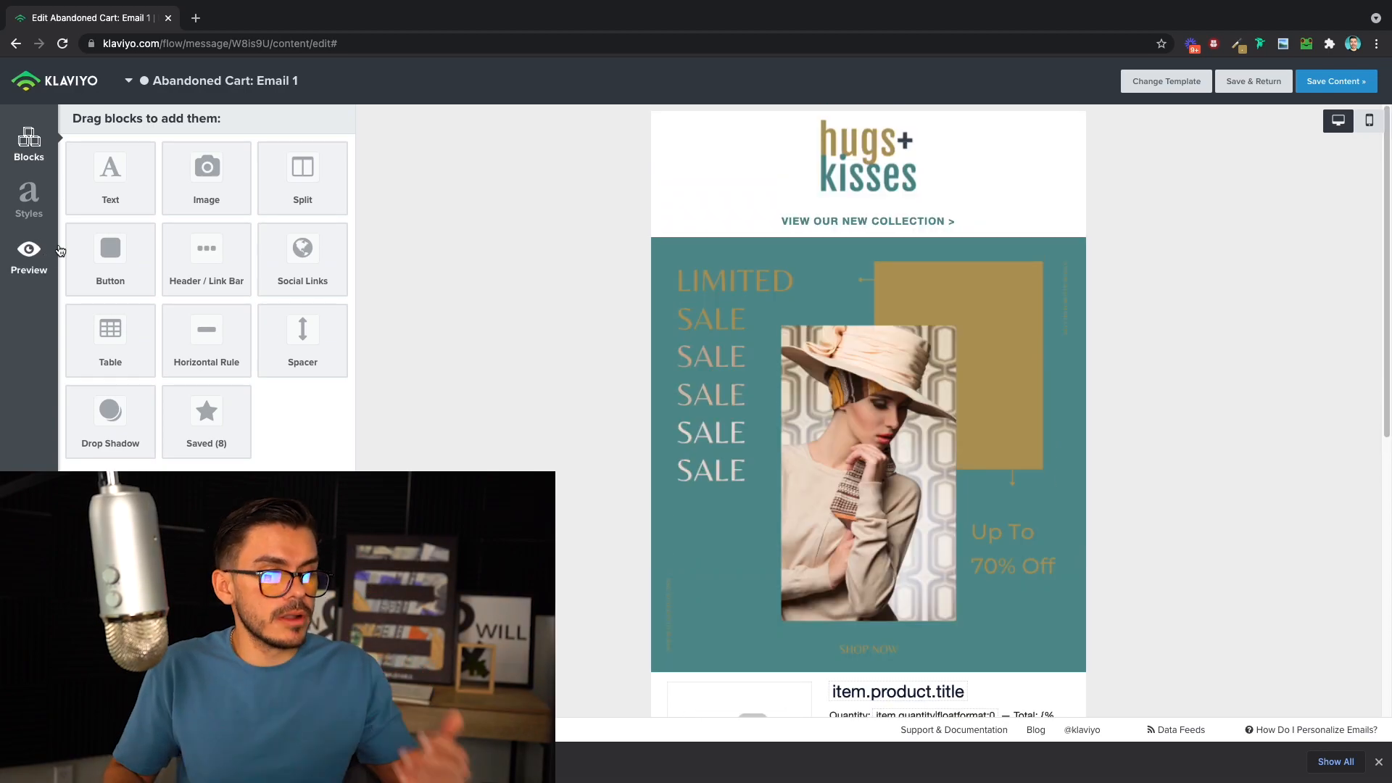
# Change the email background from light grey #EEEEEE to white #FFFFFF.
pyautogui.click(29, 200)
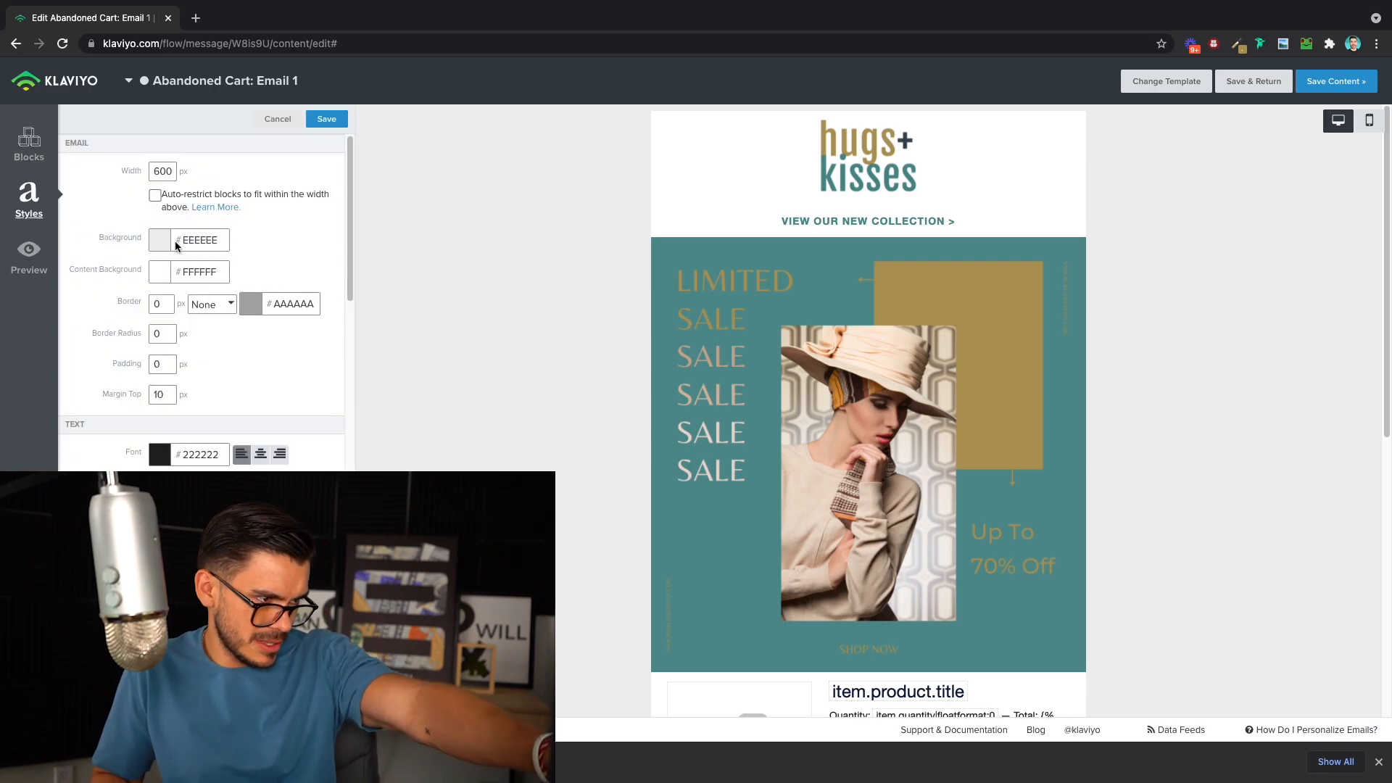
pyautogui.click(161, 239)
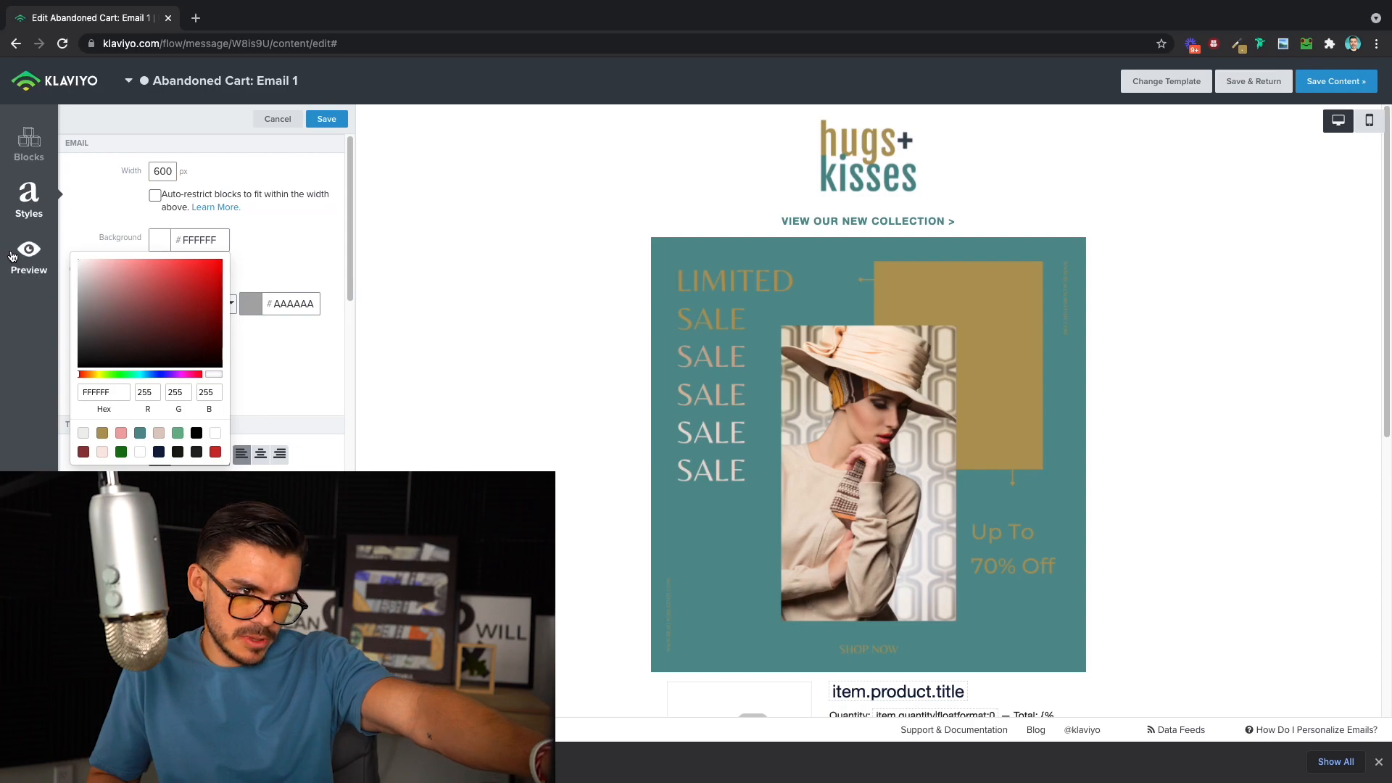
pyautogui.scroll(-3)
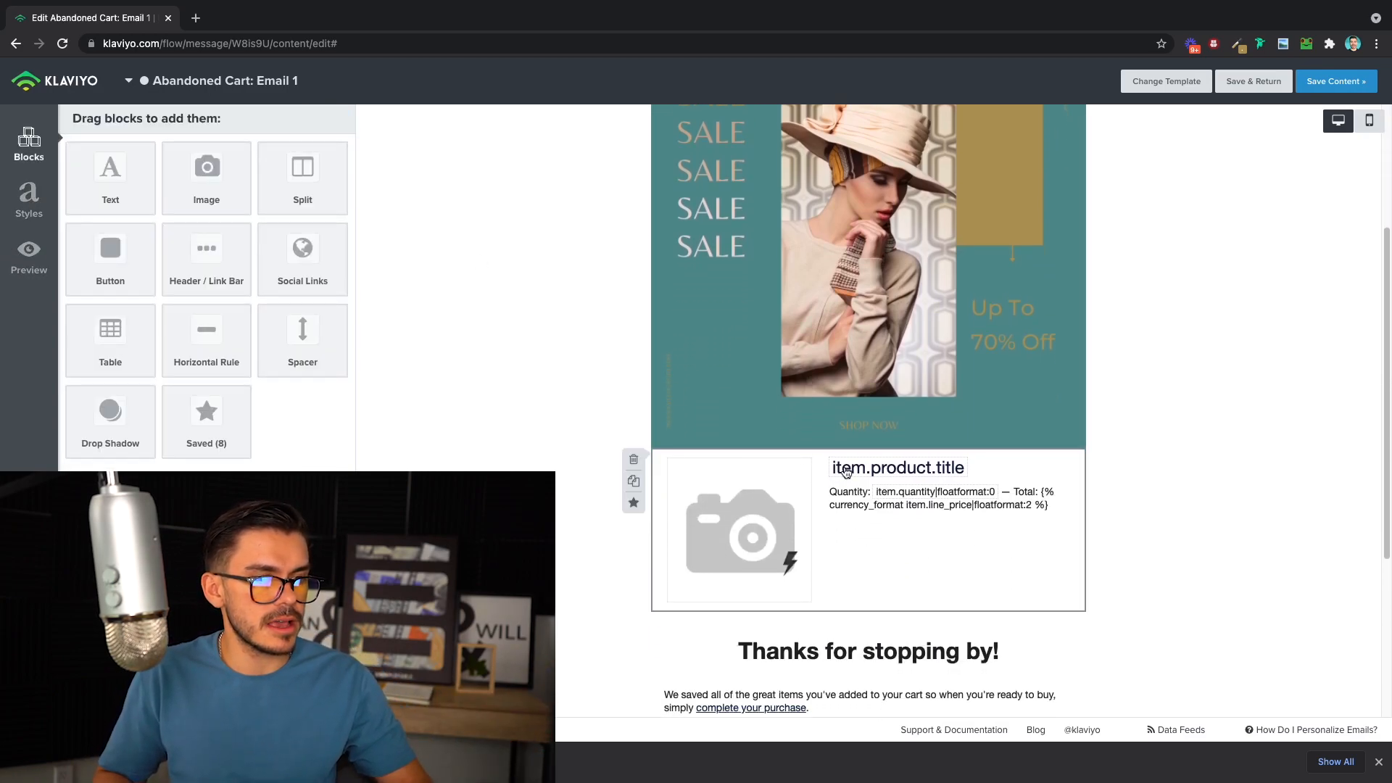
pyautogui.scroll(-3)
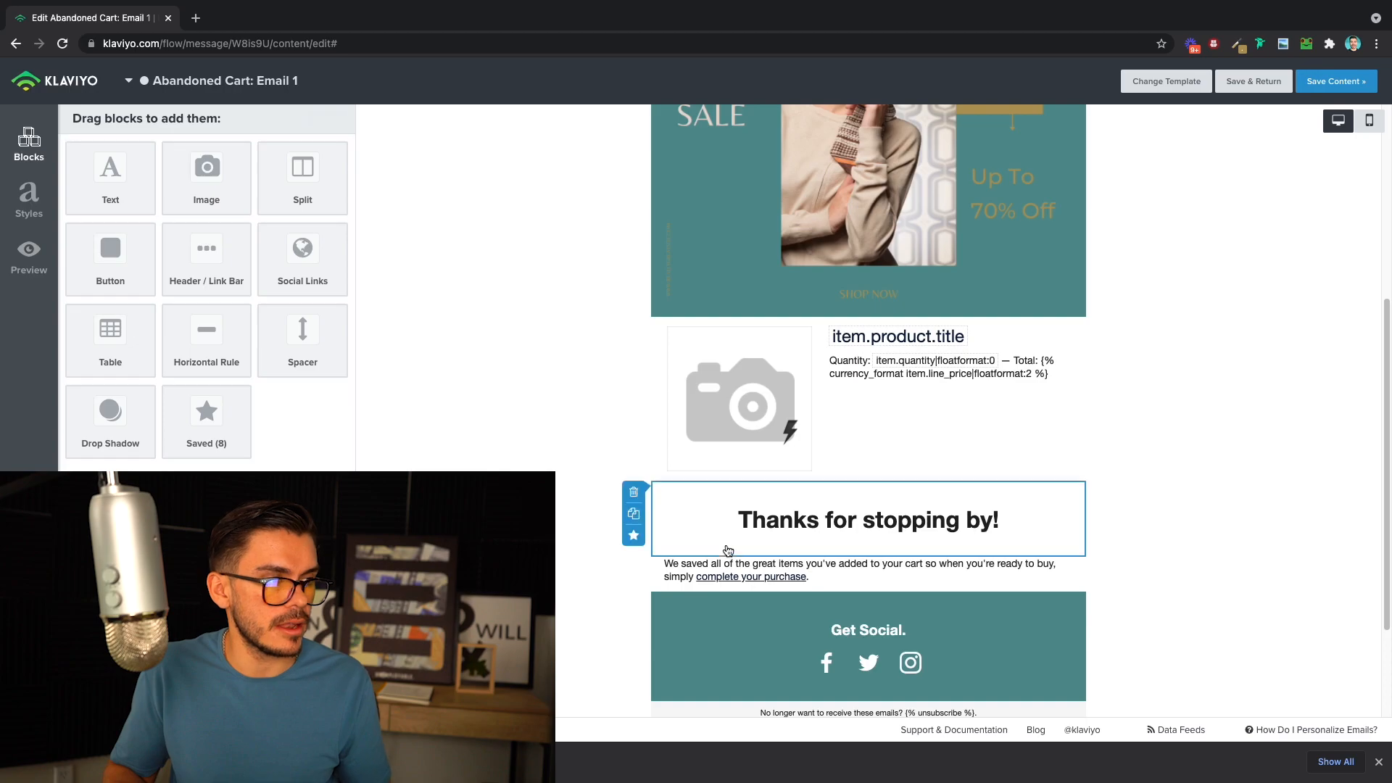
# Rewrite the Thanks for stopping by! heading as Don't Forget About These!
pyautogui.doubleClick(868, 520)
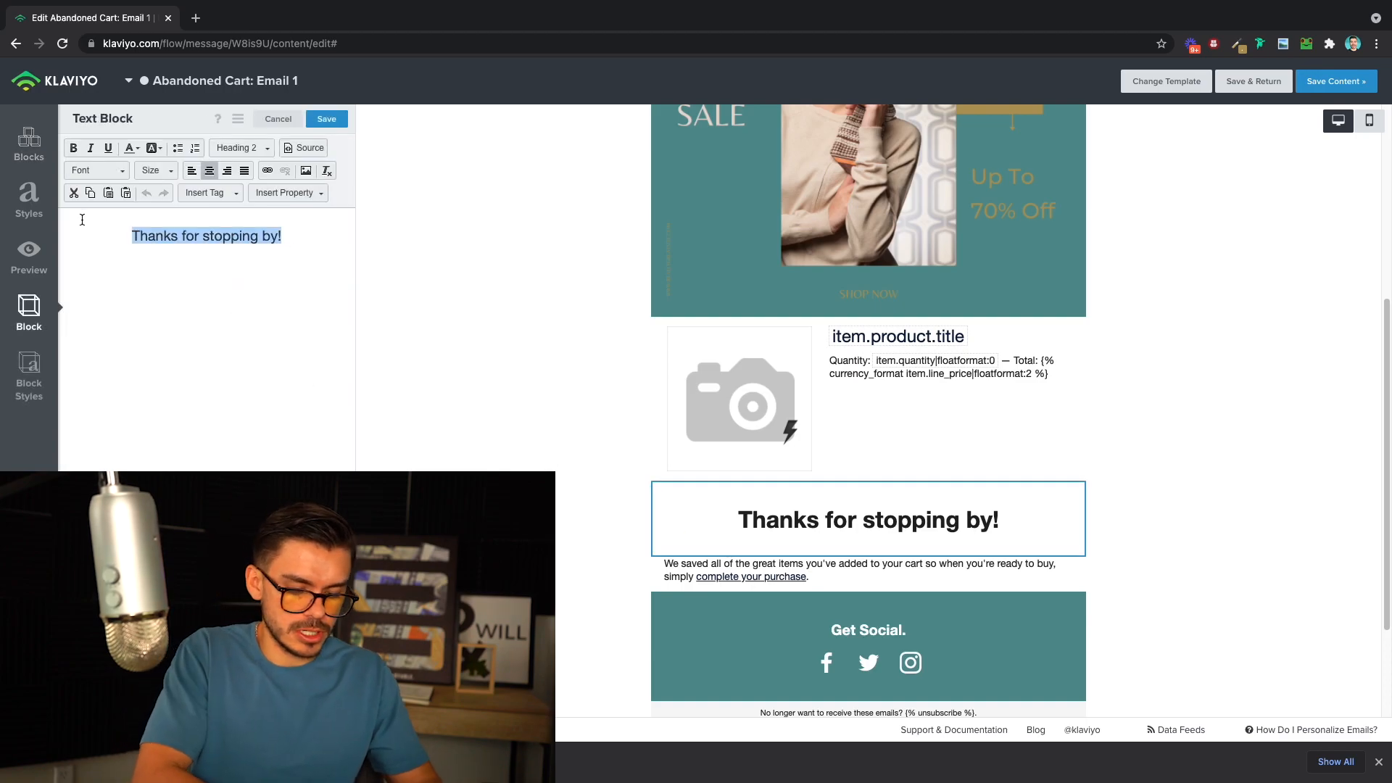
pyautogui.write("Don't Forget")
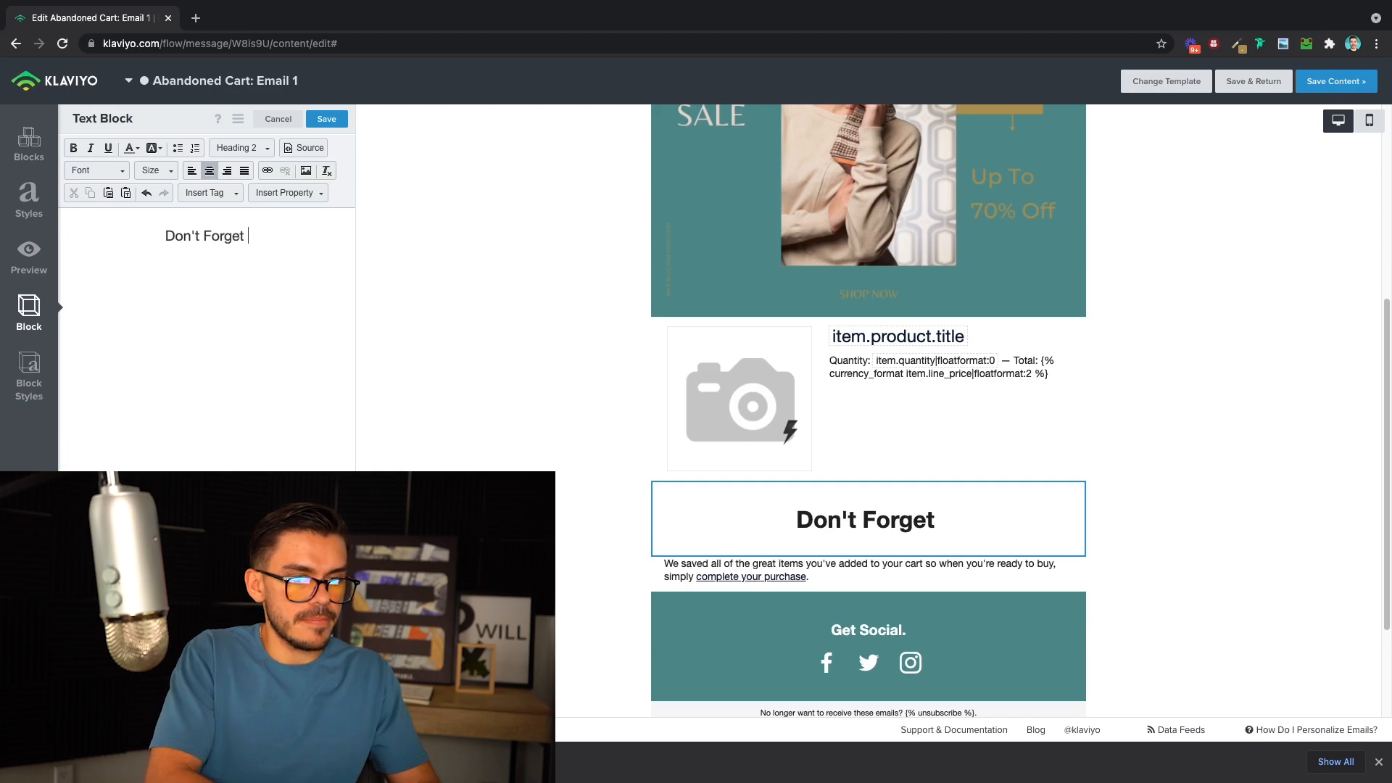
pyautogui.write('About U')
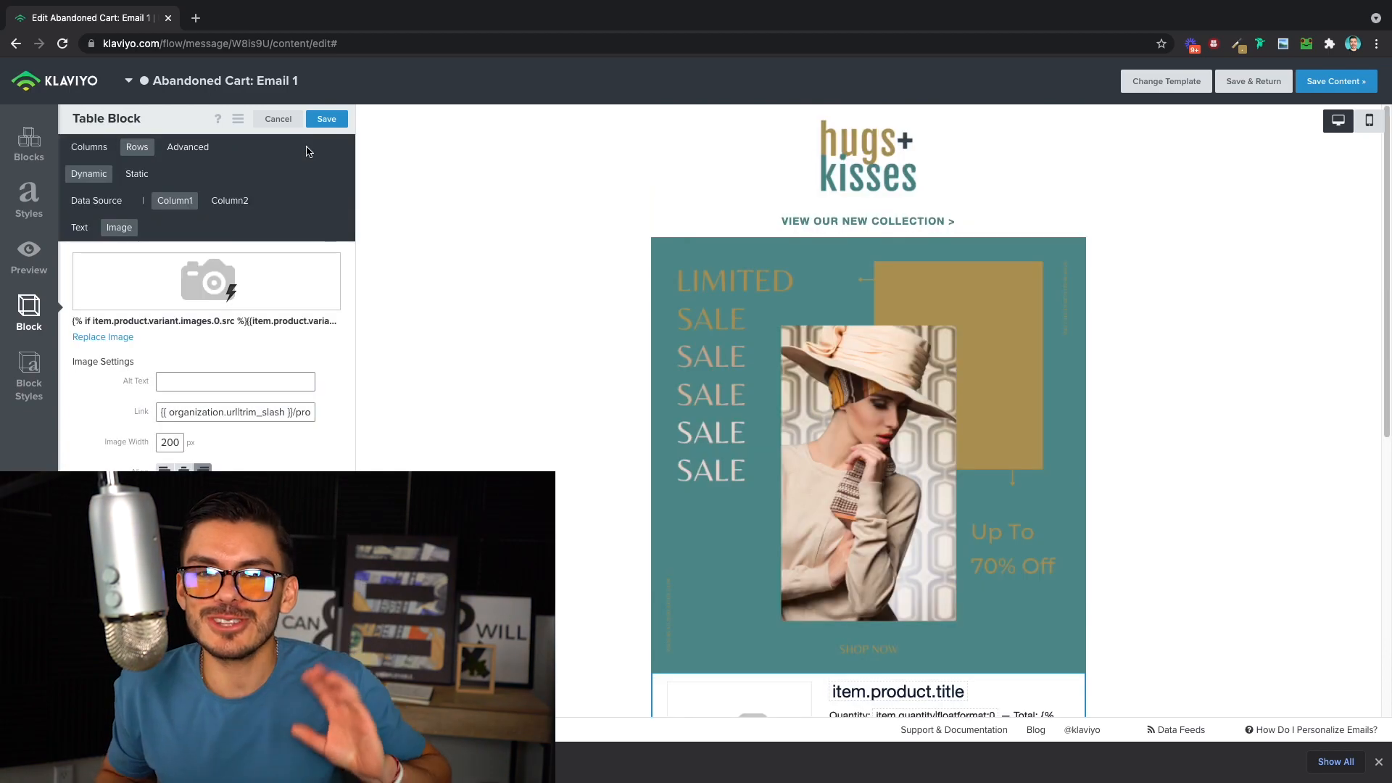
pyautogui.scroll(-3)
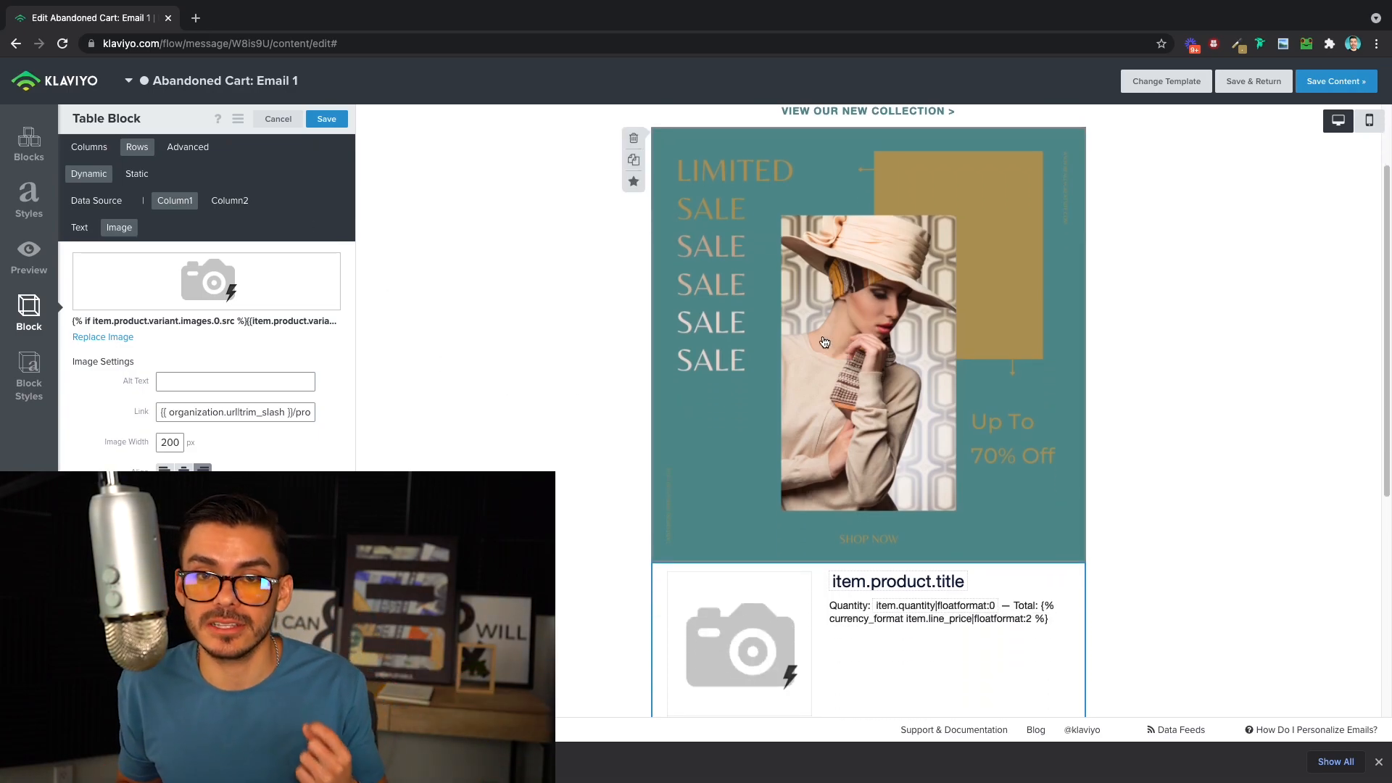
pyautogui.moveTo(629, 436)
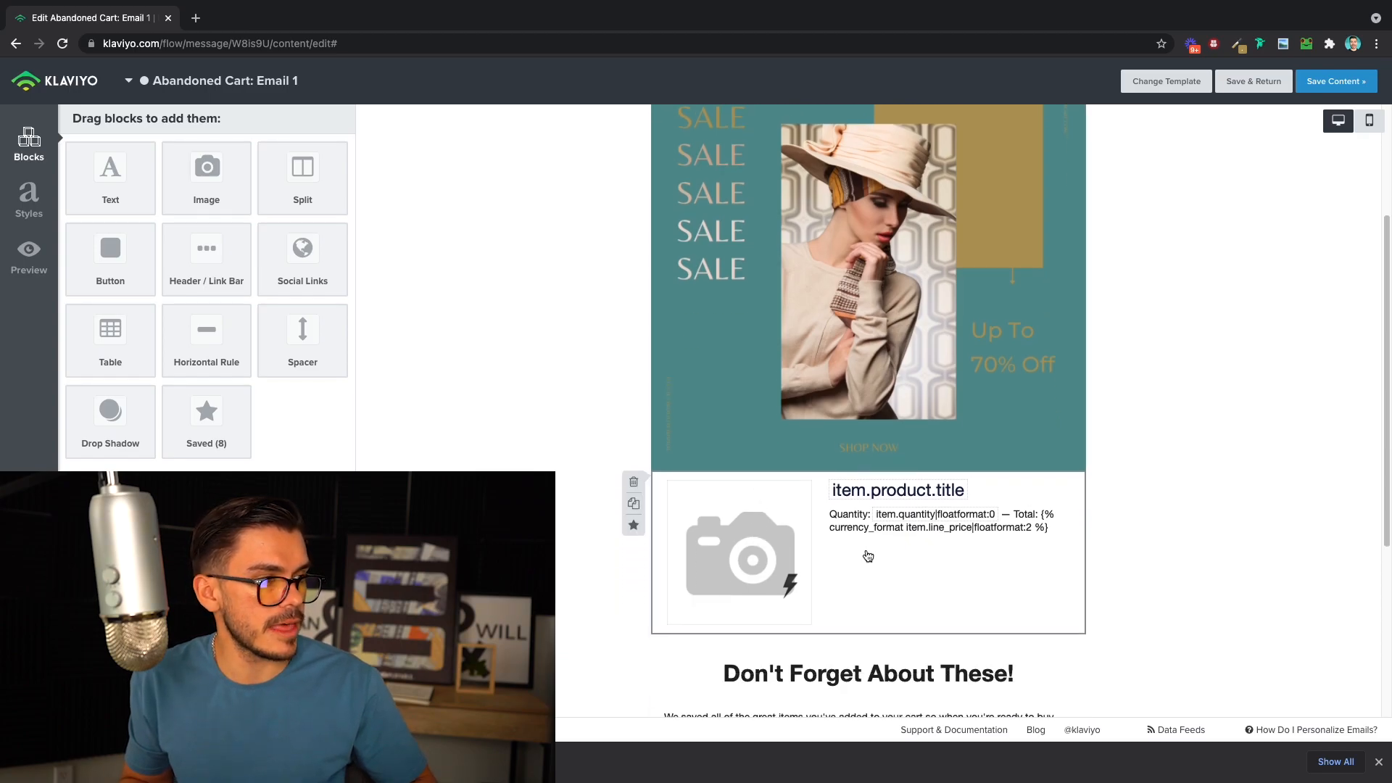
# Check the product table's image link and the logo image block, saving the logo unchanged.
pyautogui.click(867, 551)
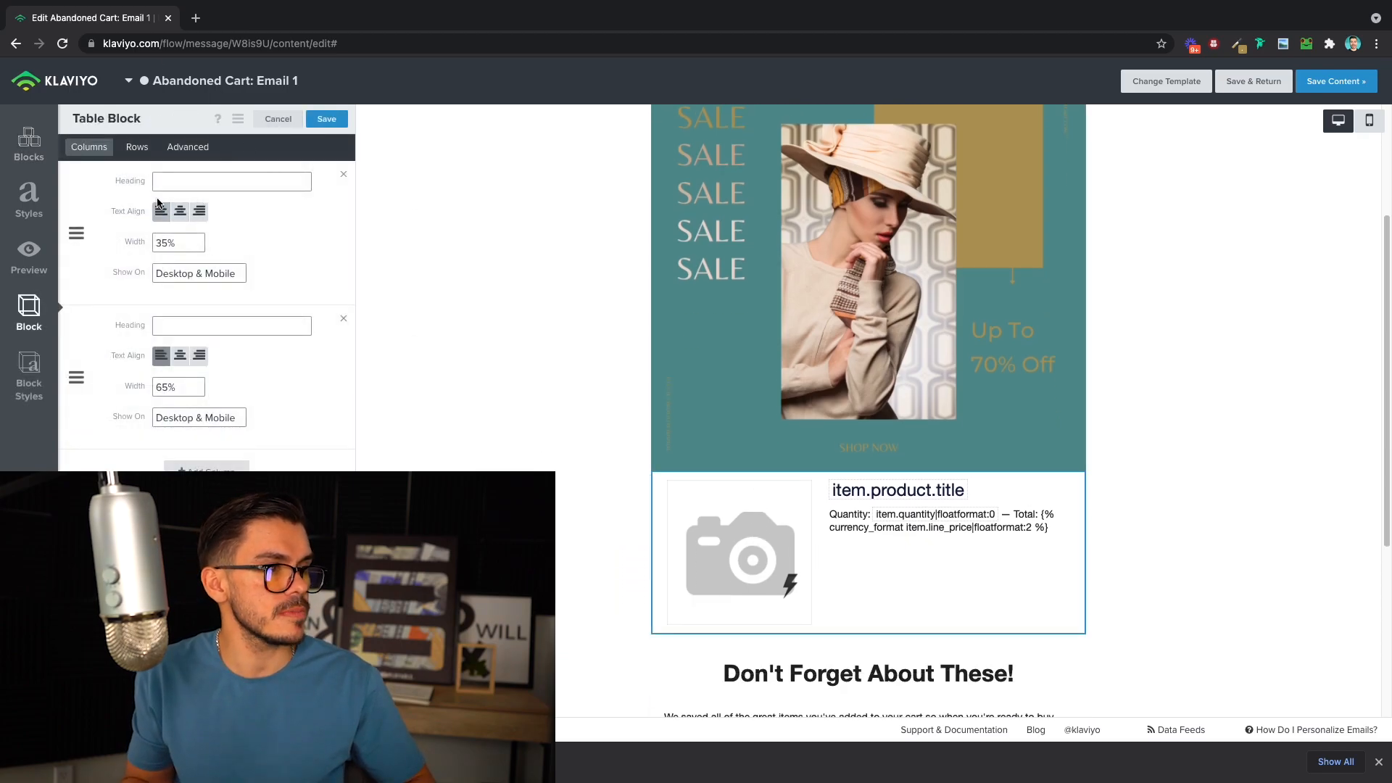
pyautogui.click(137, 146)
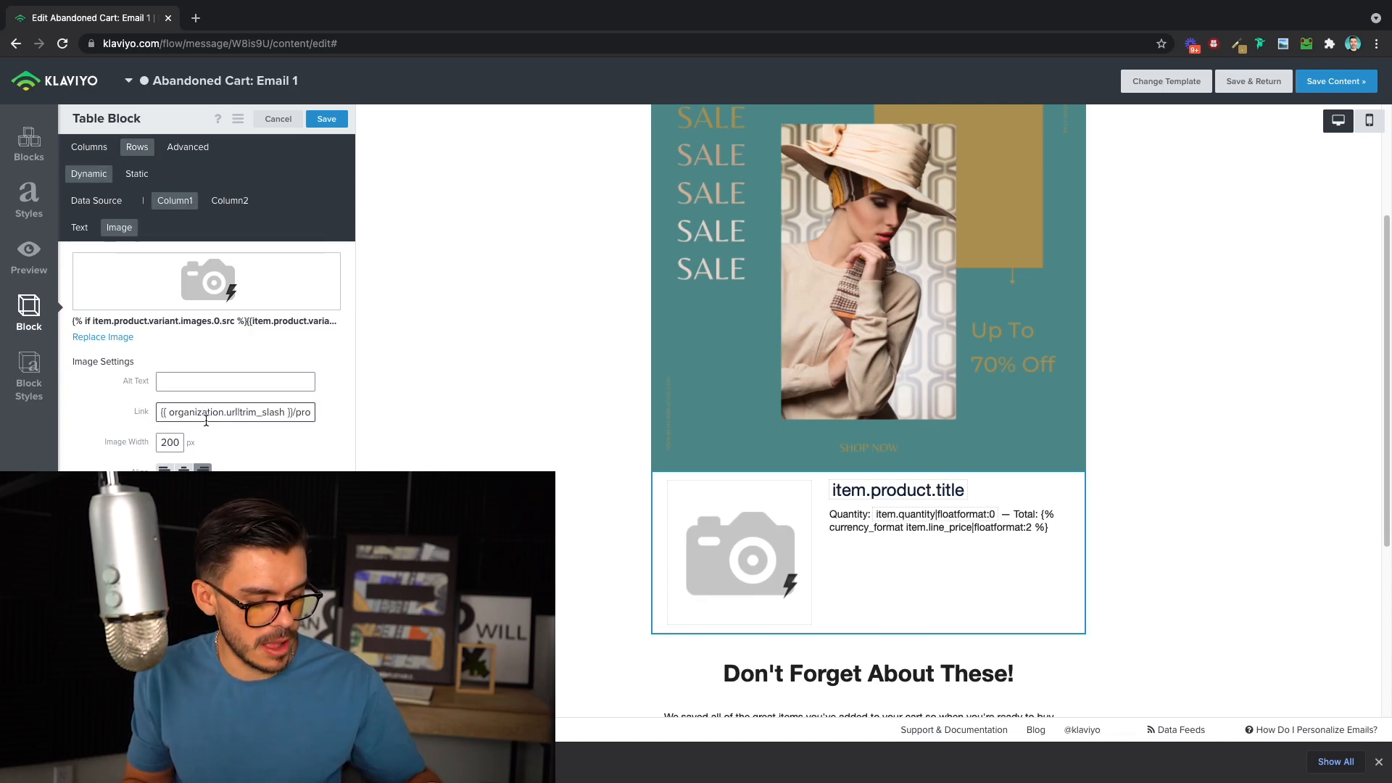
pyautogui.tripleClick(235, 410)
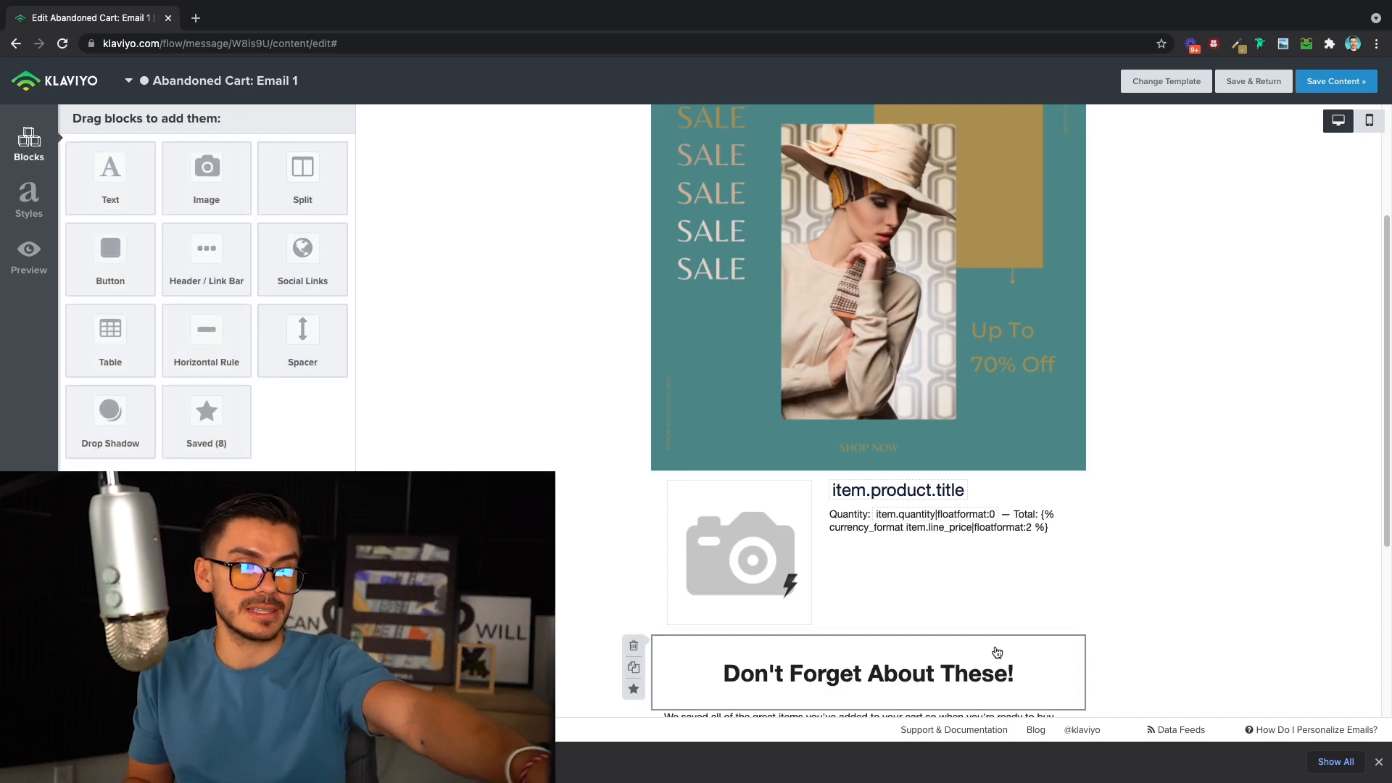
pyautogui.scroll(-3)
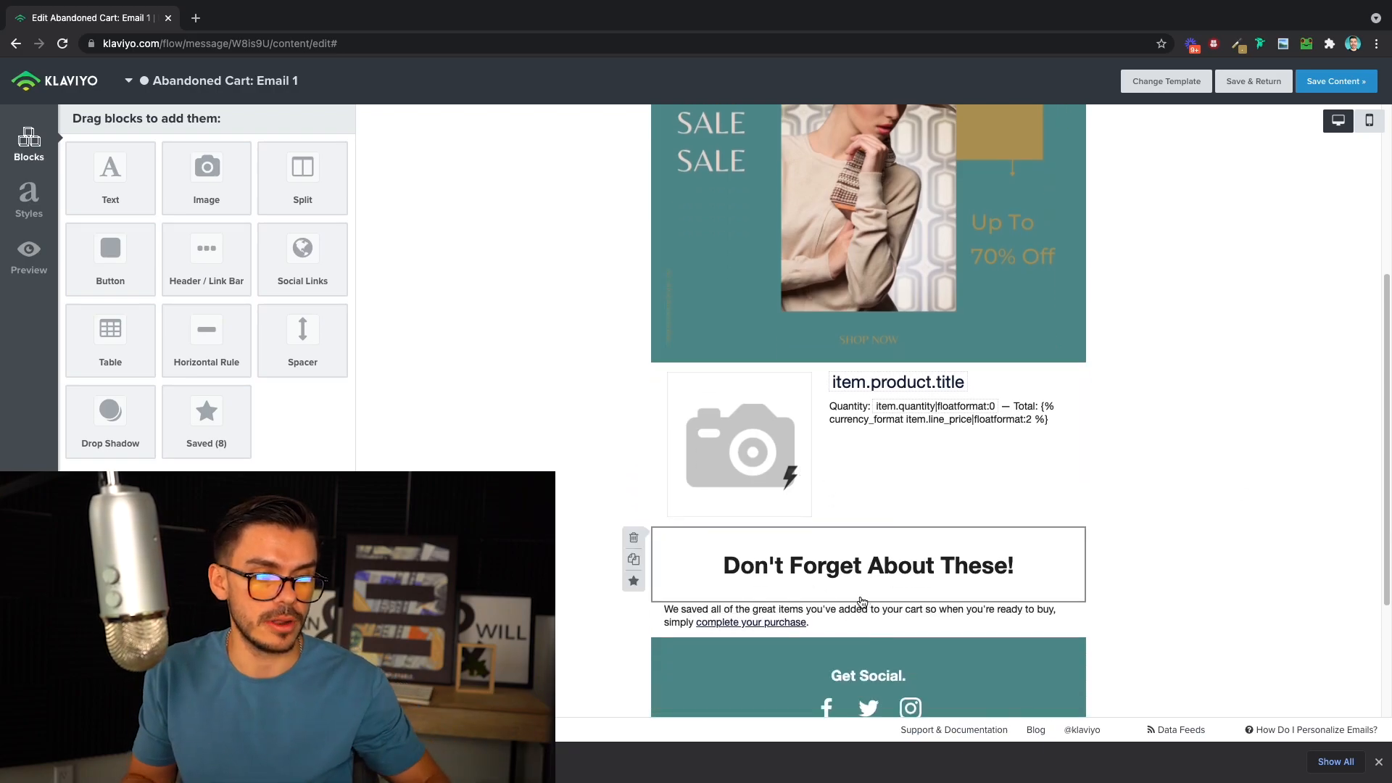
pyautogui.click(868, 157)
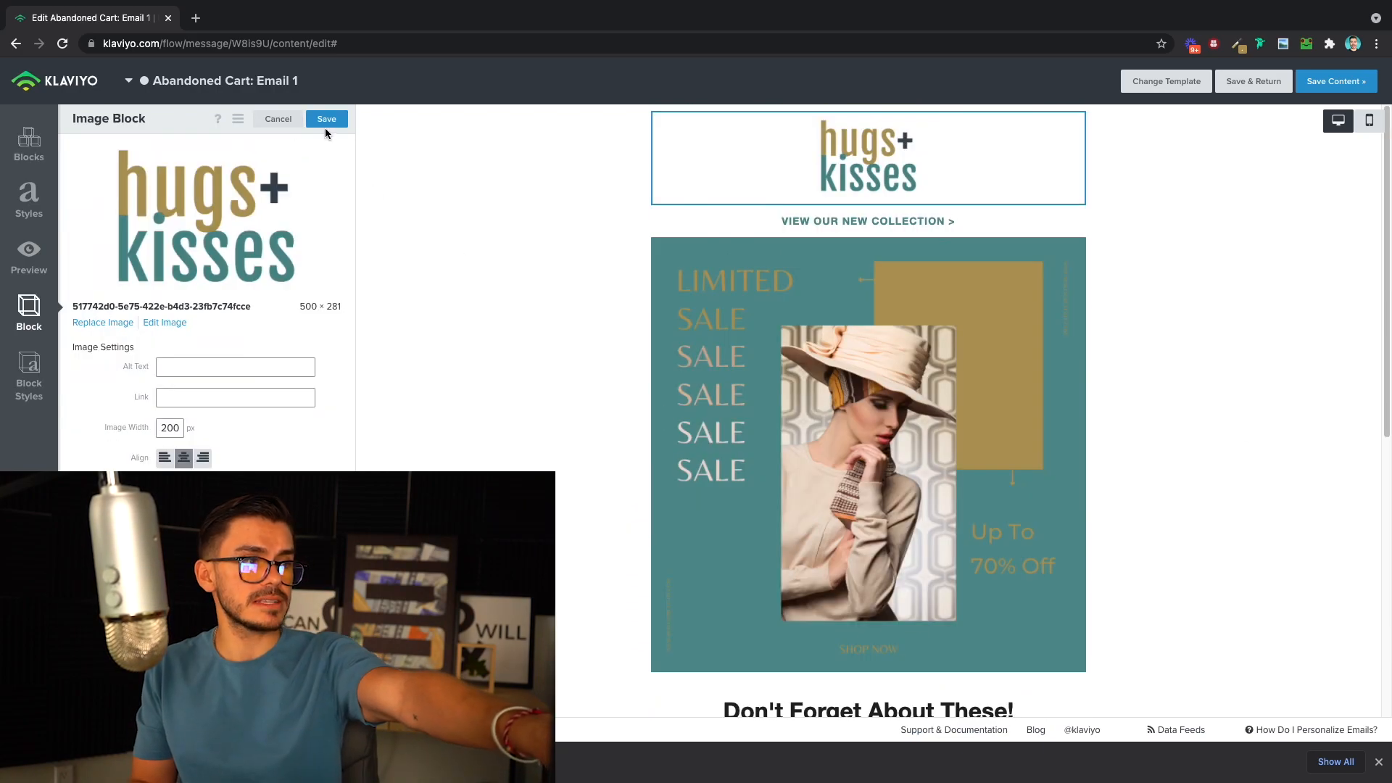
pyautogui.click(326, 119)
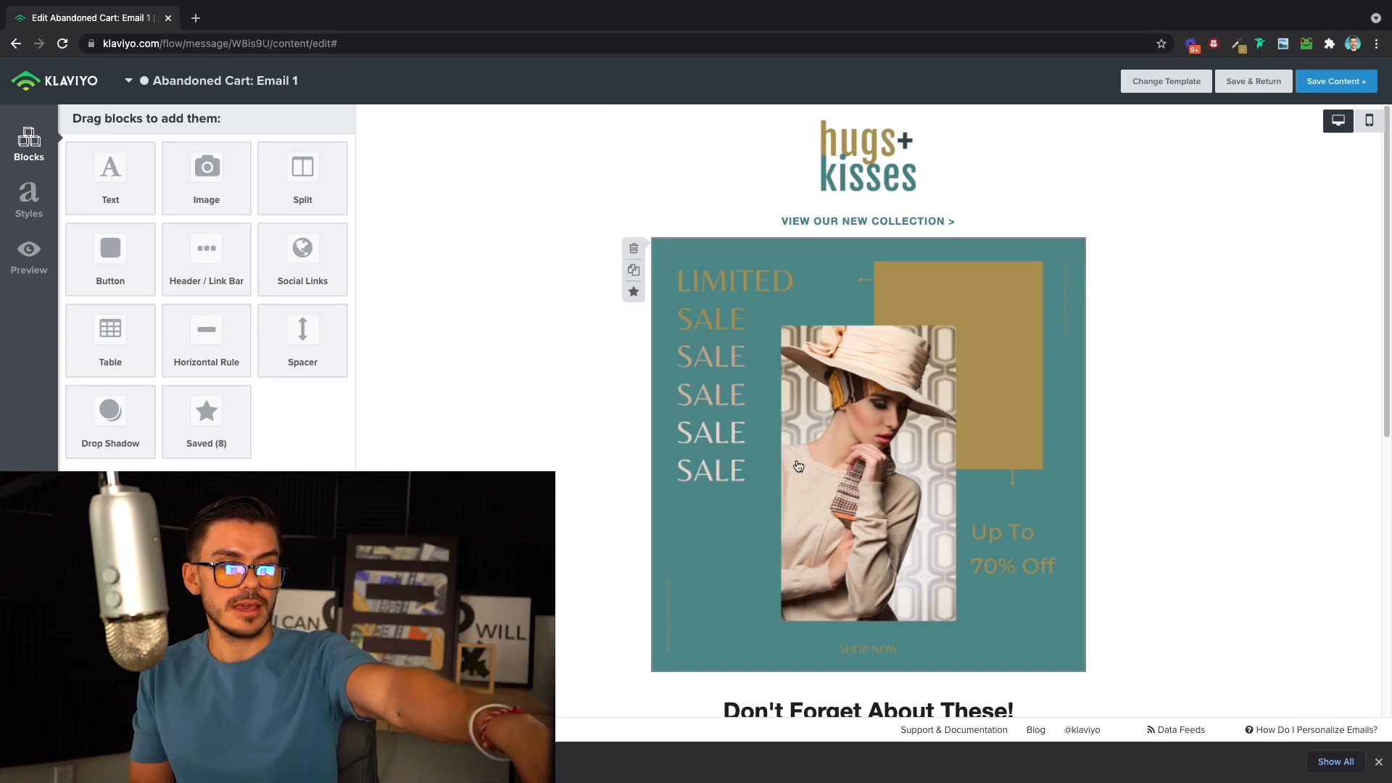
pyautogui.scroll(-3)
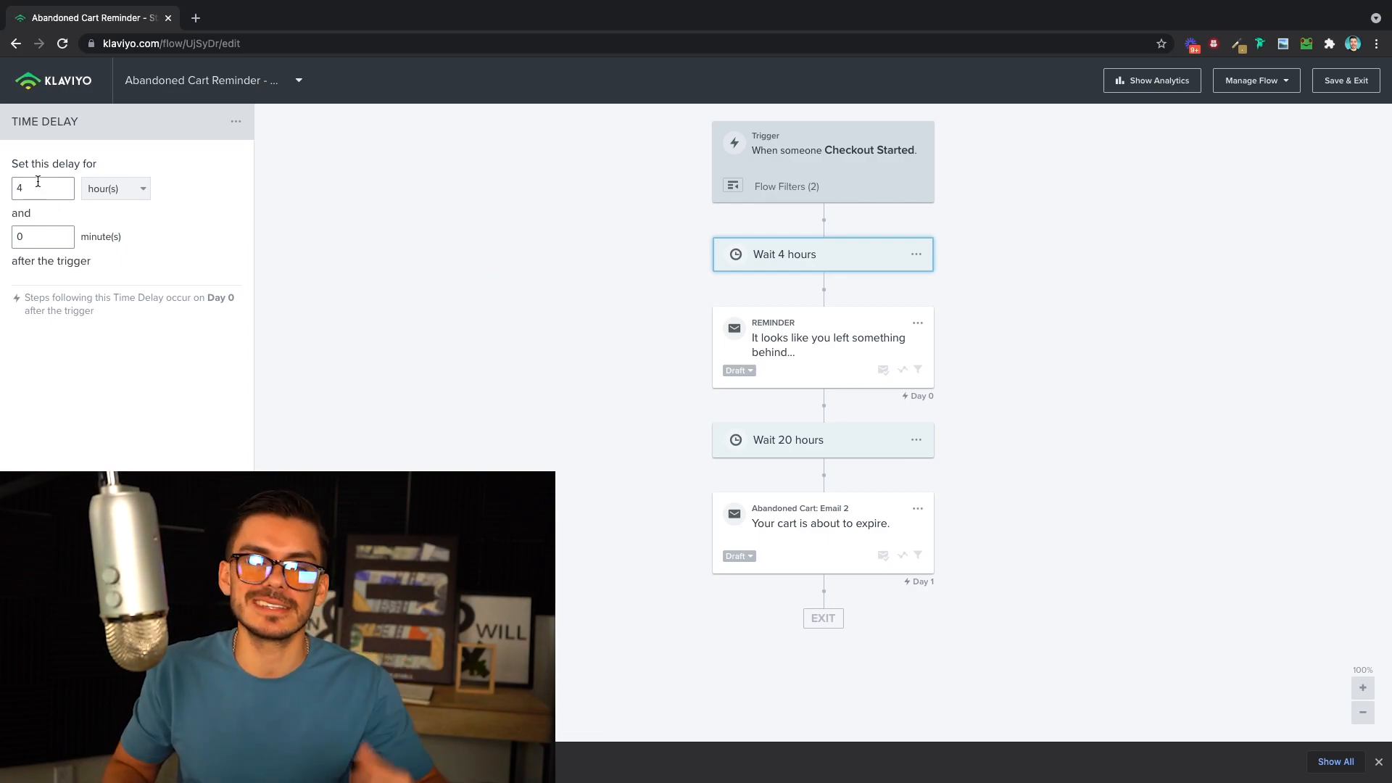
# Set the first delay's units to minutes and change the second delay from 20 hours to 4.
pyautogui.click(112, 187)
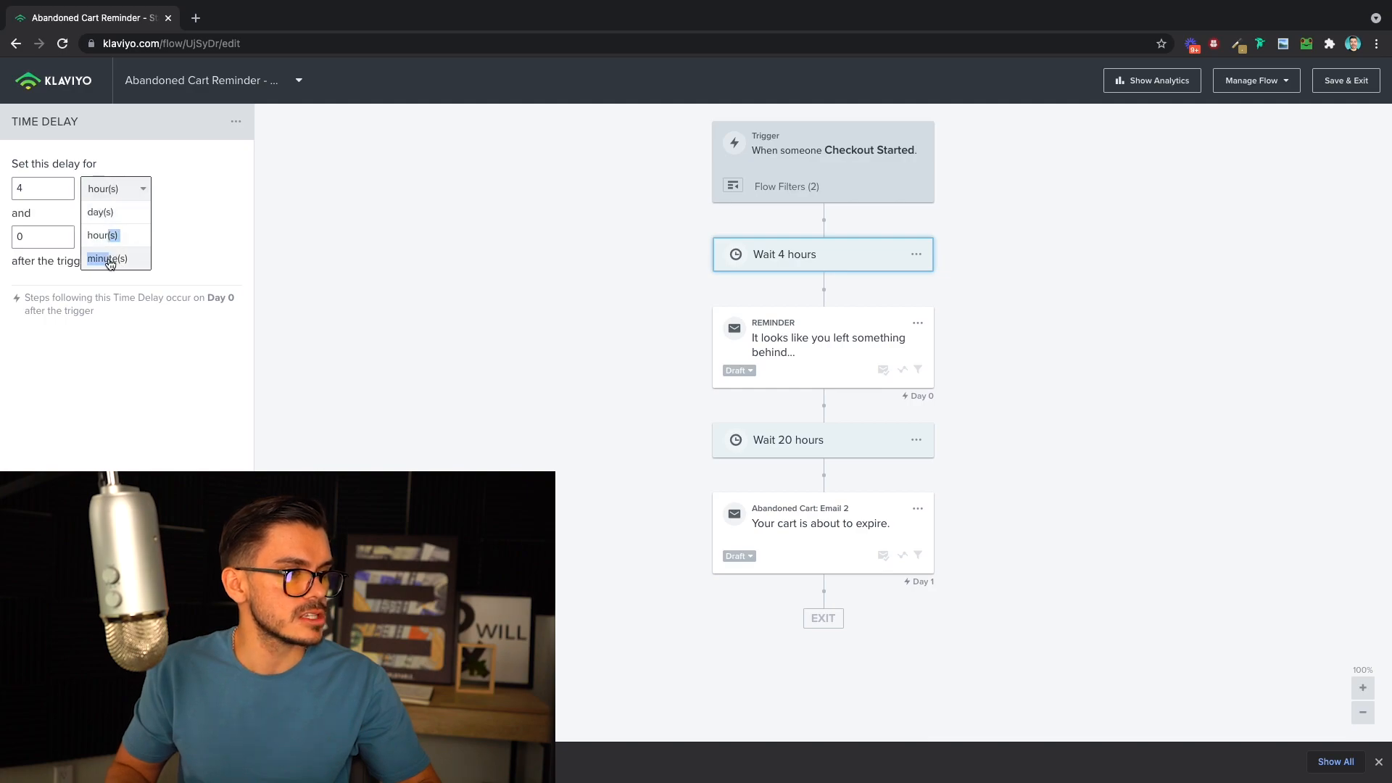
pyautogui.click(108, 258)
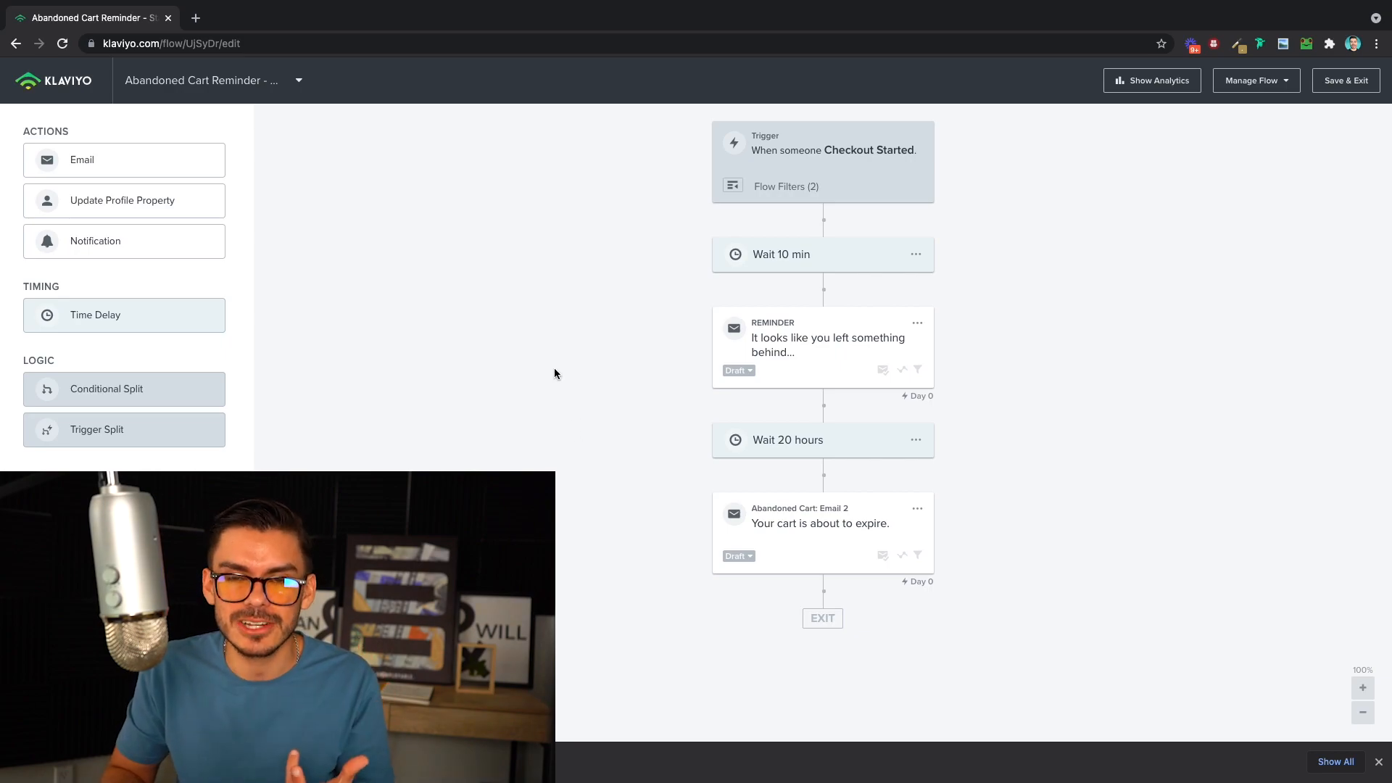
pyautogui.moveTo(499, 386)
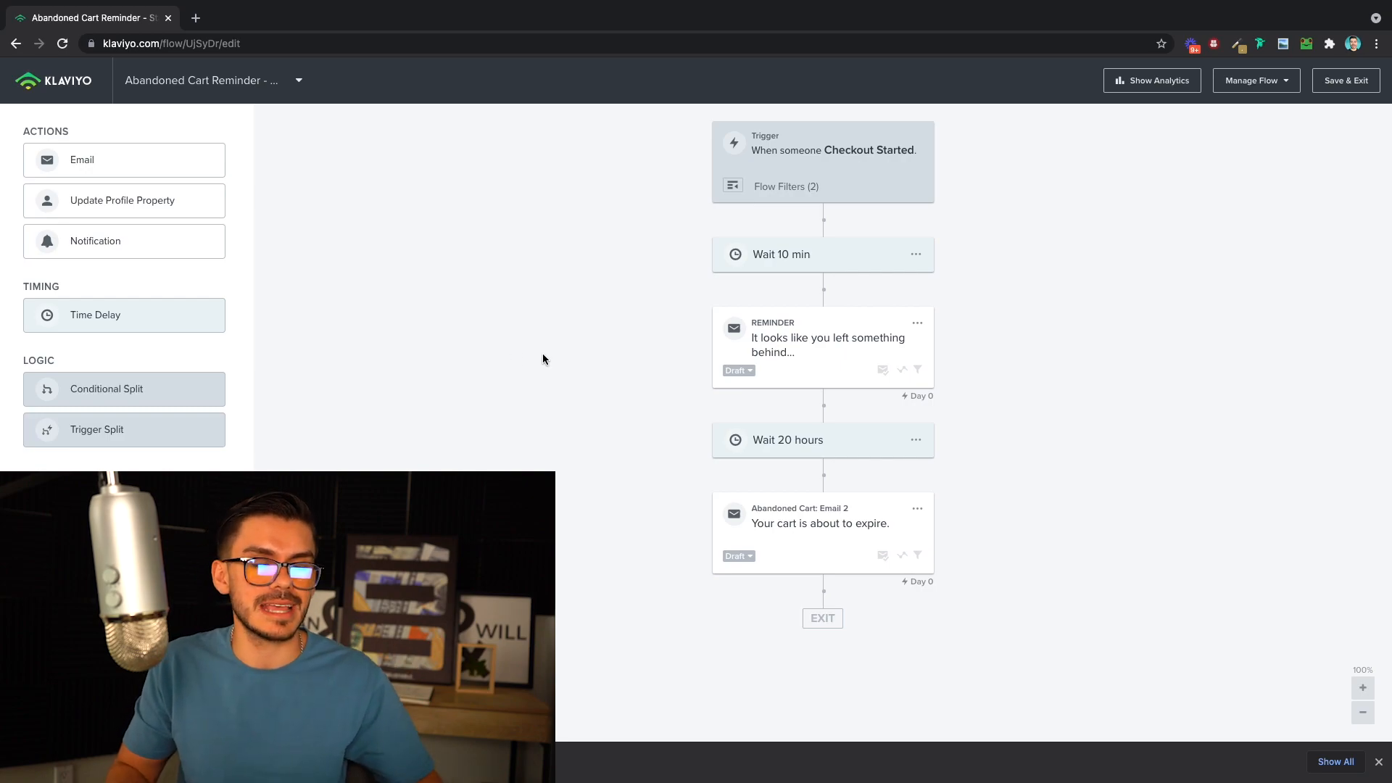
pyautogui.moveTo(554, 343)
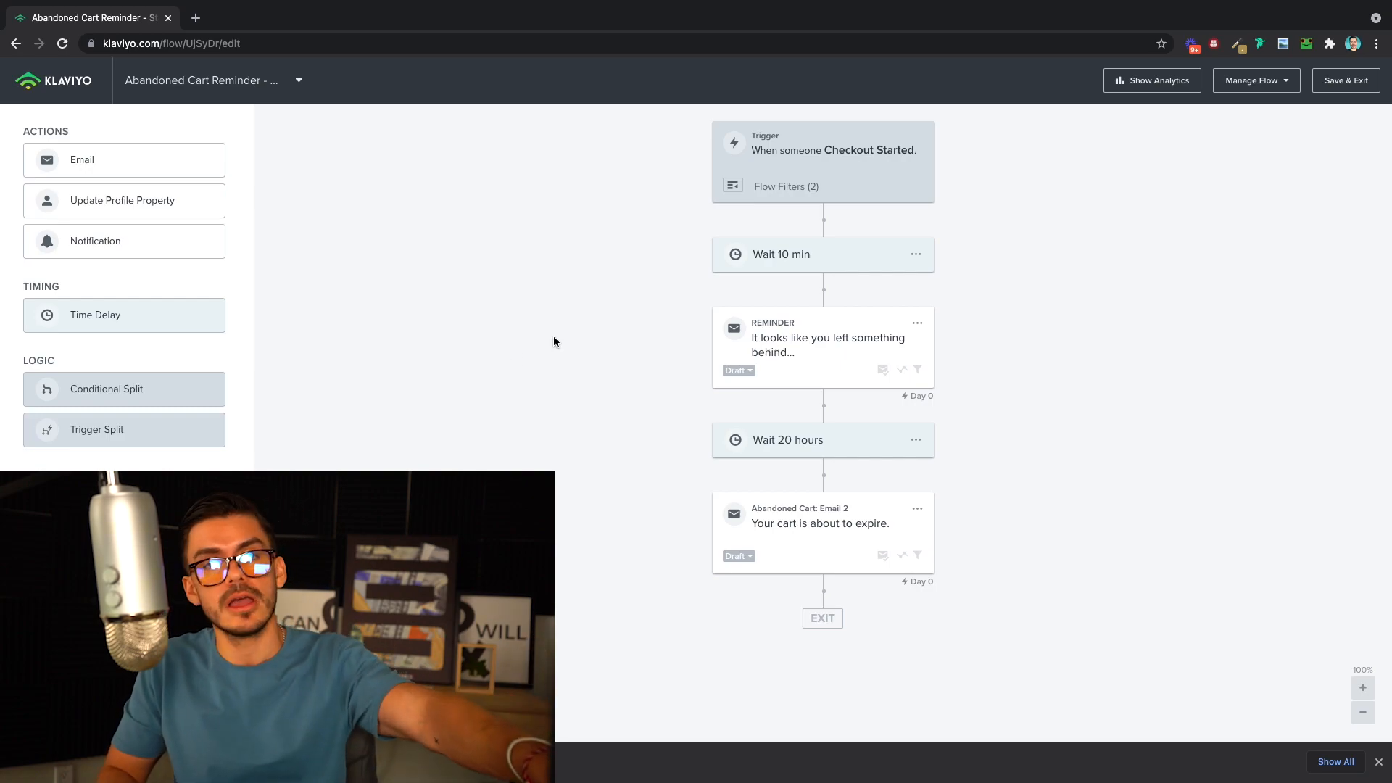
pyautogui.moveTo(523, 361)
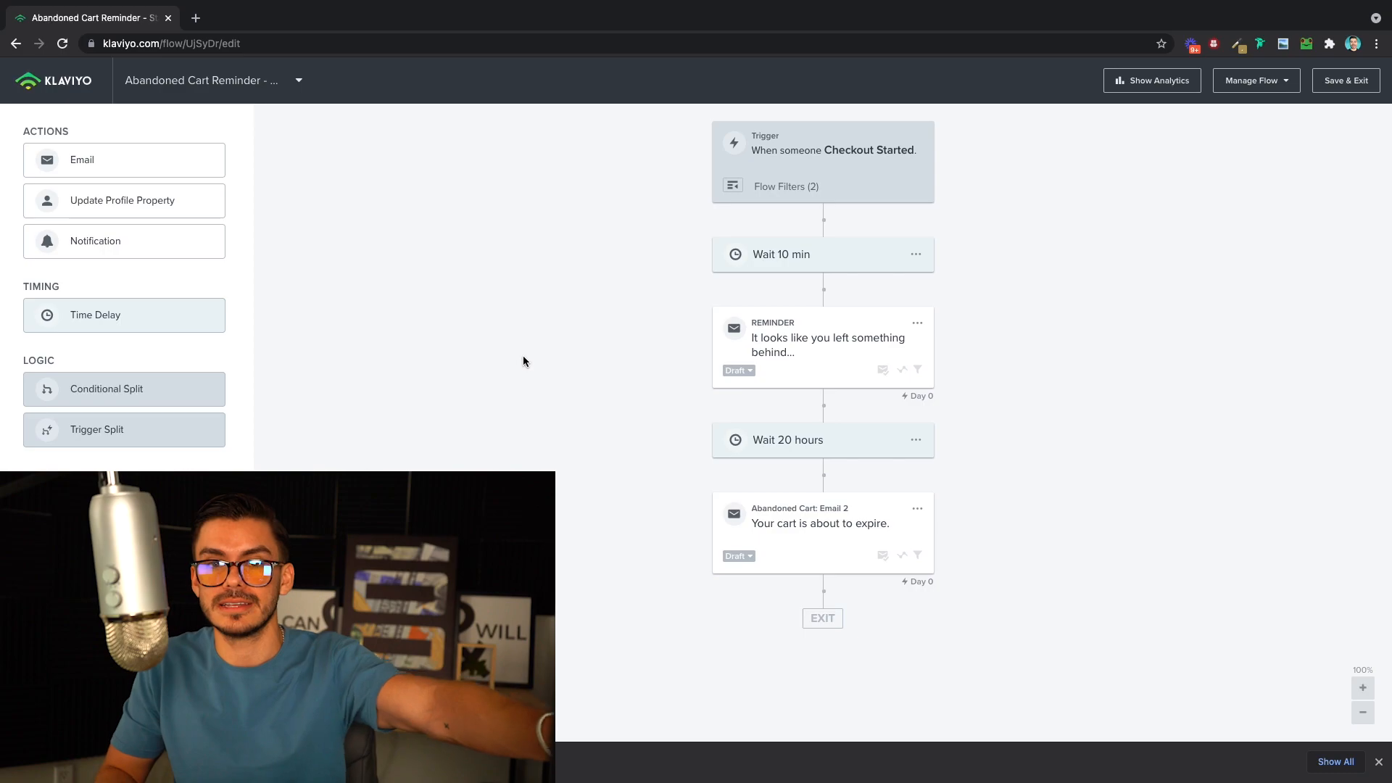
pyautogui.click(786, 440)
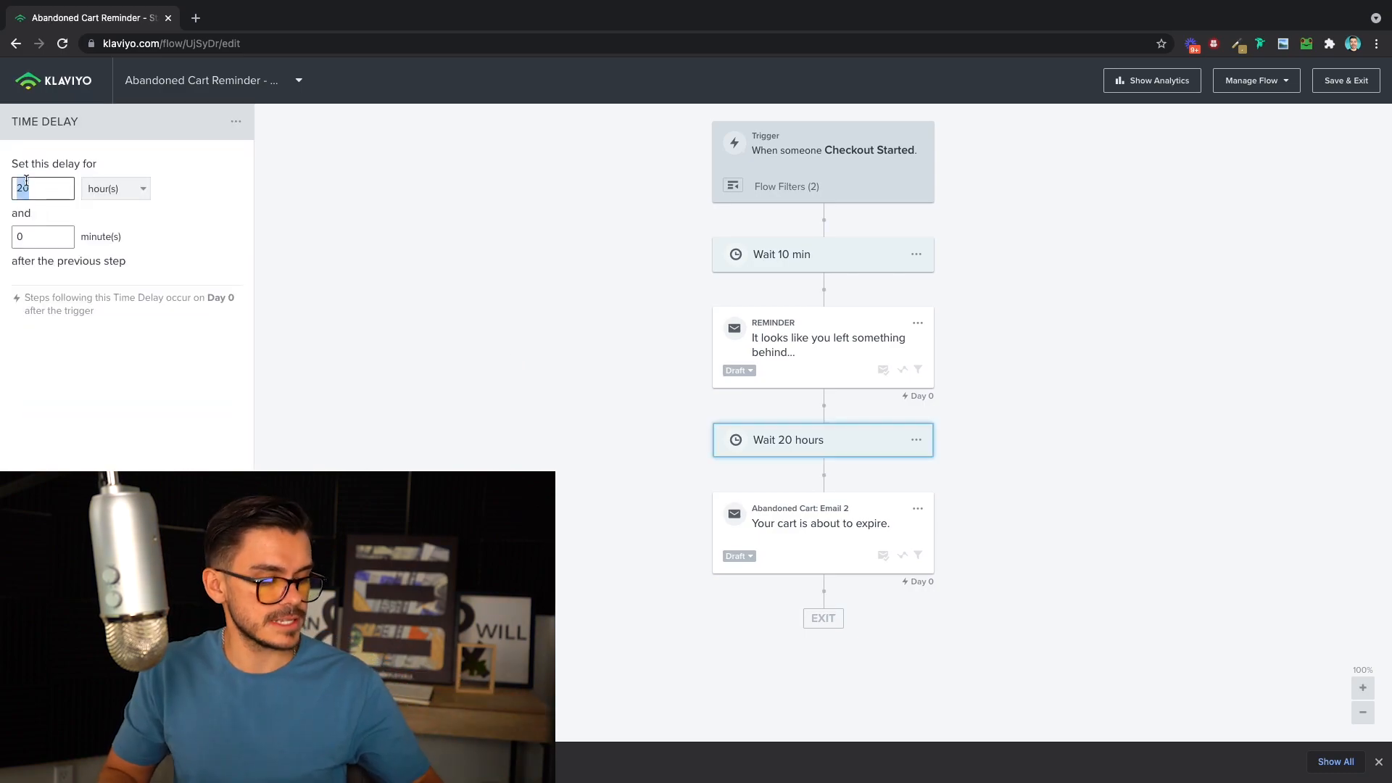
pyautogui.write('4')
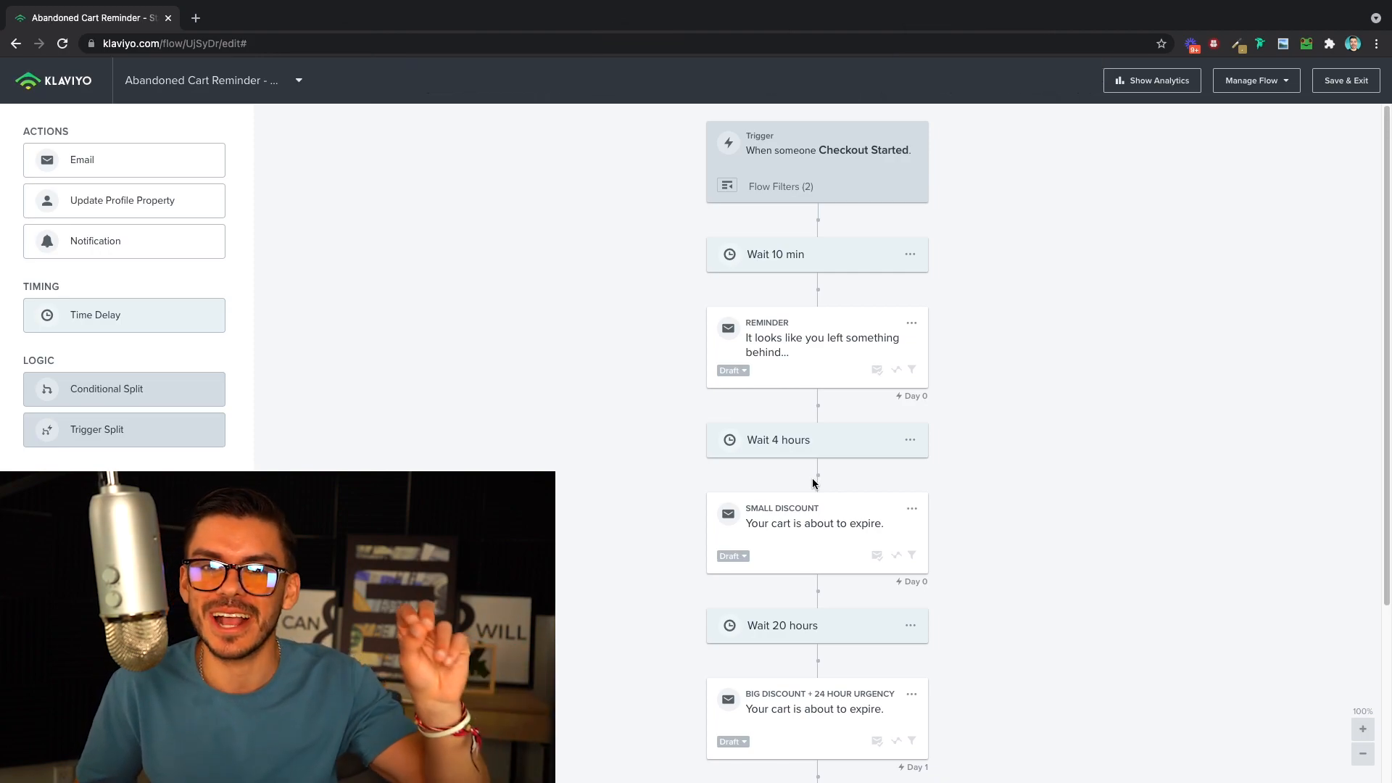
pyautogui.moveTo(806, 356)
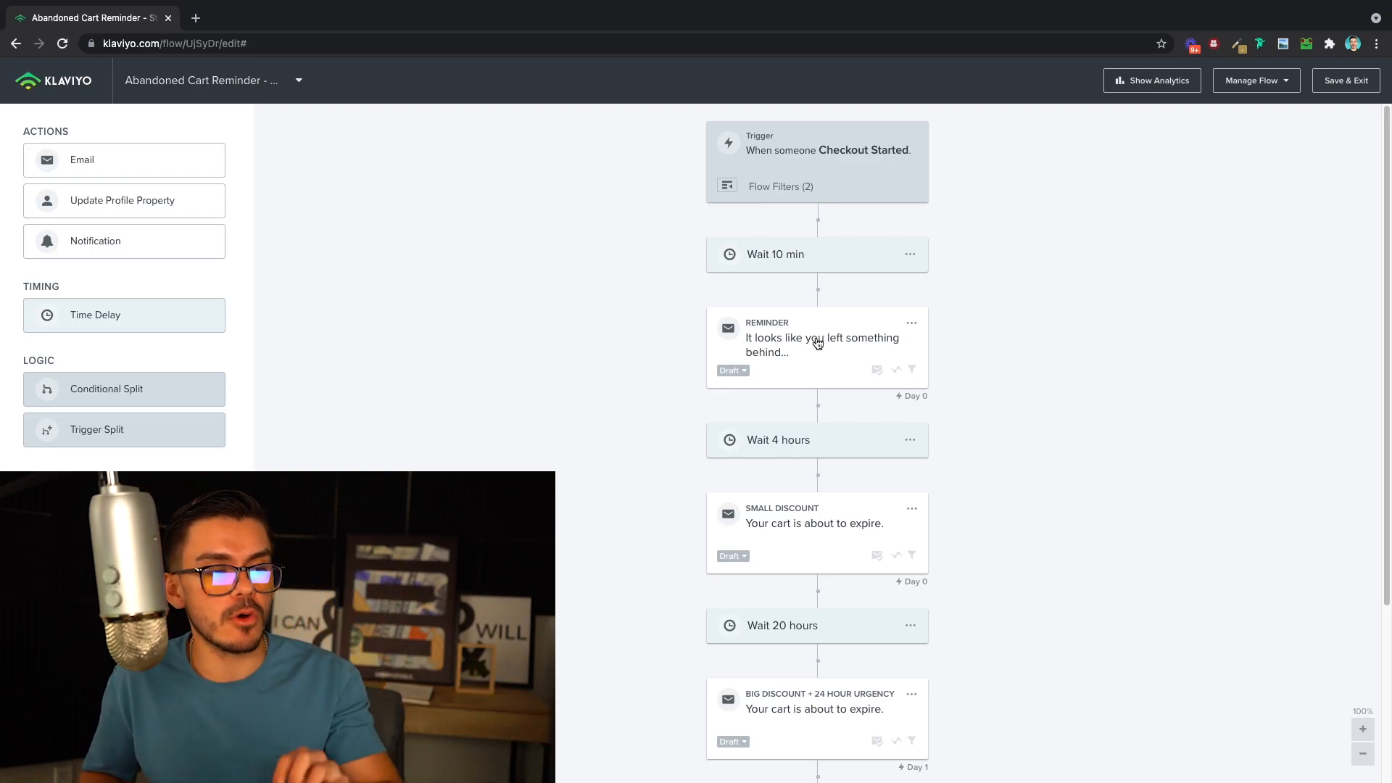
pyautogui.moveTo(774, 548)
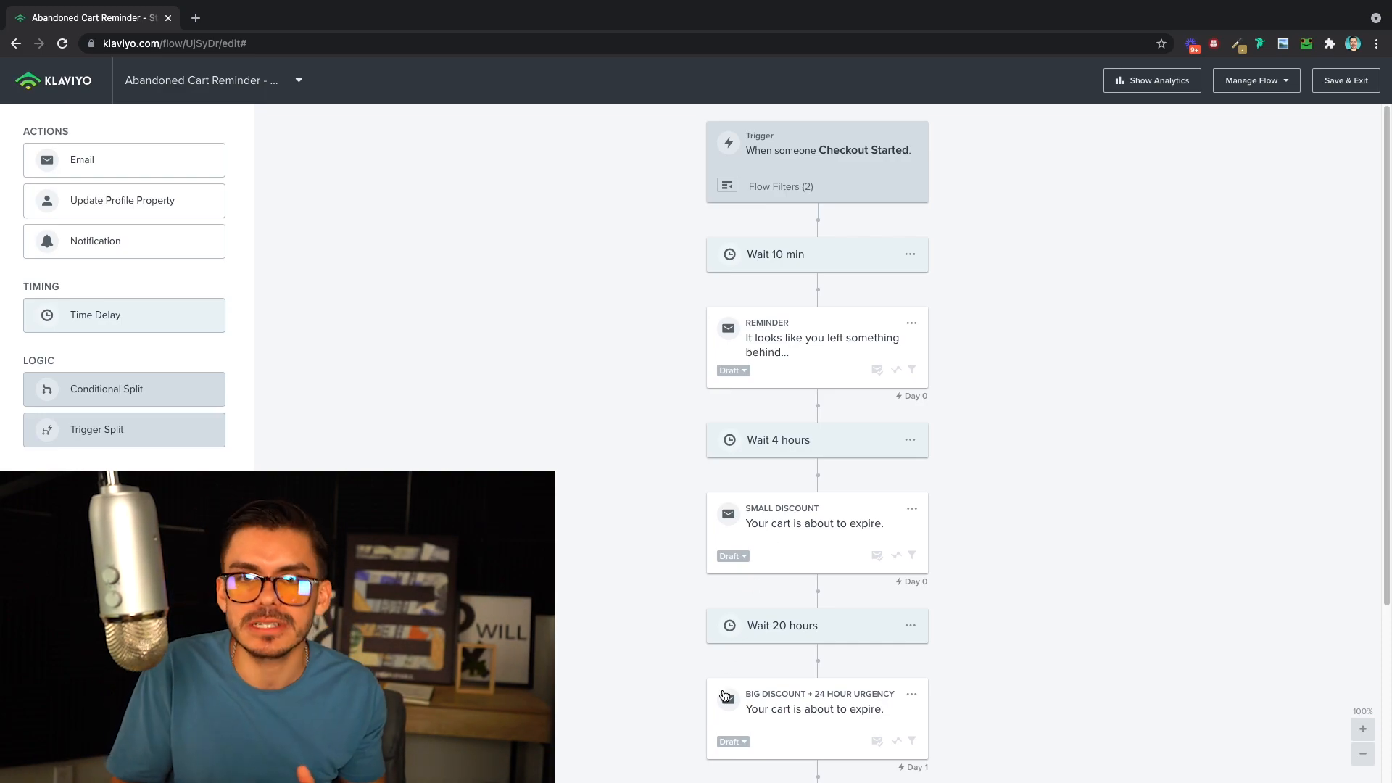
pyautogui.moveTo(777, 624)
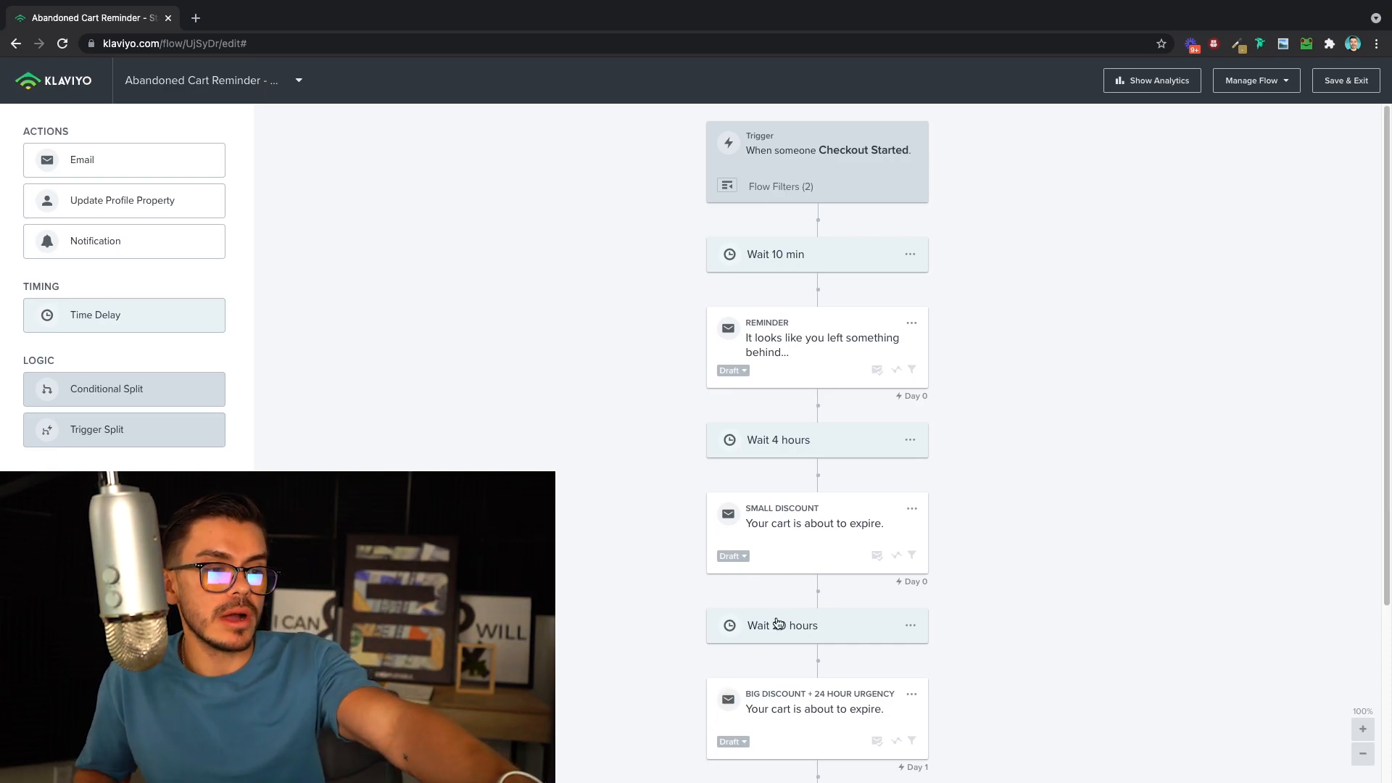
pyautogui.scroll(-3)
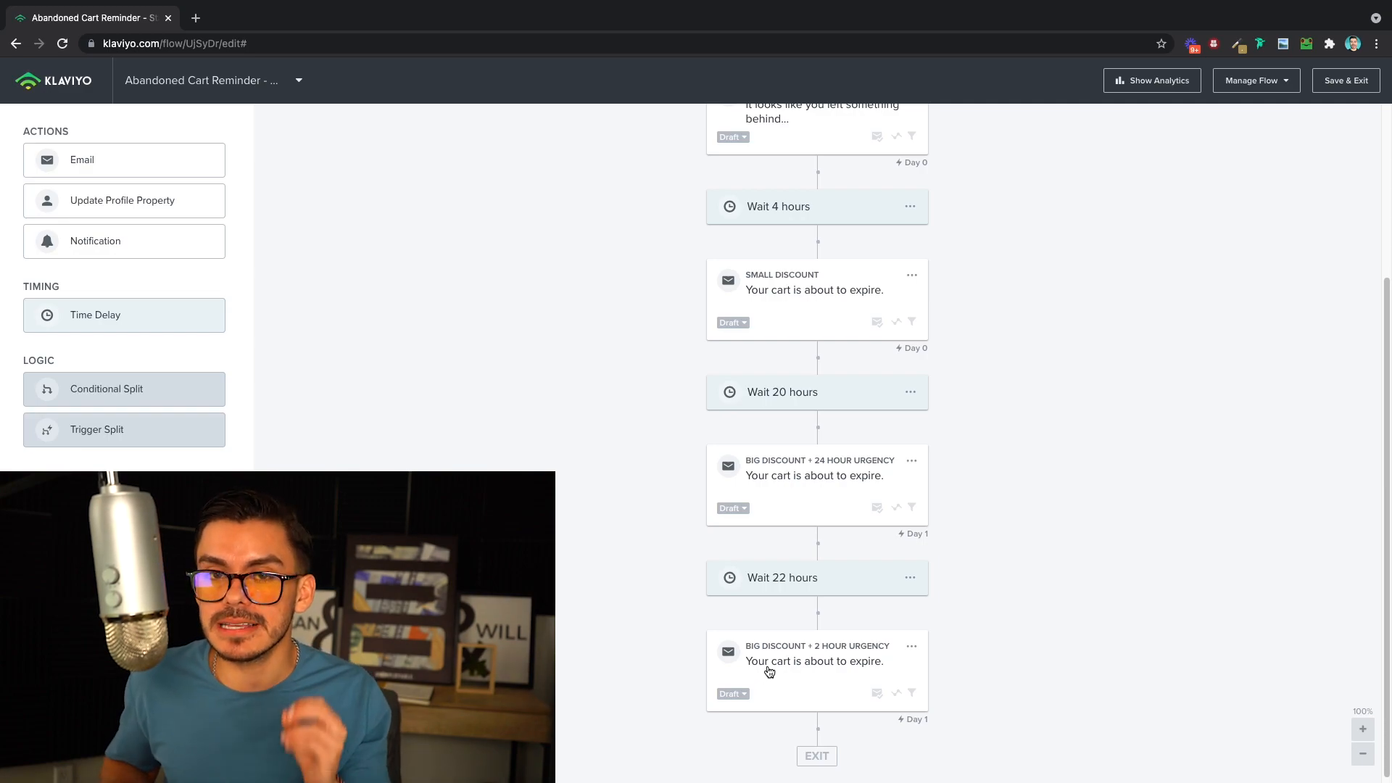
pyautogui.moveTo(818, 426)
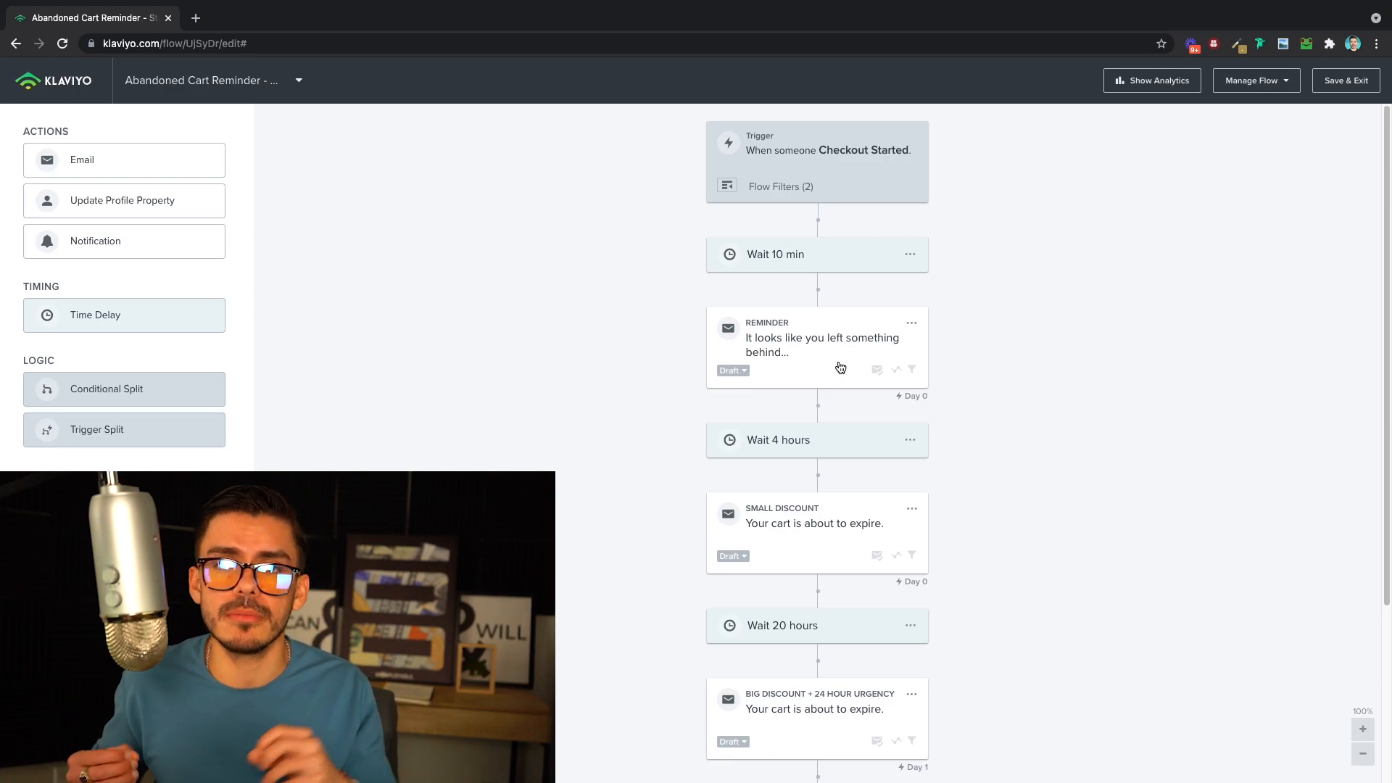
pyautogui.click(816, 347)
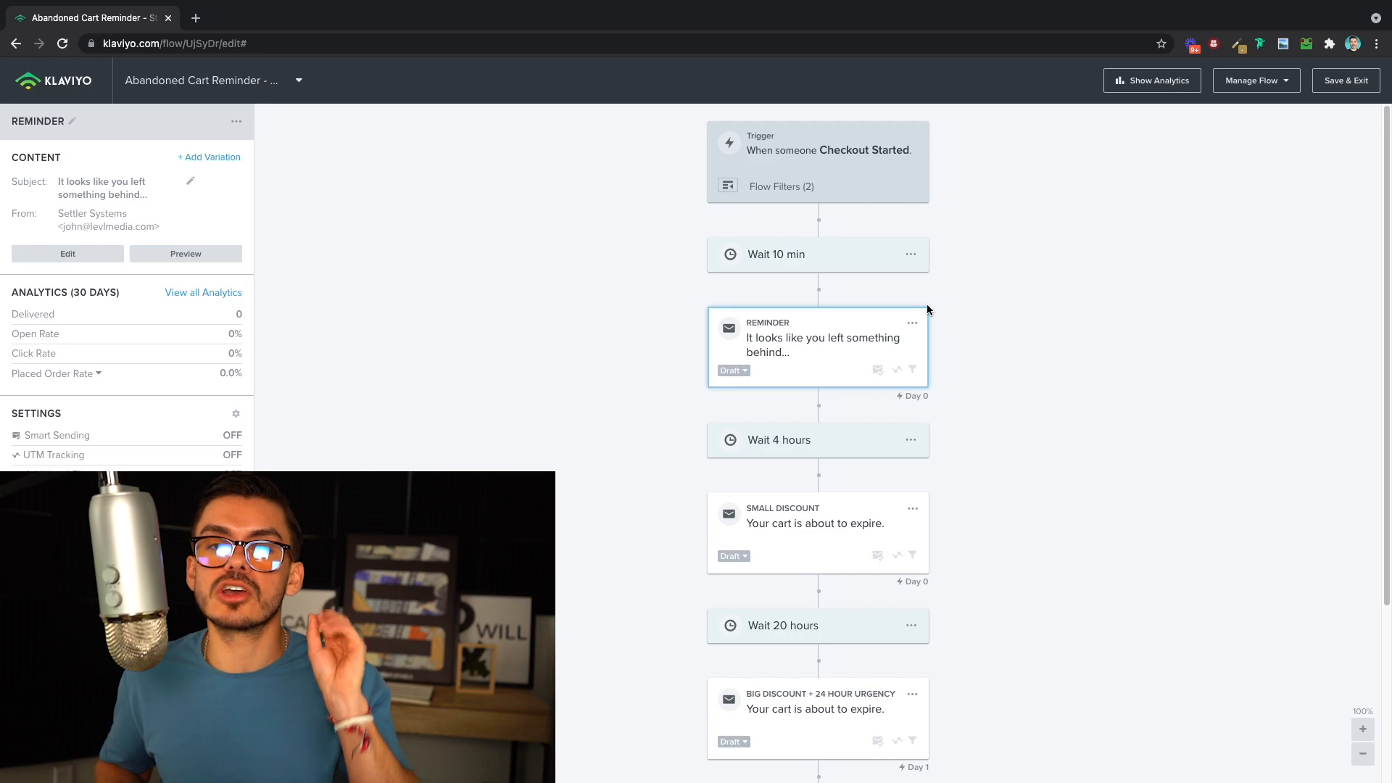
pyautogui.moveTo(867, 329)
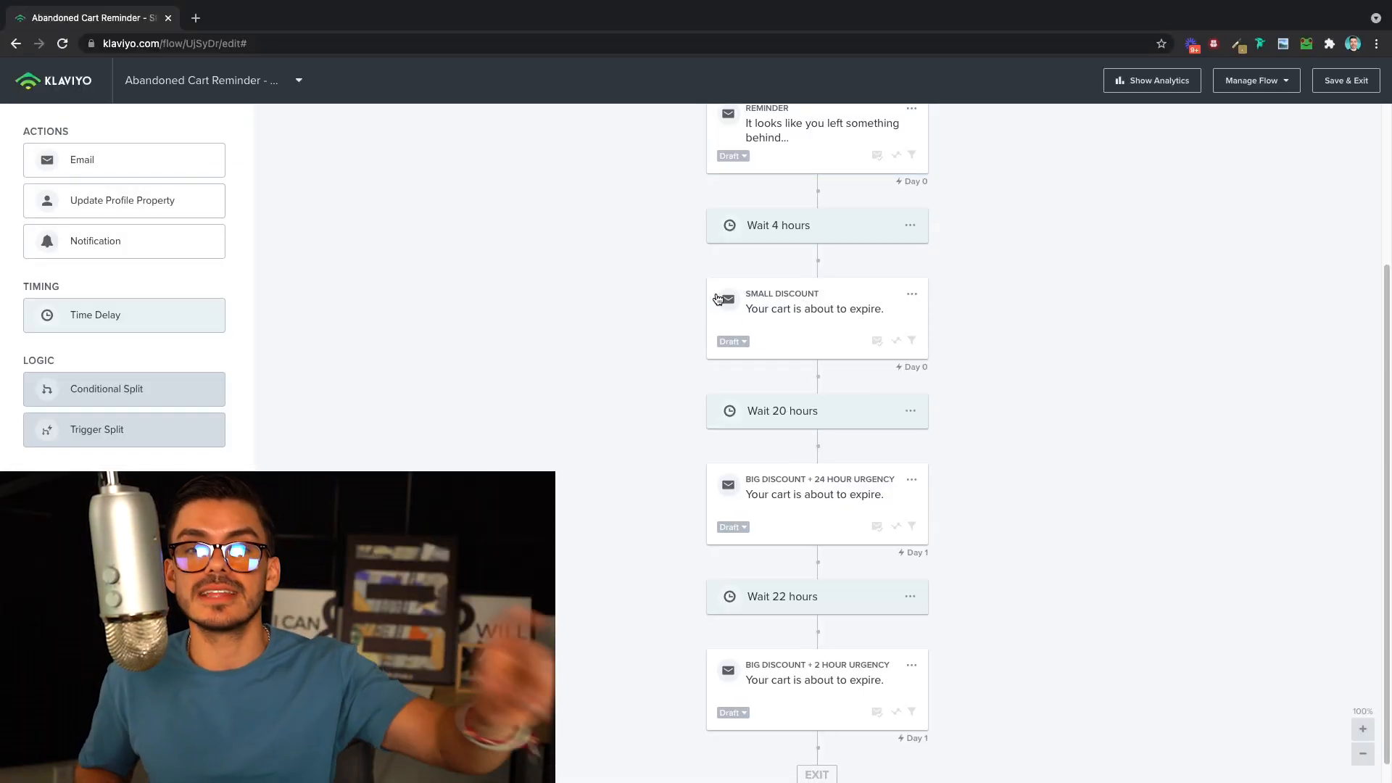
# Add a conditional split after the 4-hour wait with a NO-branch copy subject "Get it while its hot!".
pyautogui.click(813, 318)
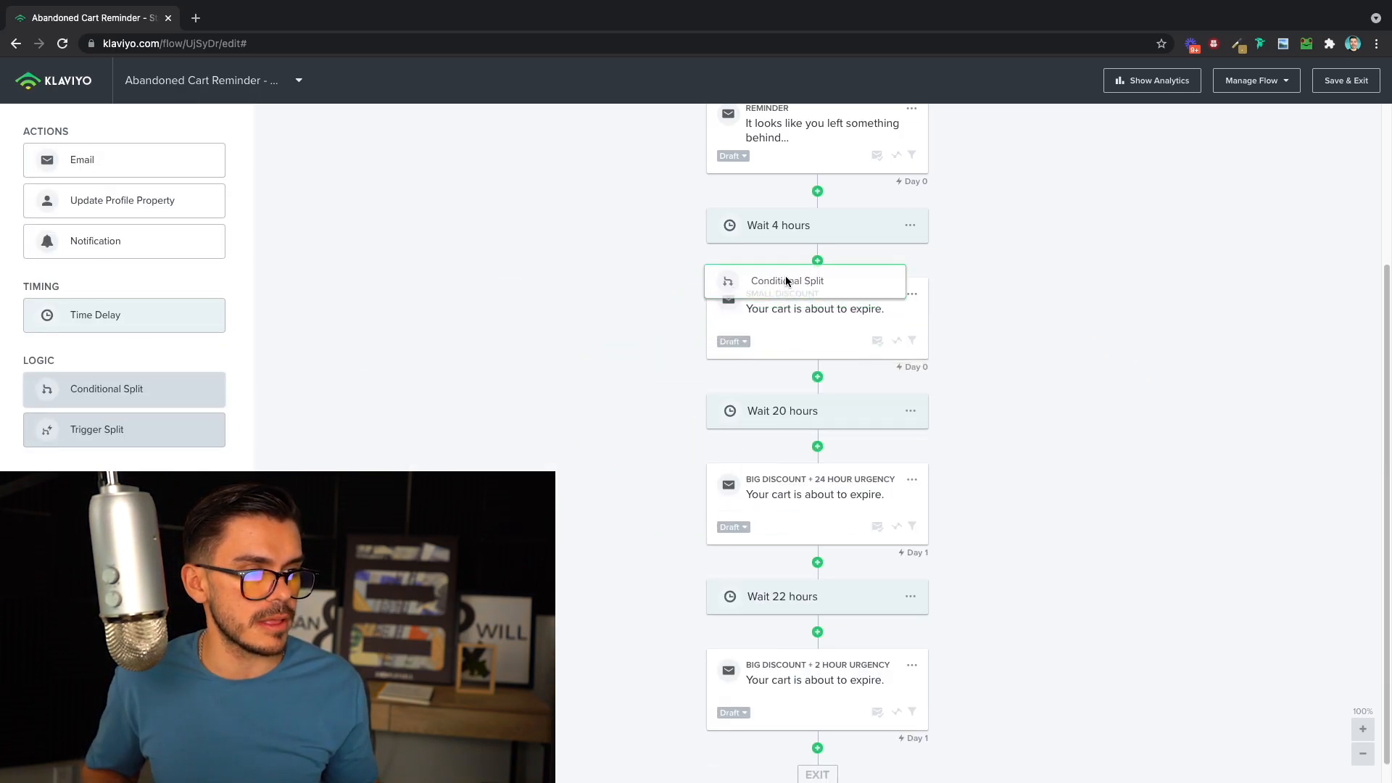
pyautogui.click(788, 280)
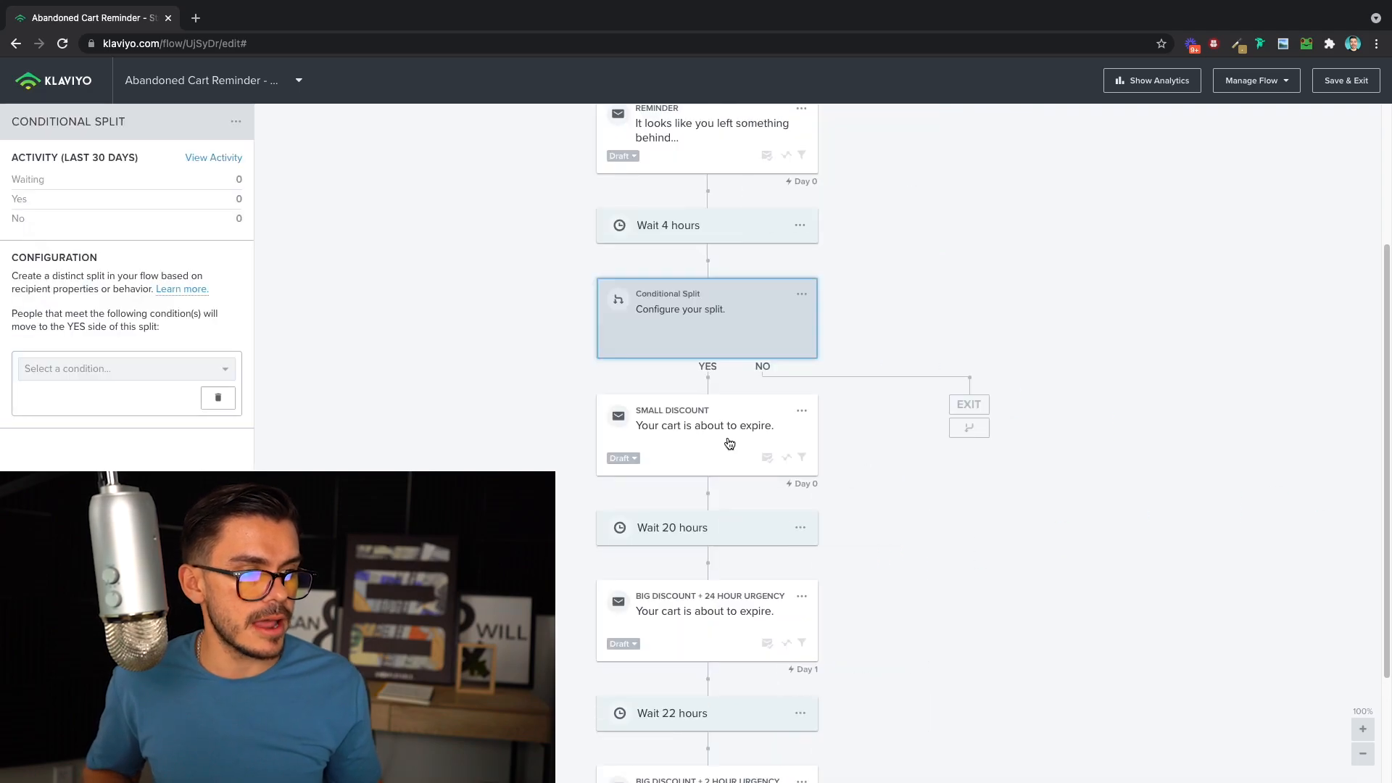
pyautogui.click(705, 424)
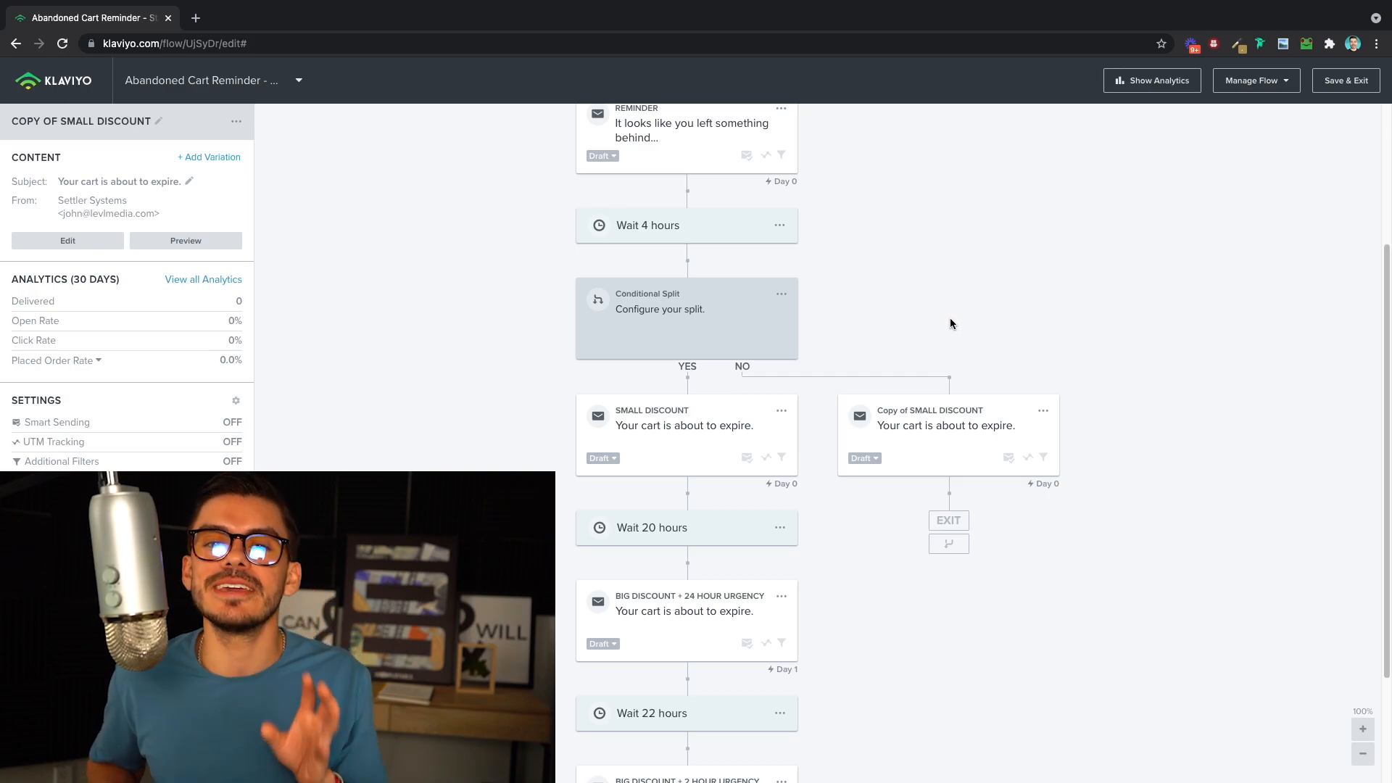
pyautogui.moveTo(932, 297)
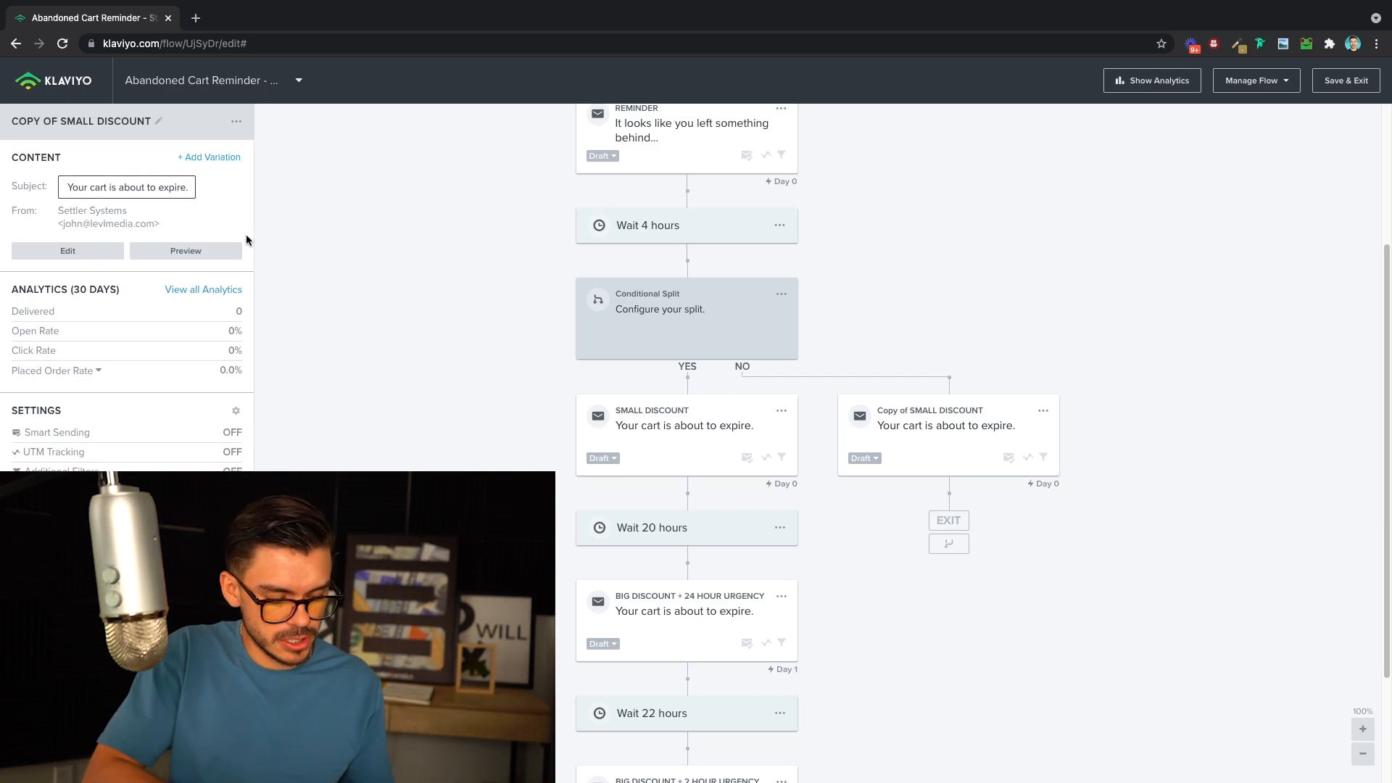
pyautogui.write('Get it while its hot!')
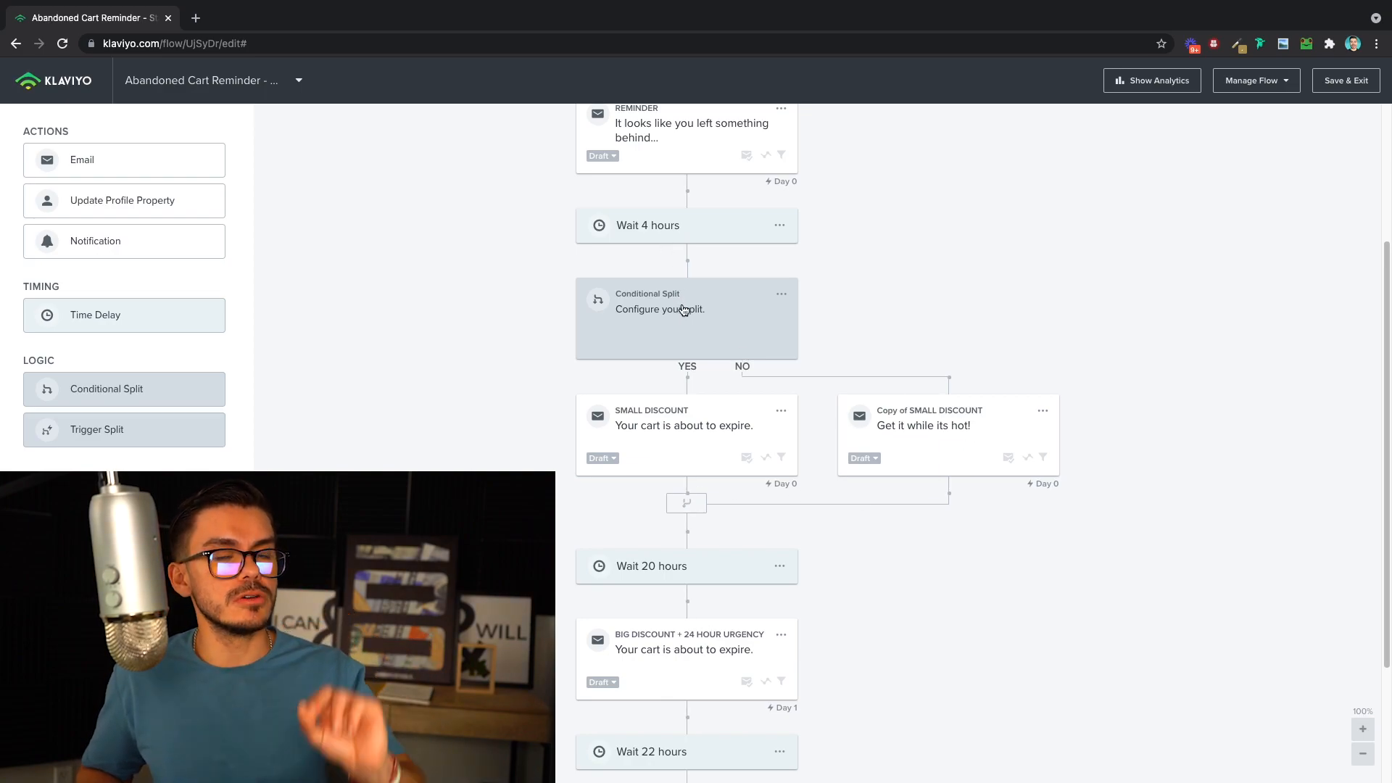
# Set the split condition to a 50% random sample on the YES branch and save it.
pyautogui.click(686, 318)
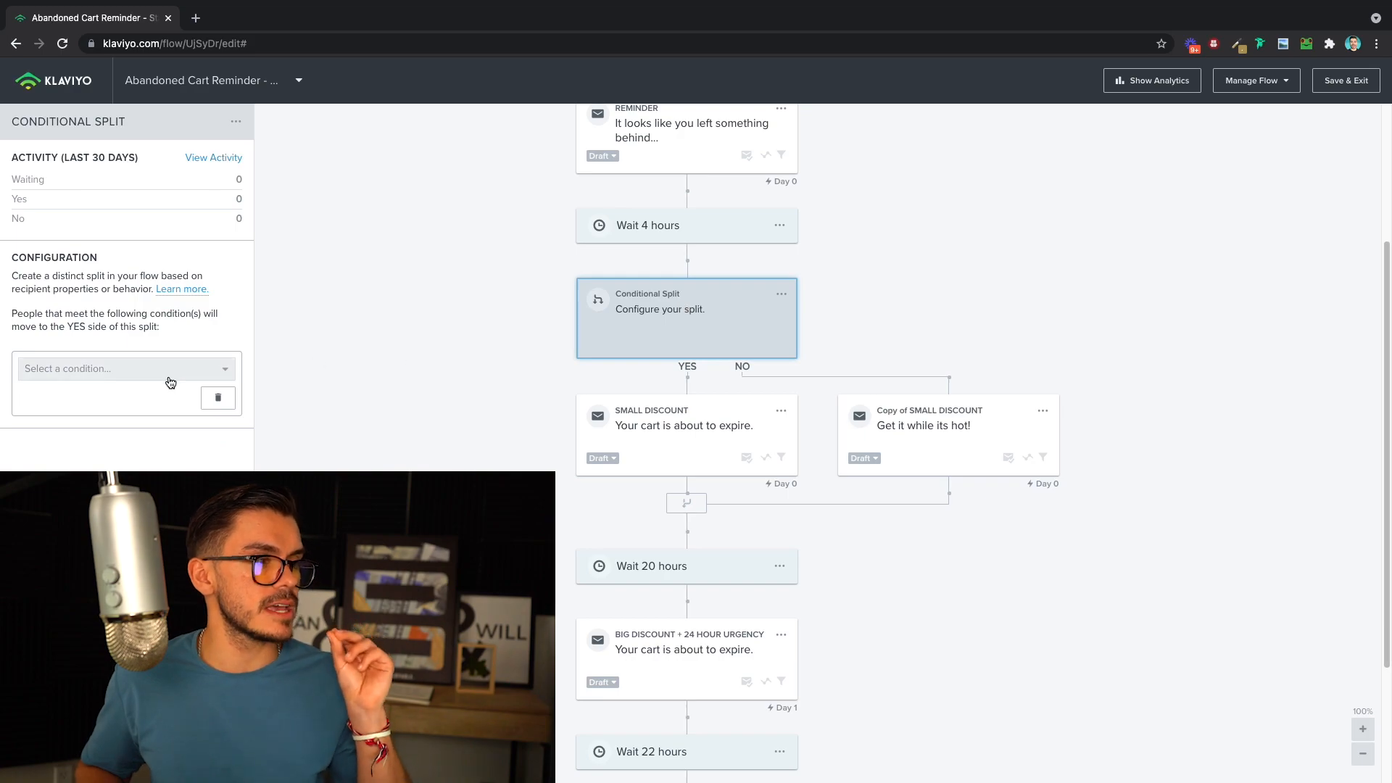
pyautogui.click(126, 368)
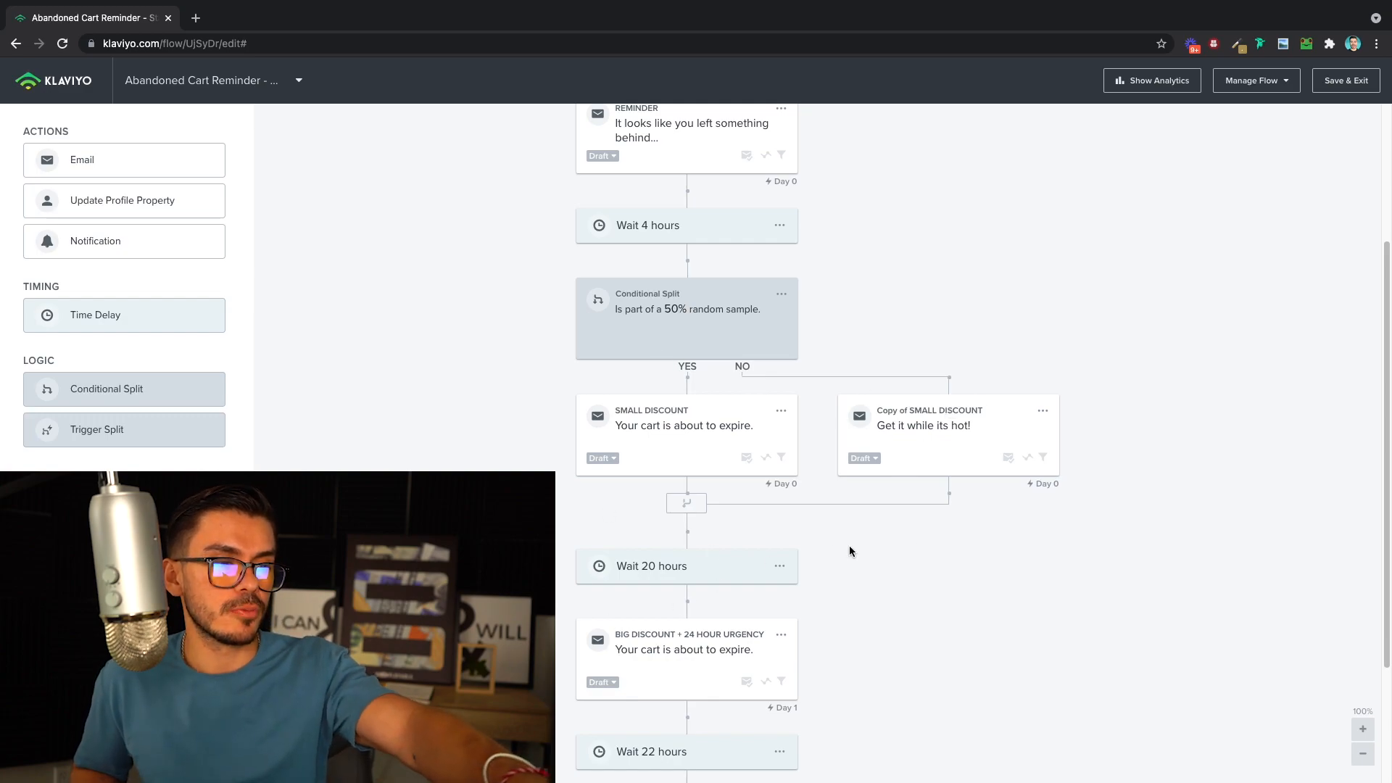
pyautogui.moveTo(892, 500)
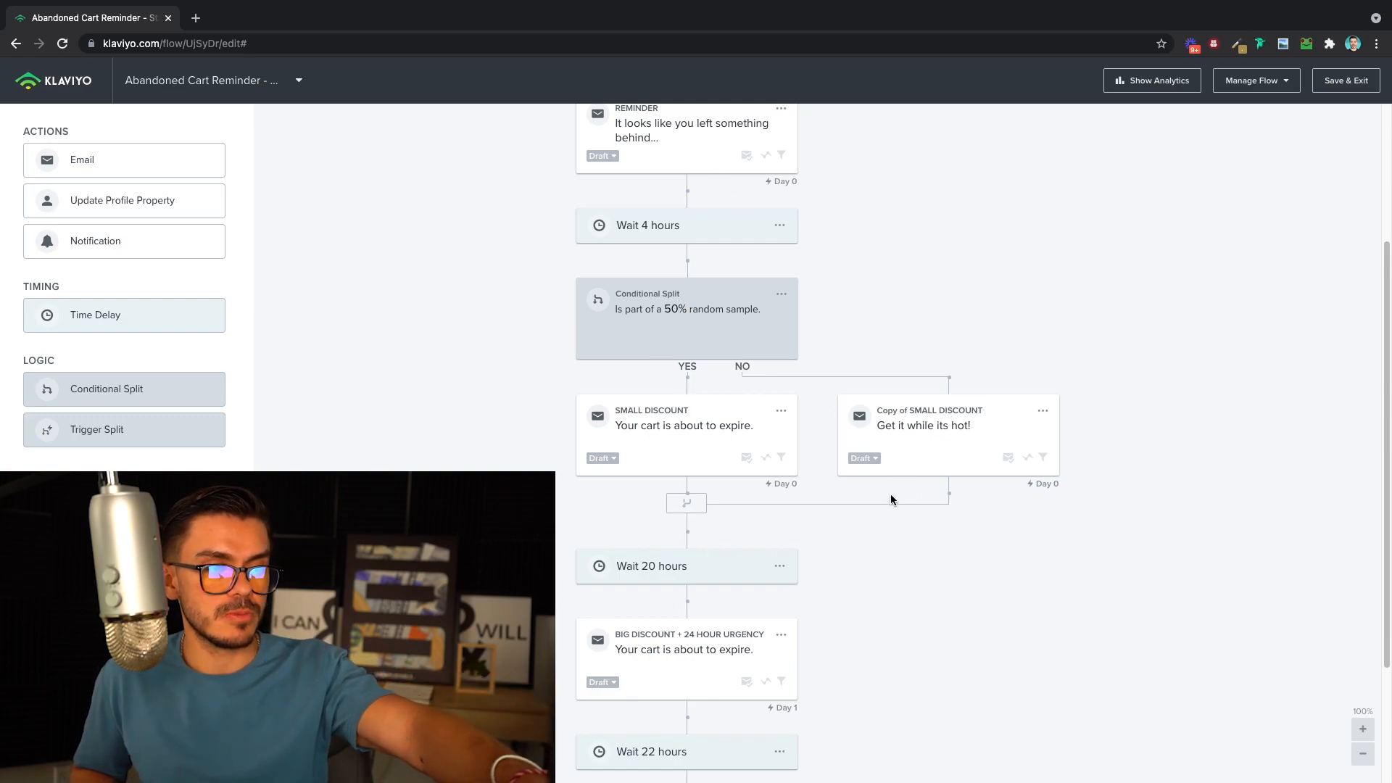
pyautogui.scroll(-3)
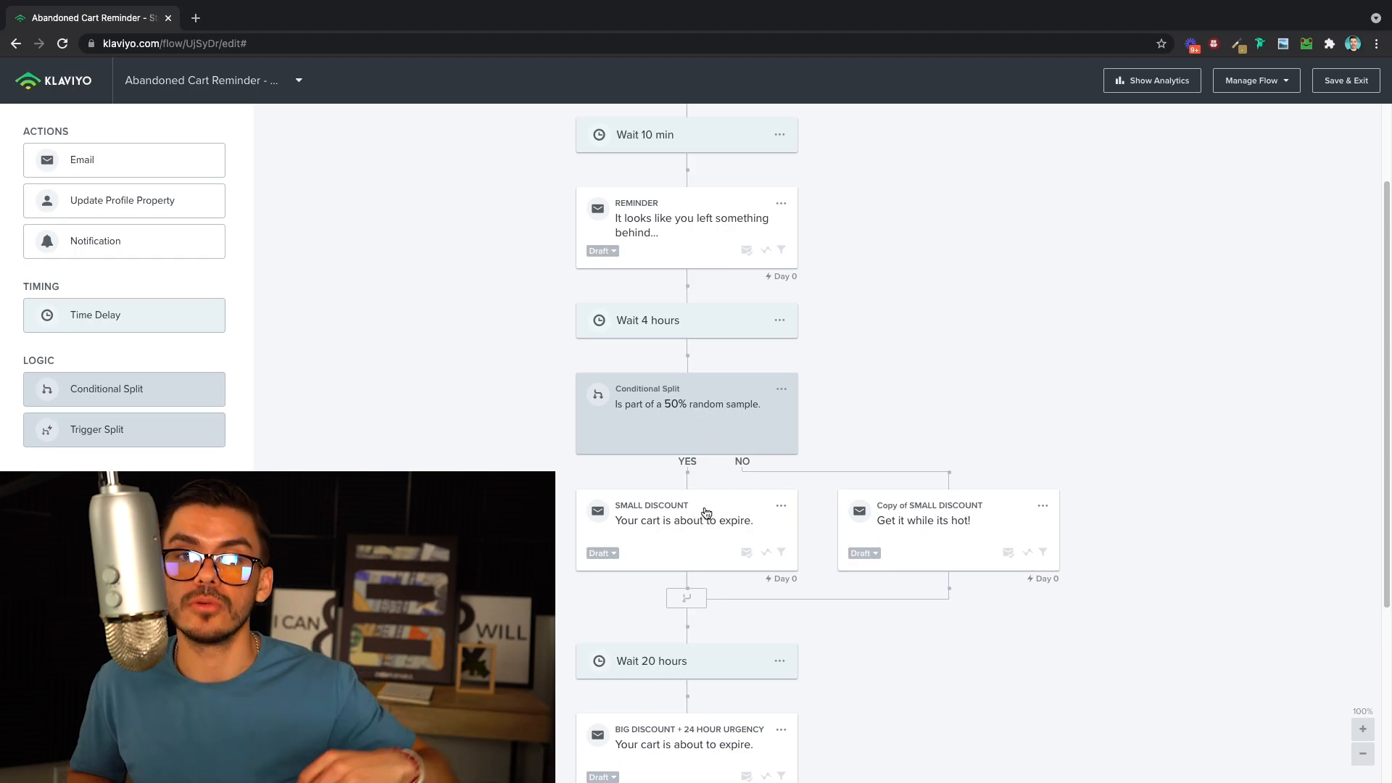
pyautogui.scroll(-3)
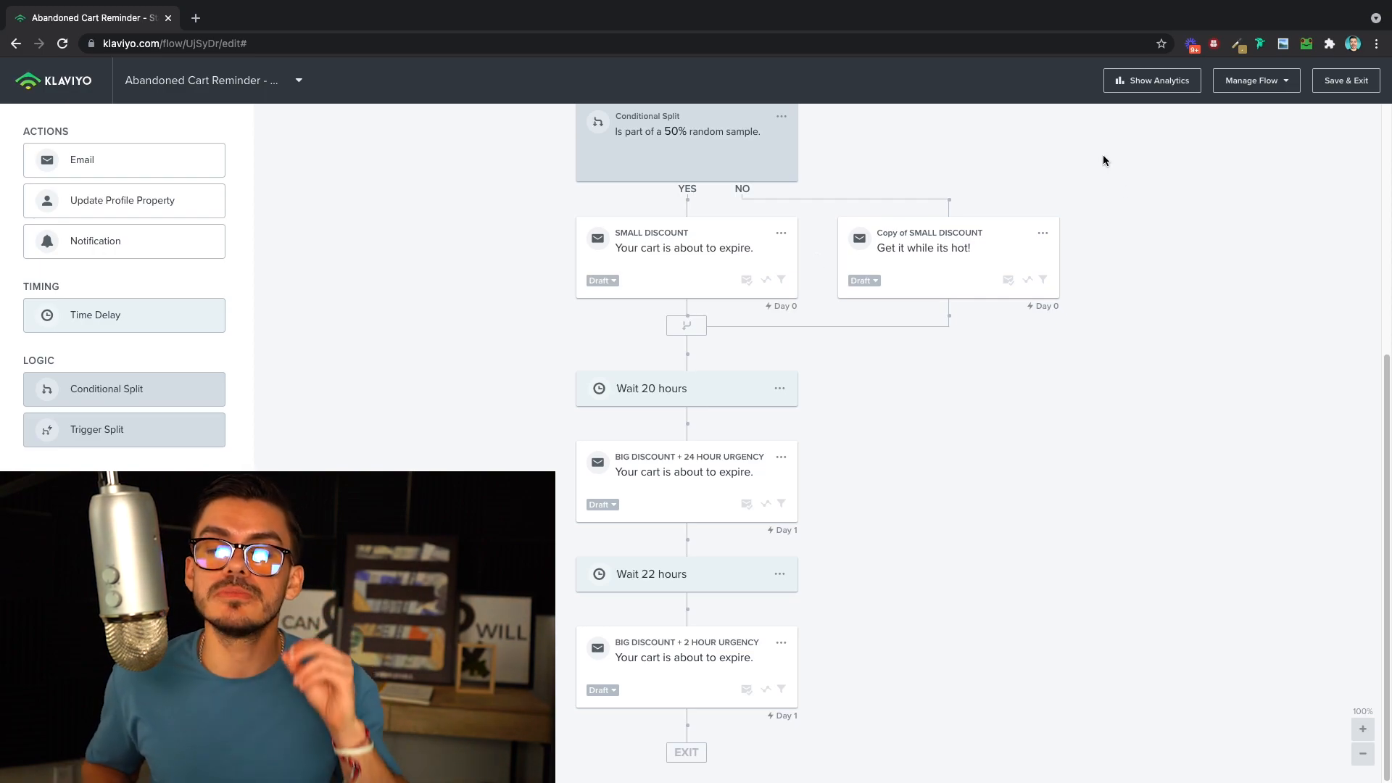
pyautogui.moveTo(1066, 132)
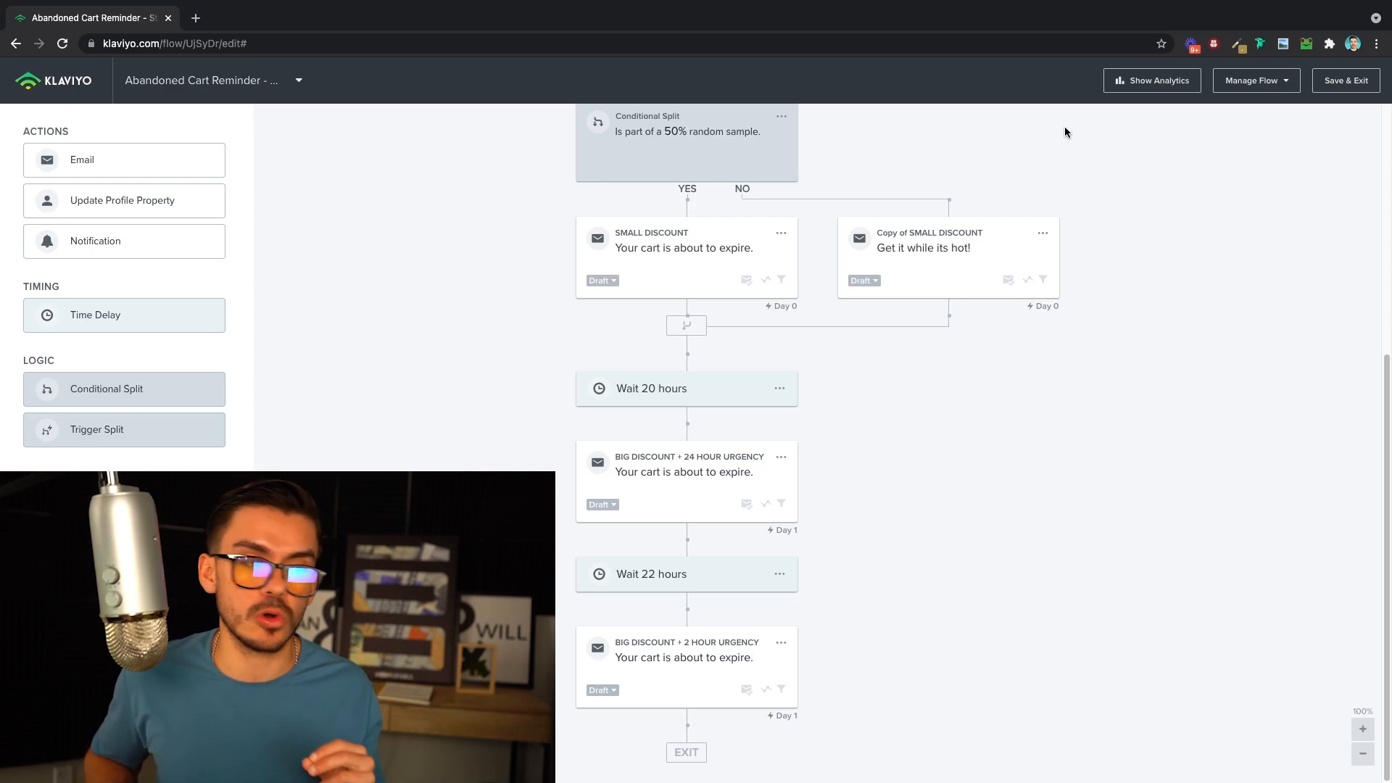
pyautogui.moveTo(1075, 245)
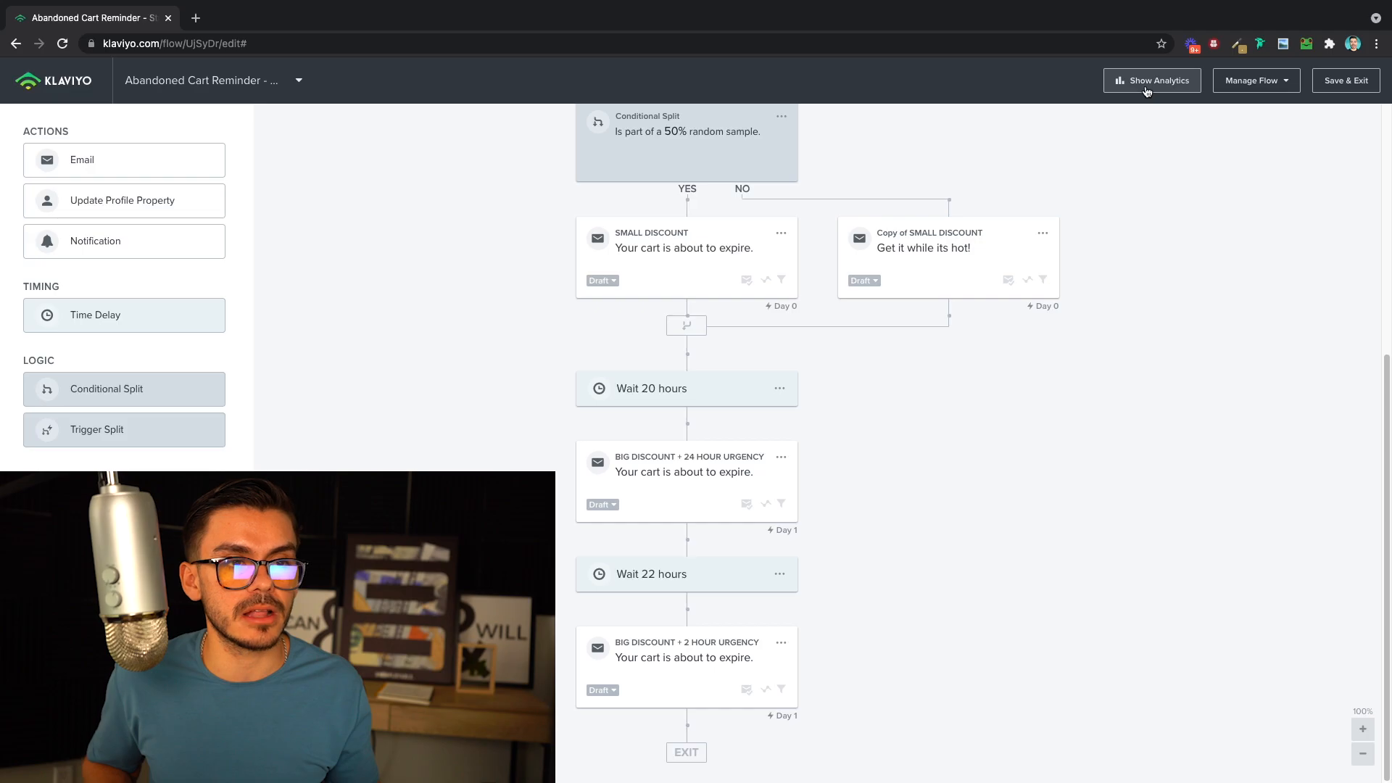
# Display analytics on every flow email: open rate, click rate, placed orders and delivery counts.
pyautogui.click(1159, 80)
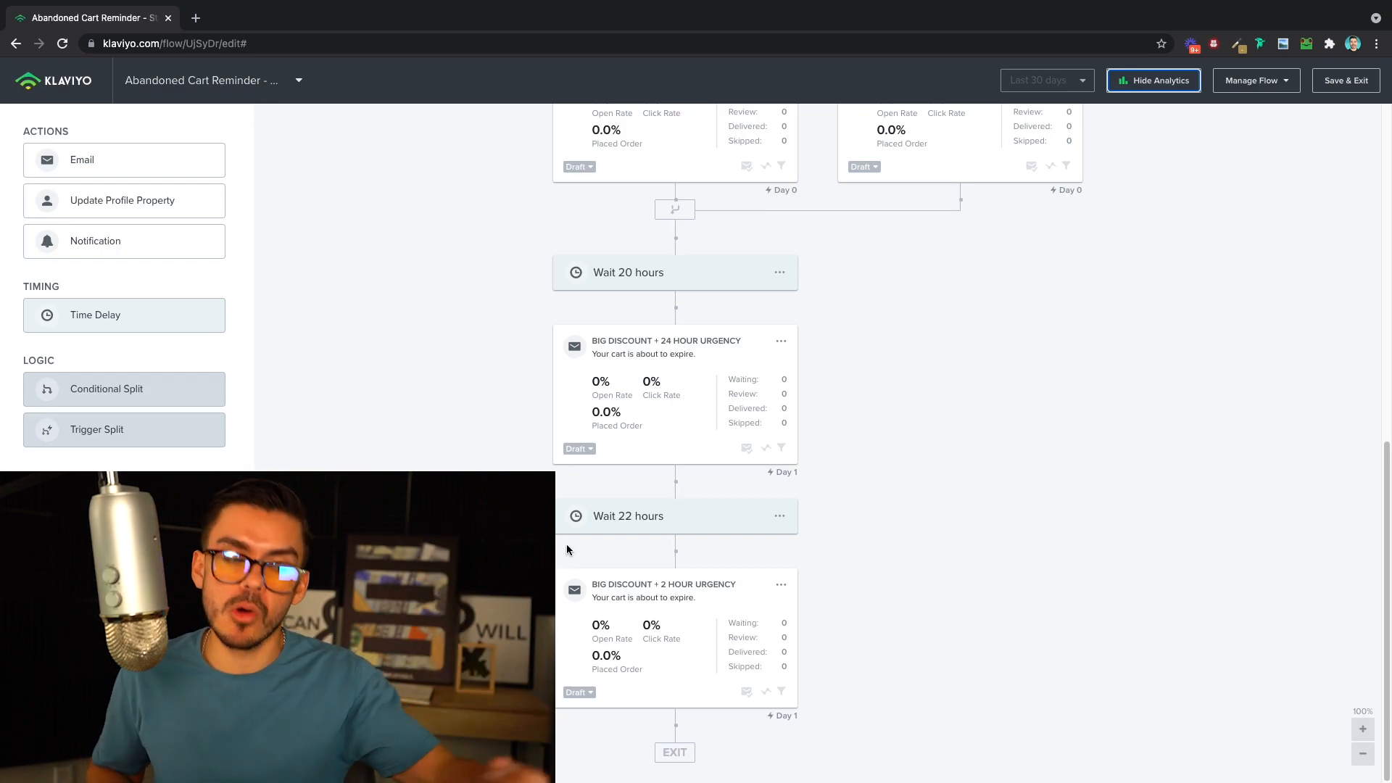
pyautogui.moveTo(870, 409)
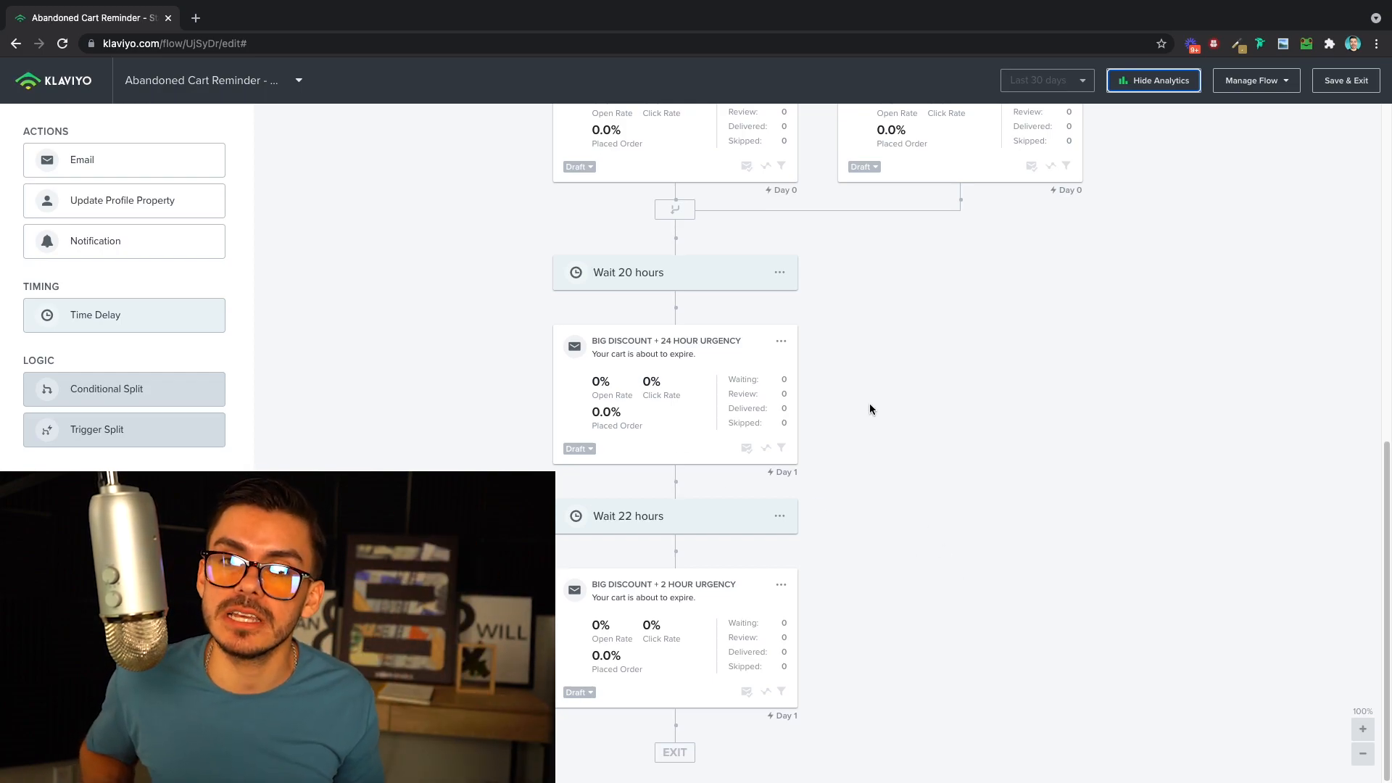